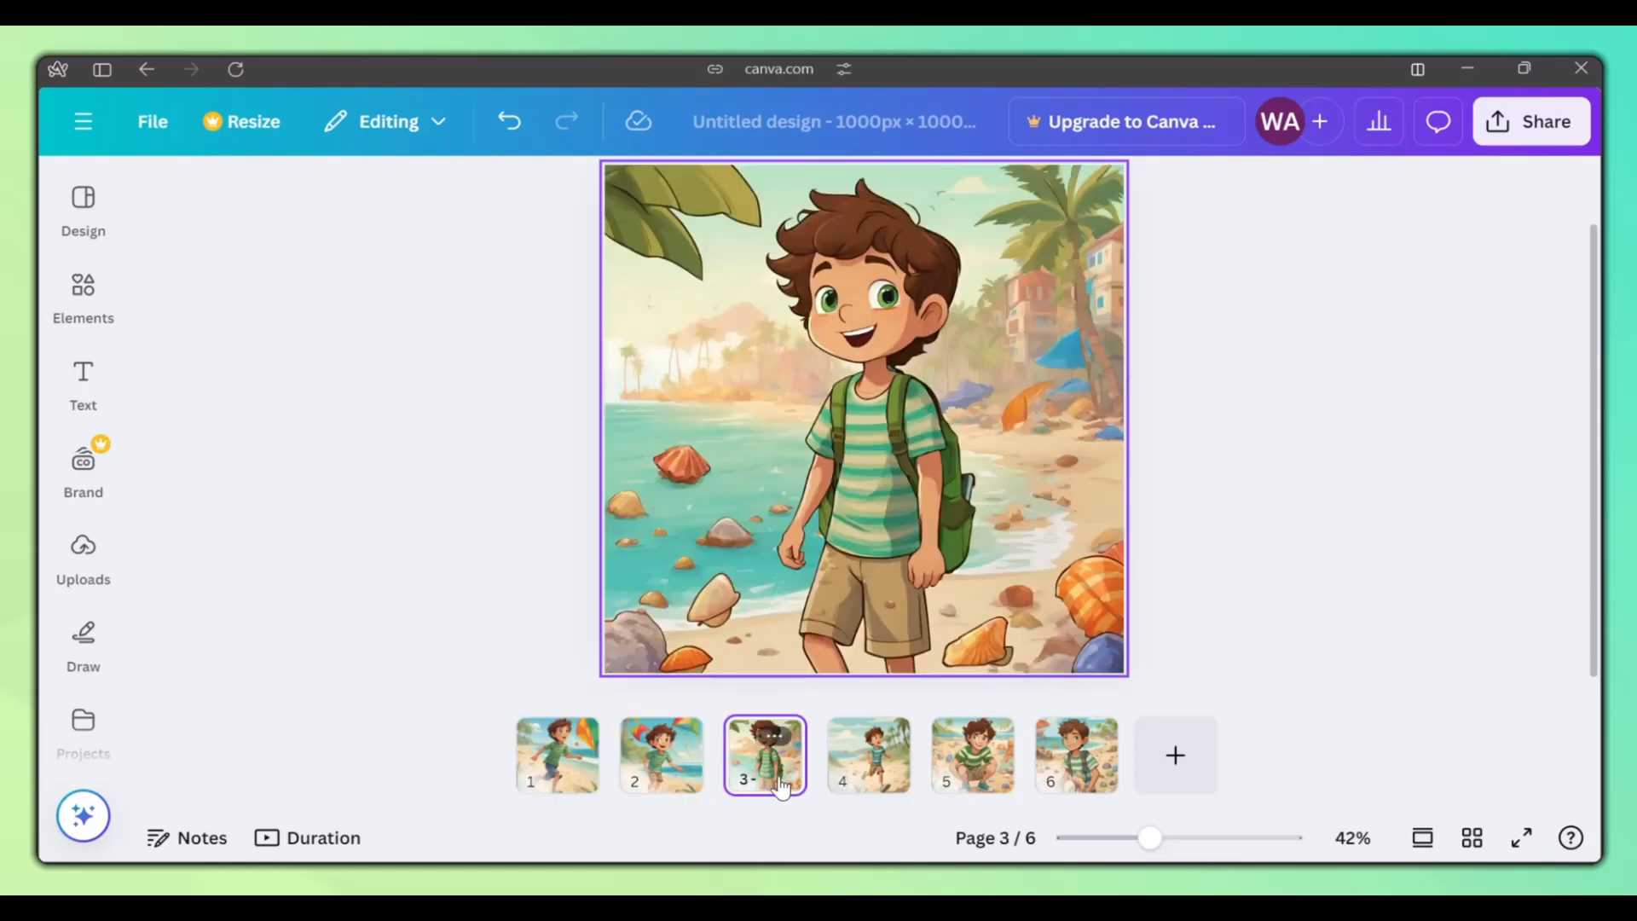
- View pages 3 and 5 of the six-page beach boy design
{"action": "left_click", "coordinate": [971, 755]}
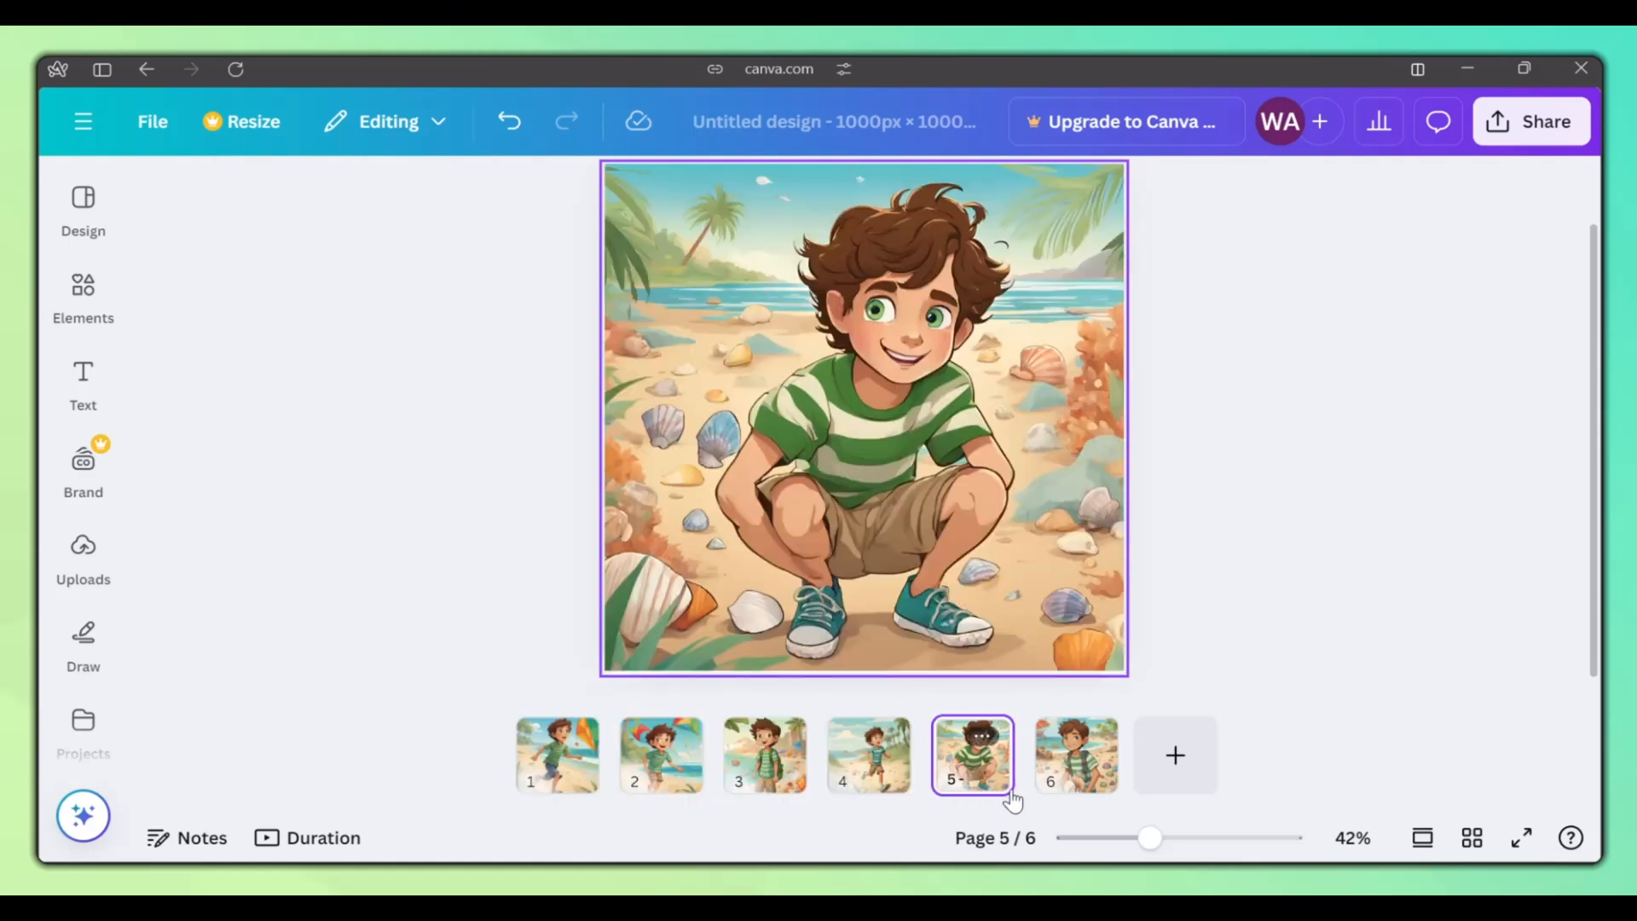
{"action": "left_click", "coordinate": [1076, 755]}
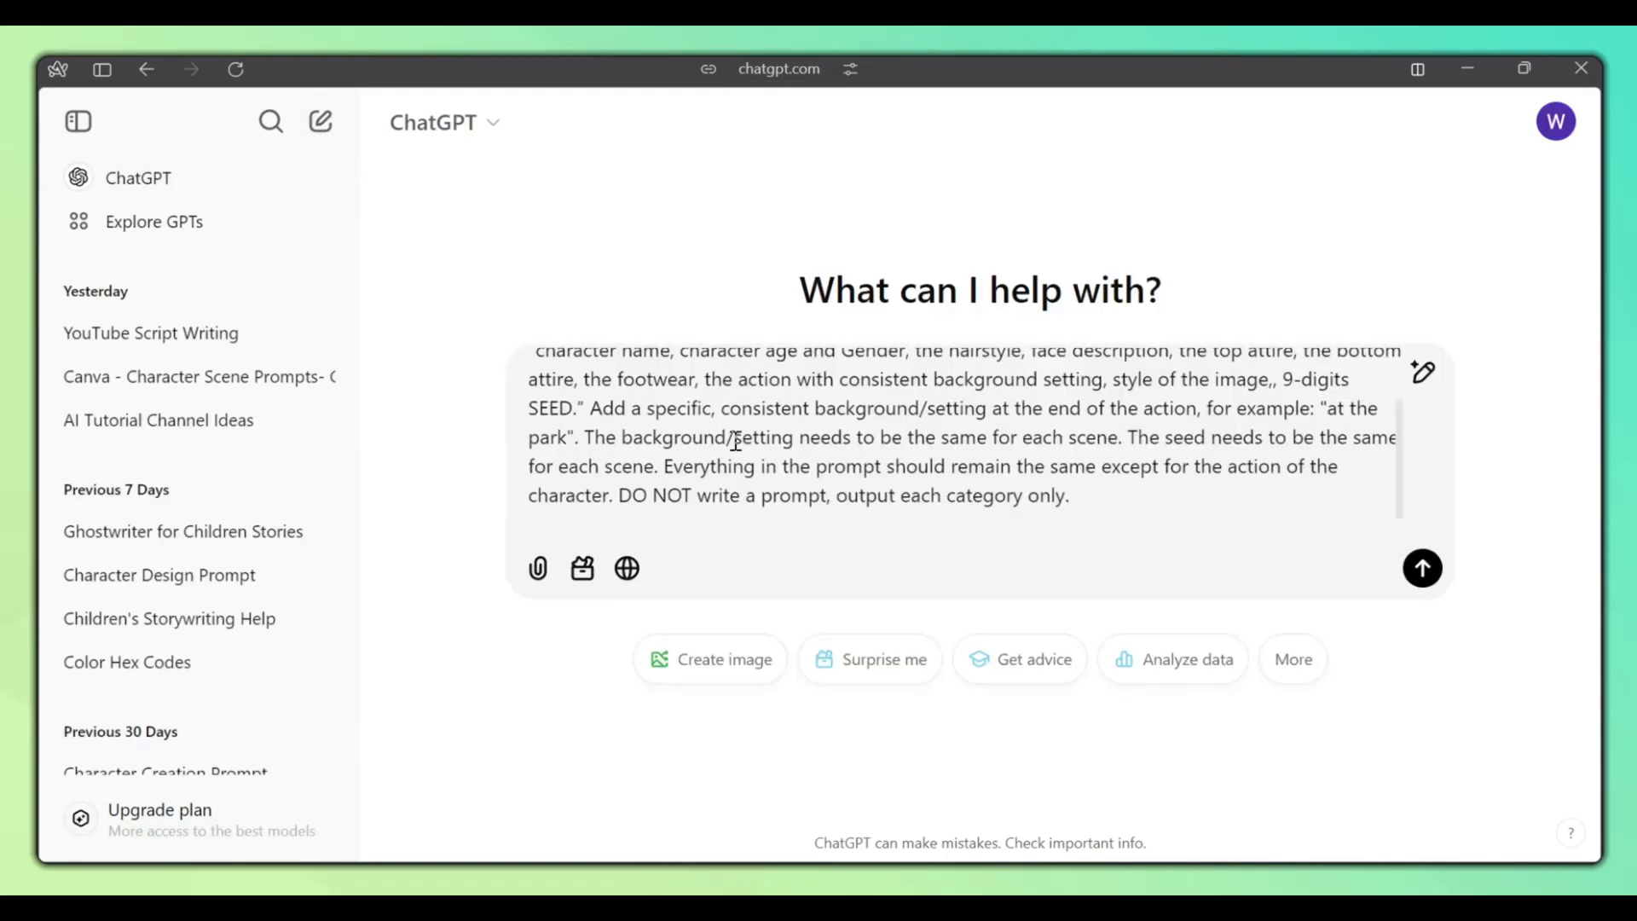
{"action": "left_click", "coordinate": [1422, 567]}
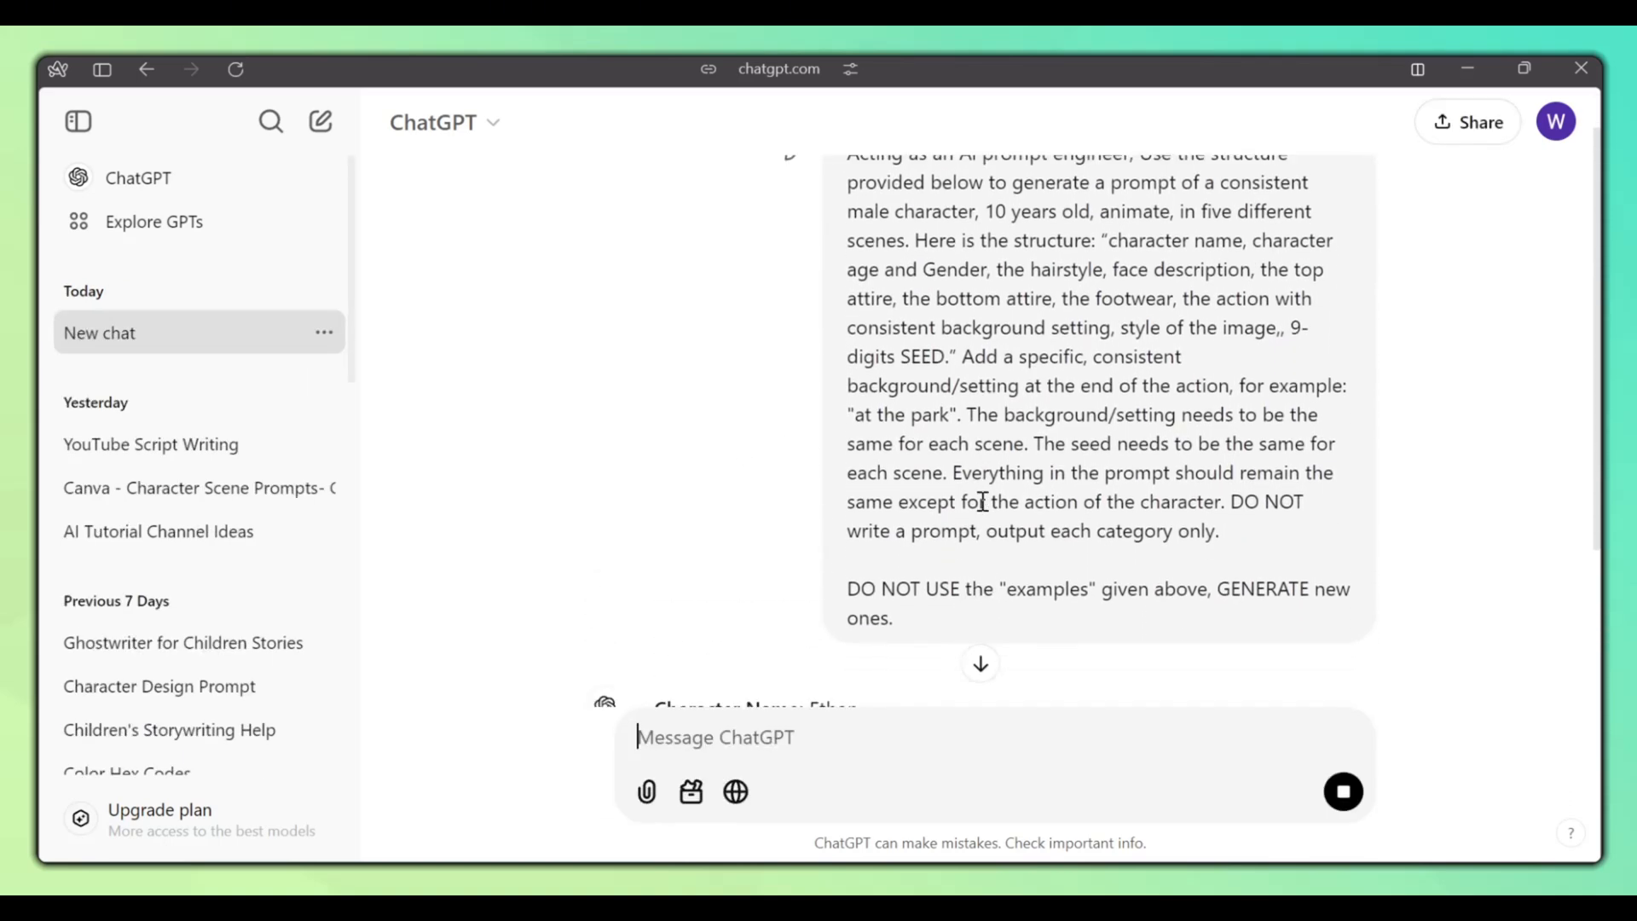
{"action": "scroll", "scroll_direction": "down", "scroll_amount": 3}
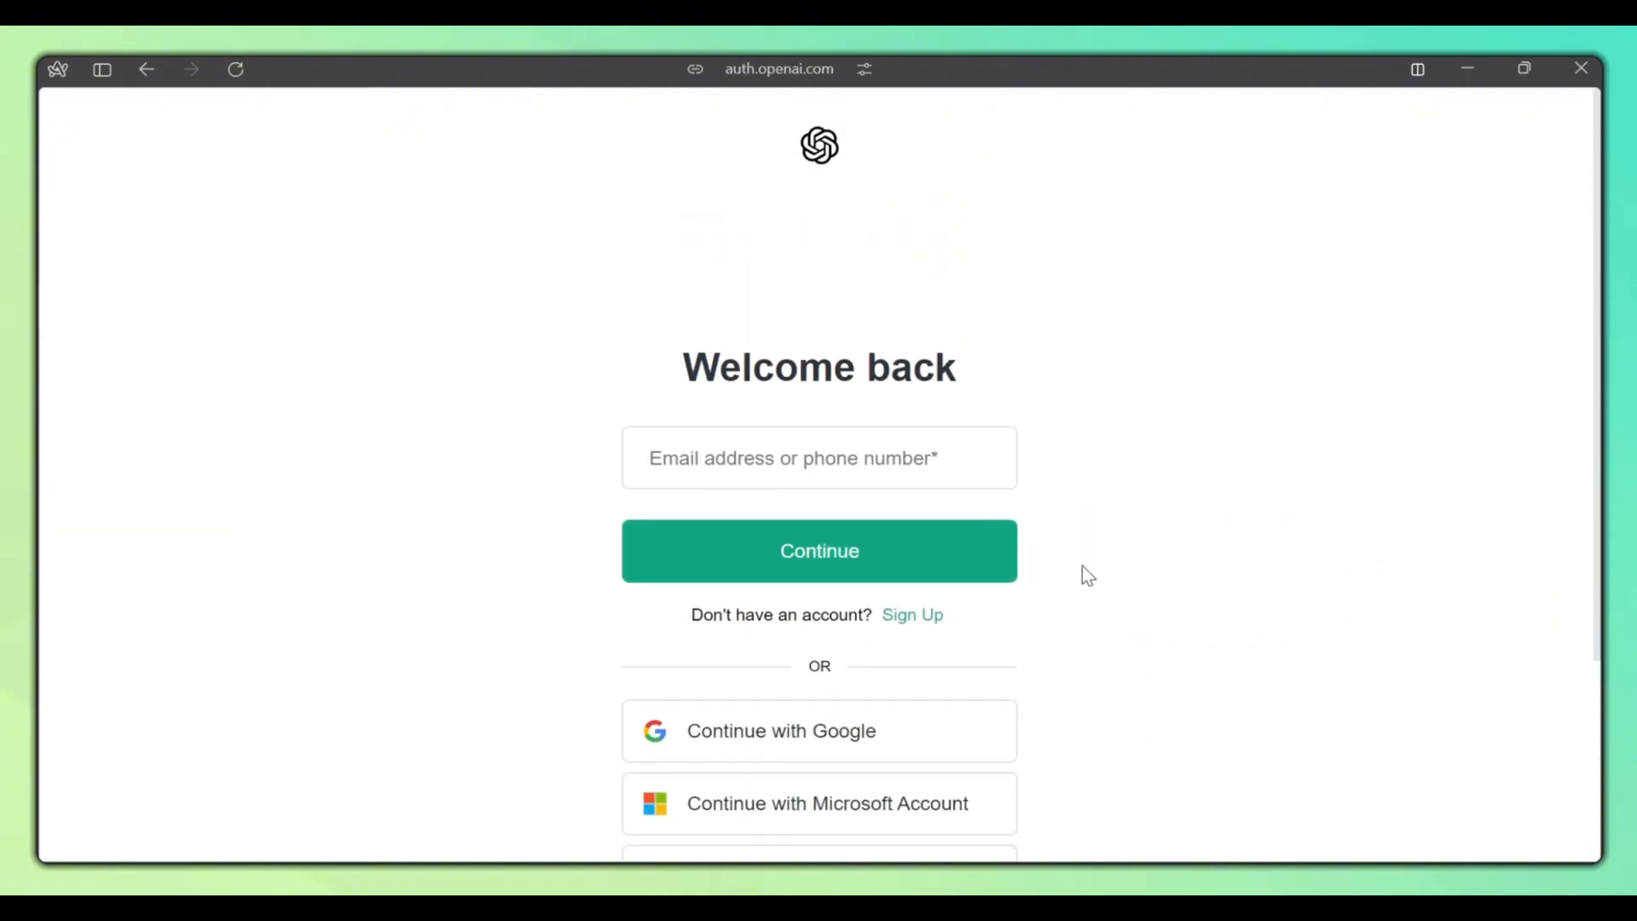
{"action": "scroll", "scroll_direction": "down", "scroll_amount": 3}
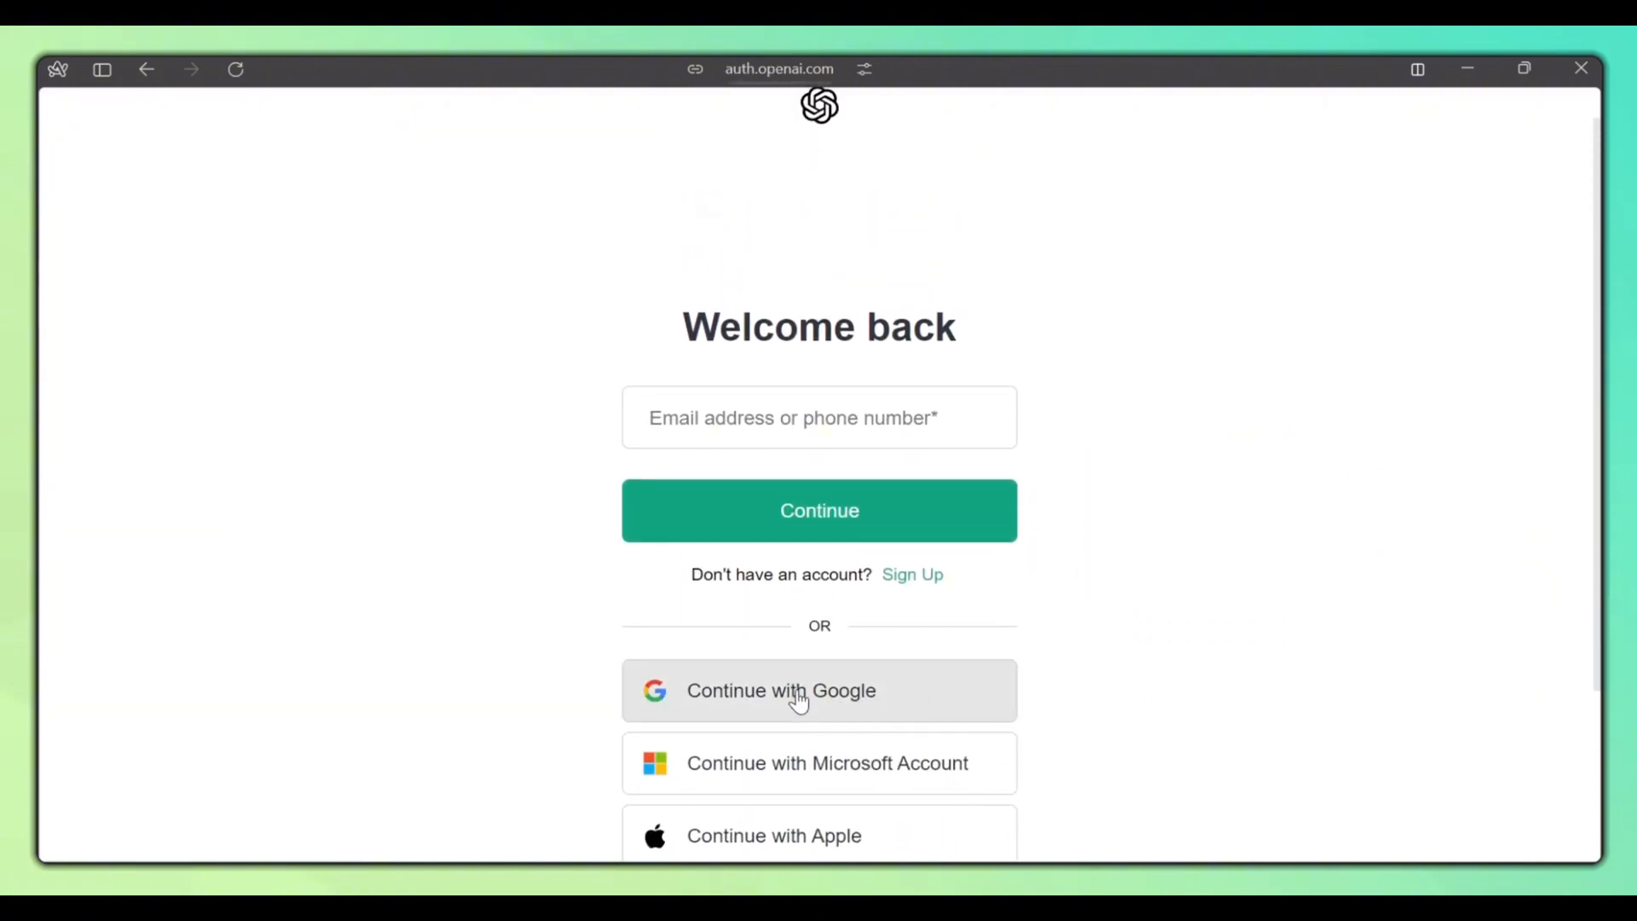
{"action": "mouse_move", "coordinate": [520, 492]}
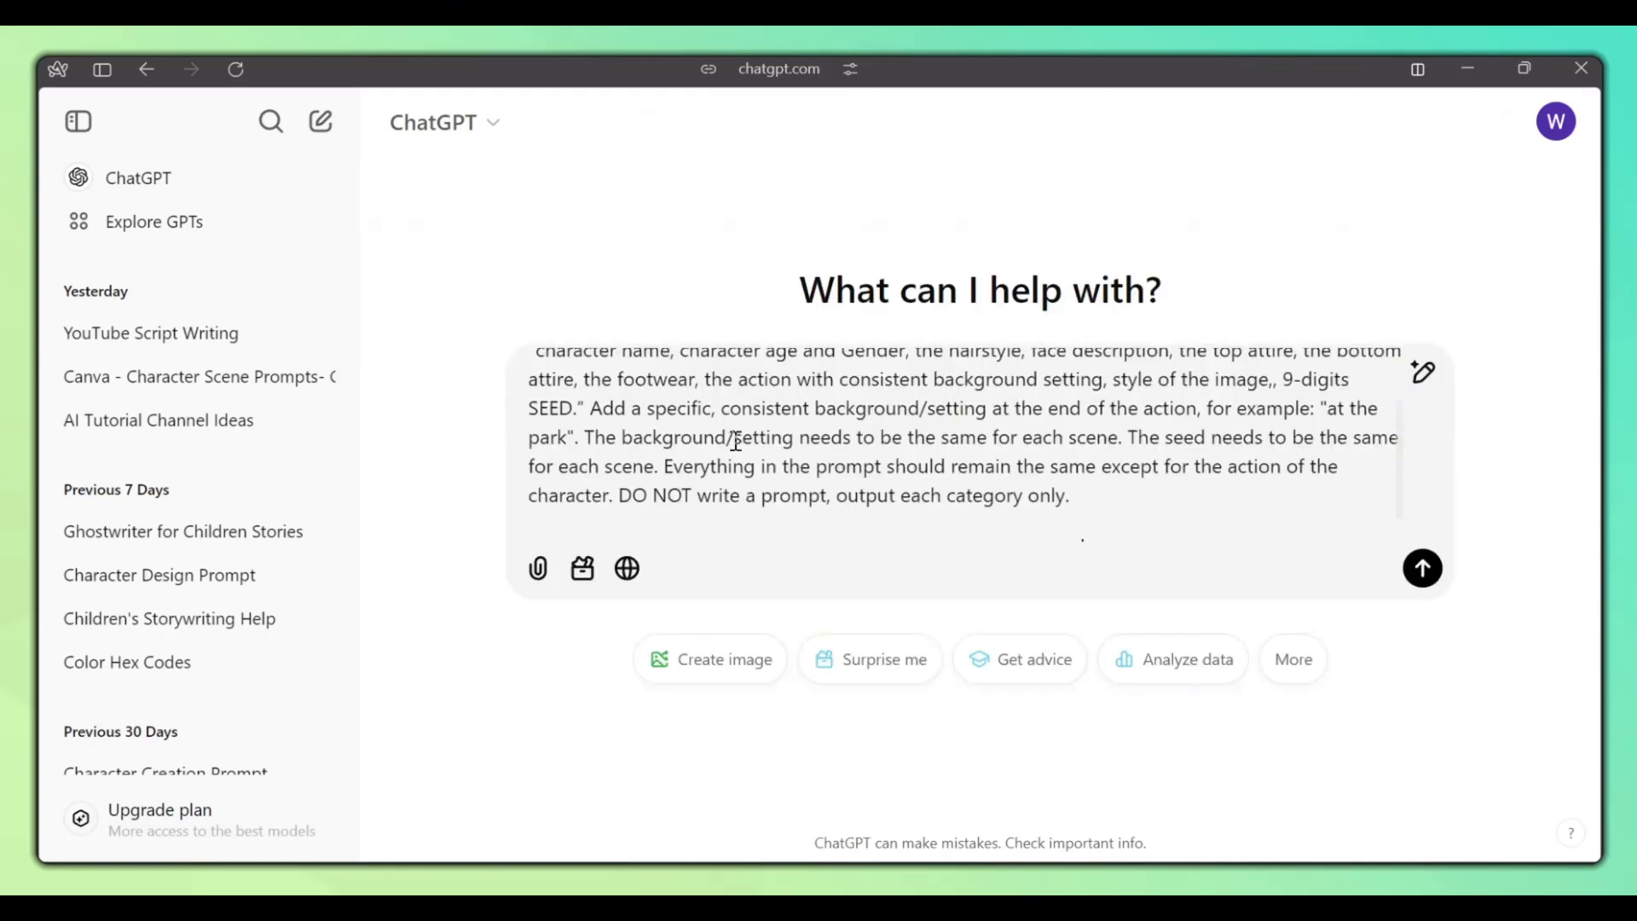
- Submit the prompt-engineer request and read ChatGPT's Ethan category breakdown with seed
{"action": "left_click", "coordinate": [1421, 568]}
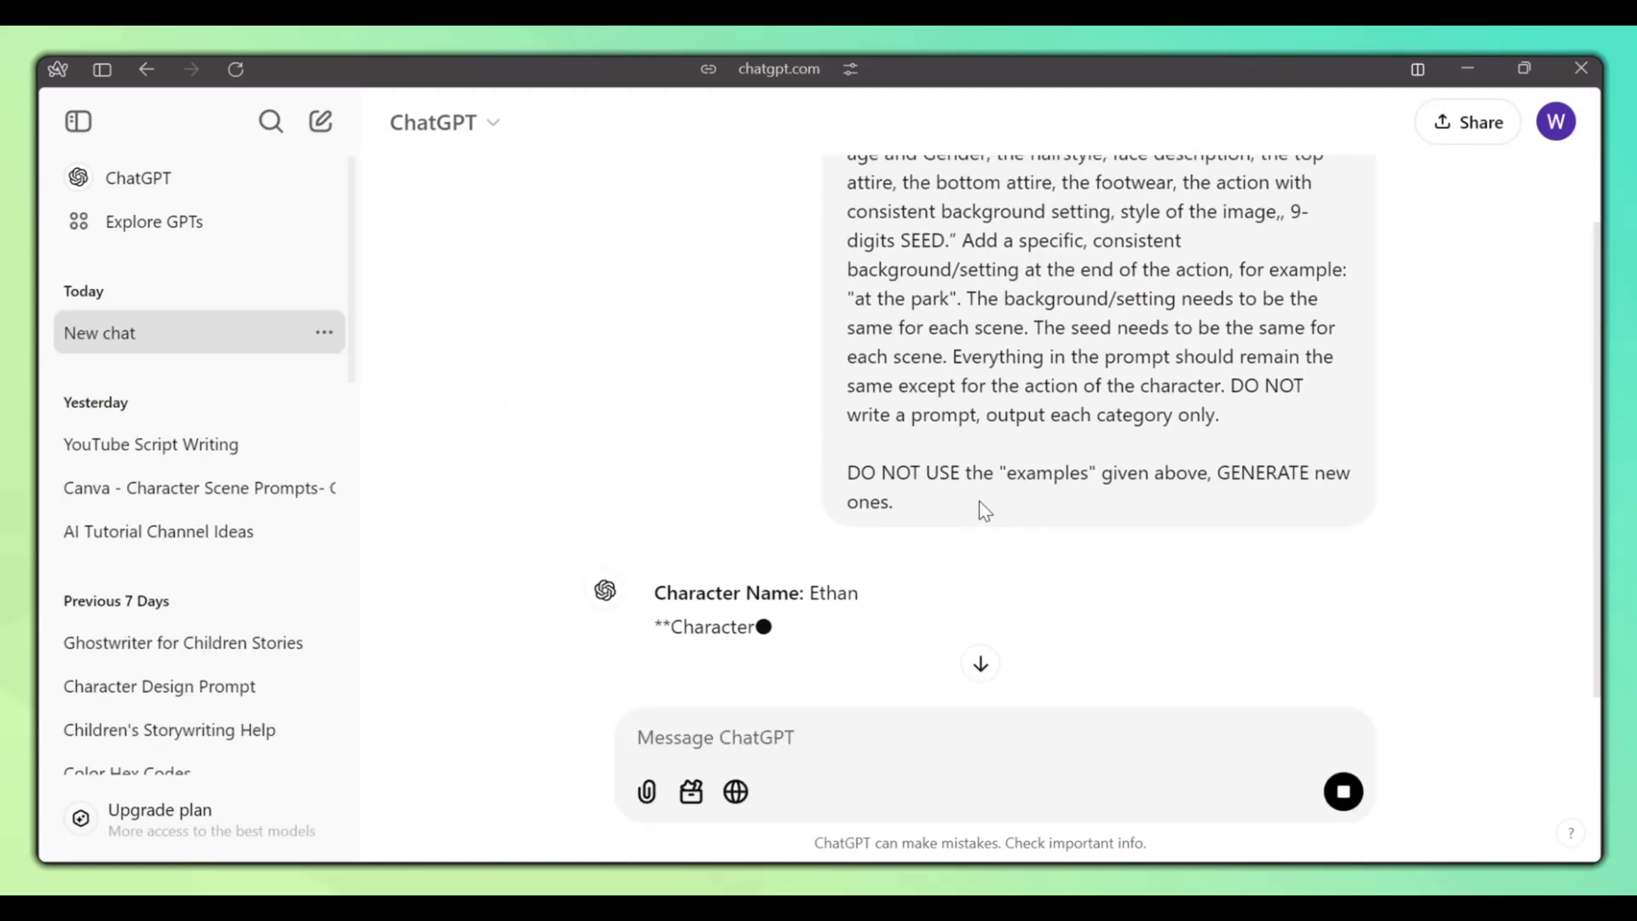
{"action": "scroll", "scroll_direction": "up", "scroll_amount": 3}
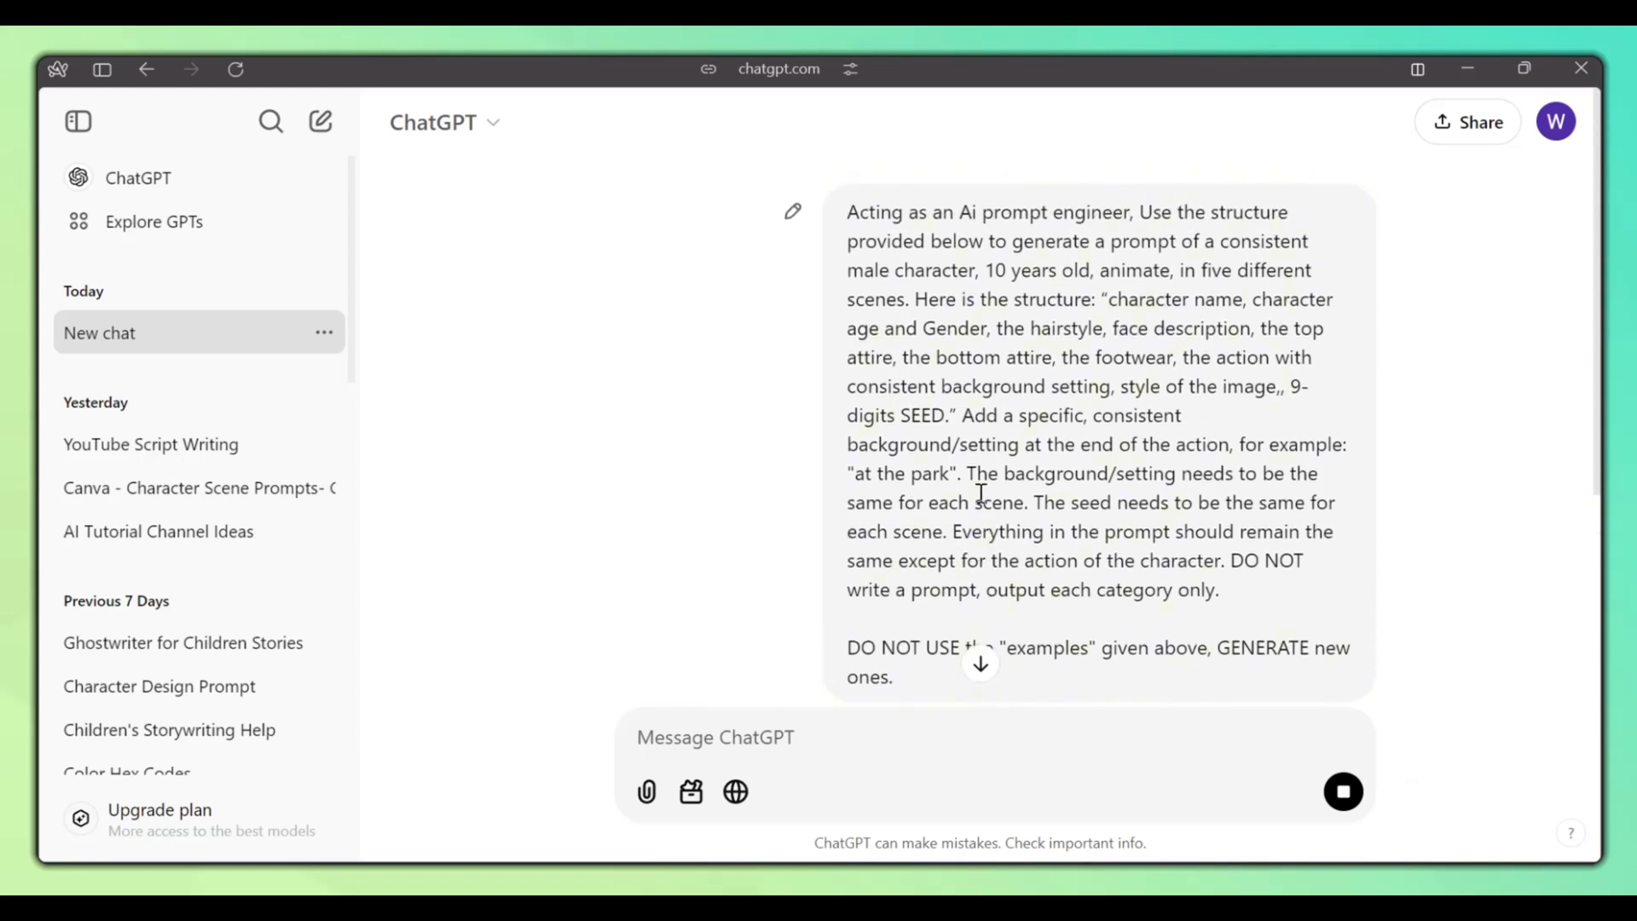
{"action": "scroll", "scroll_direction": "down", "scroll_amount": 3}
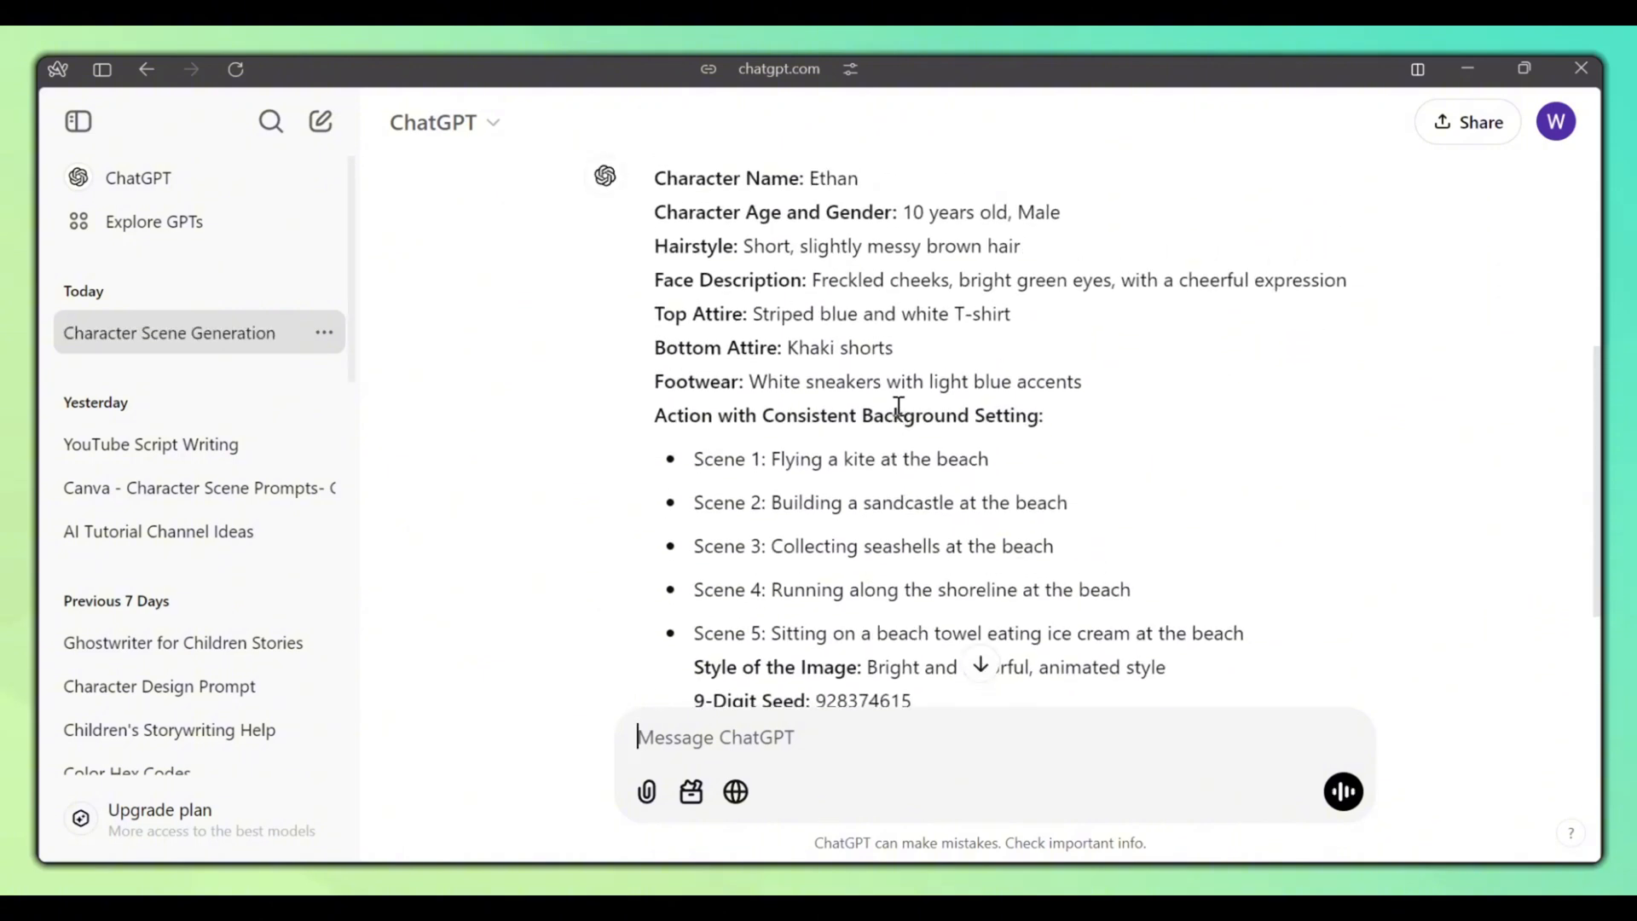
{"action": "scroll", "scroll_direction": "down", "scroll_amount": 3}
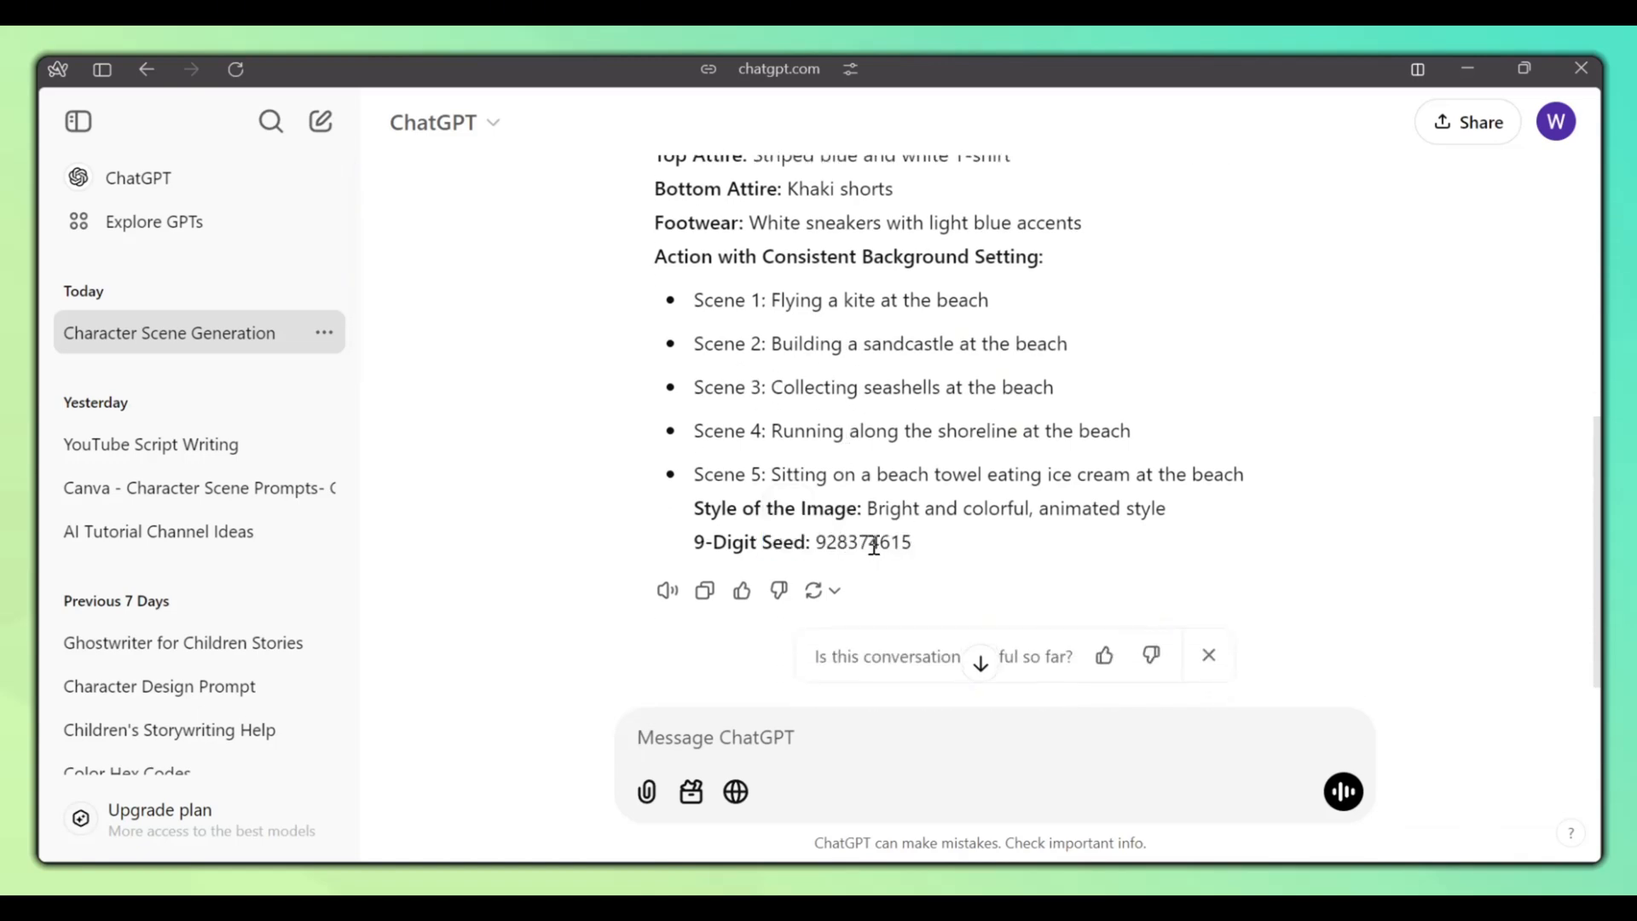
{"action": "scroll", "scroll_direction": "down", "scroll_amount": 3}
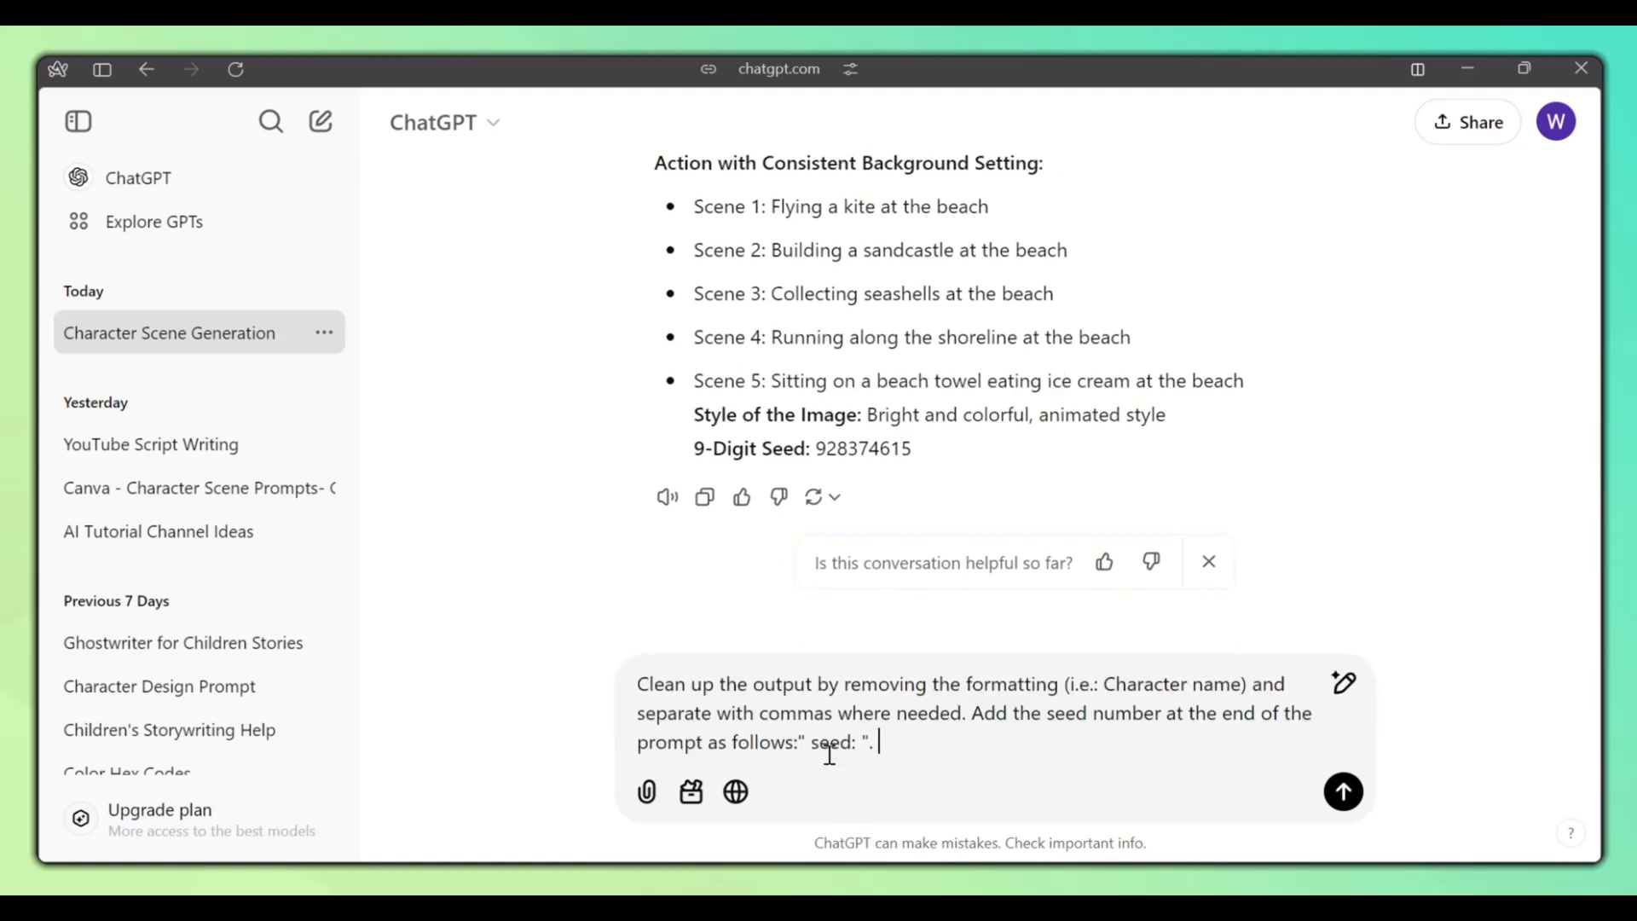
- Send the clean-up request and review the comma-separated scene prompts ending in seed 928374615
{"action": "left_click", "coordinate": [1342, 791]}
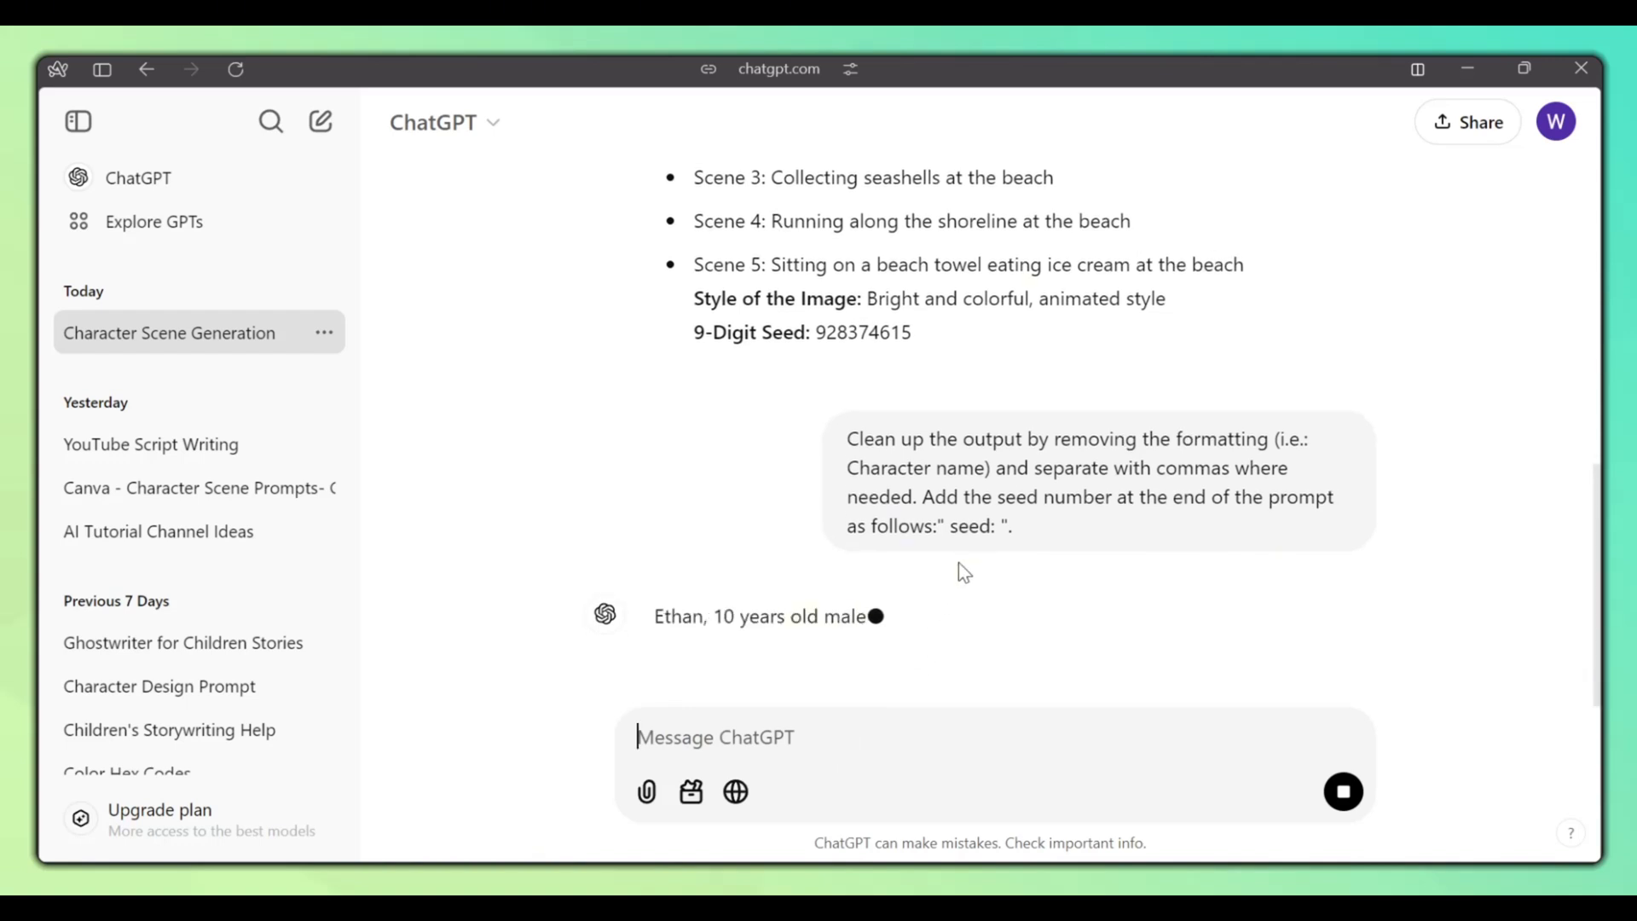
{"action": "scroll", "scroll_direction": "down", "scroll_amount": 3}
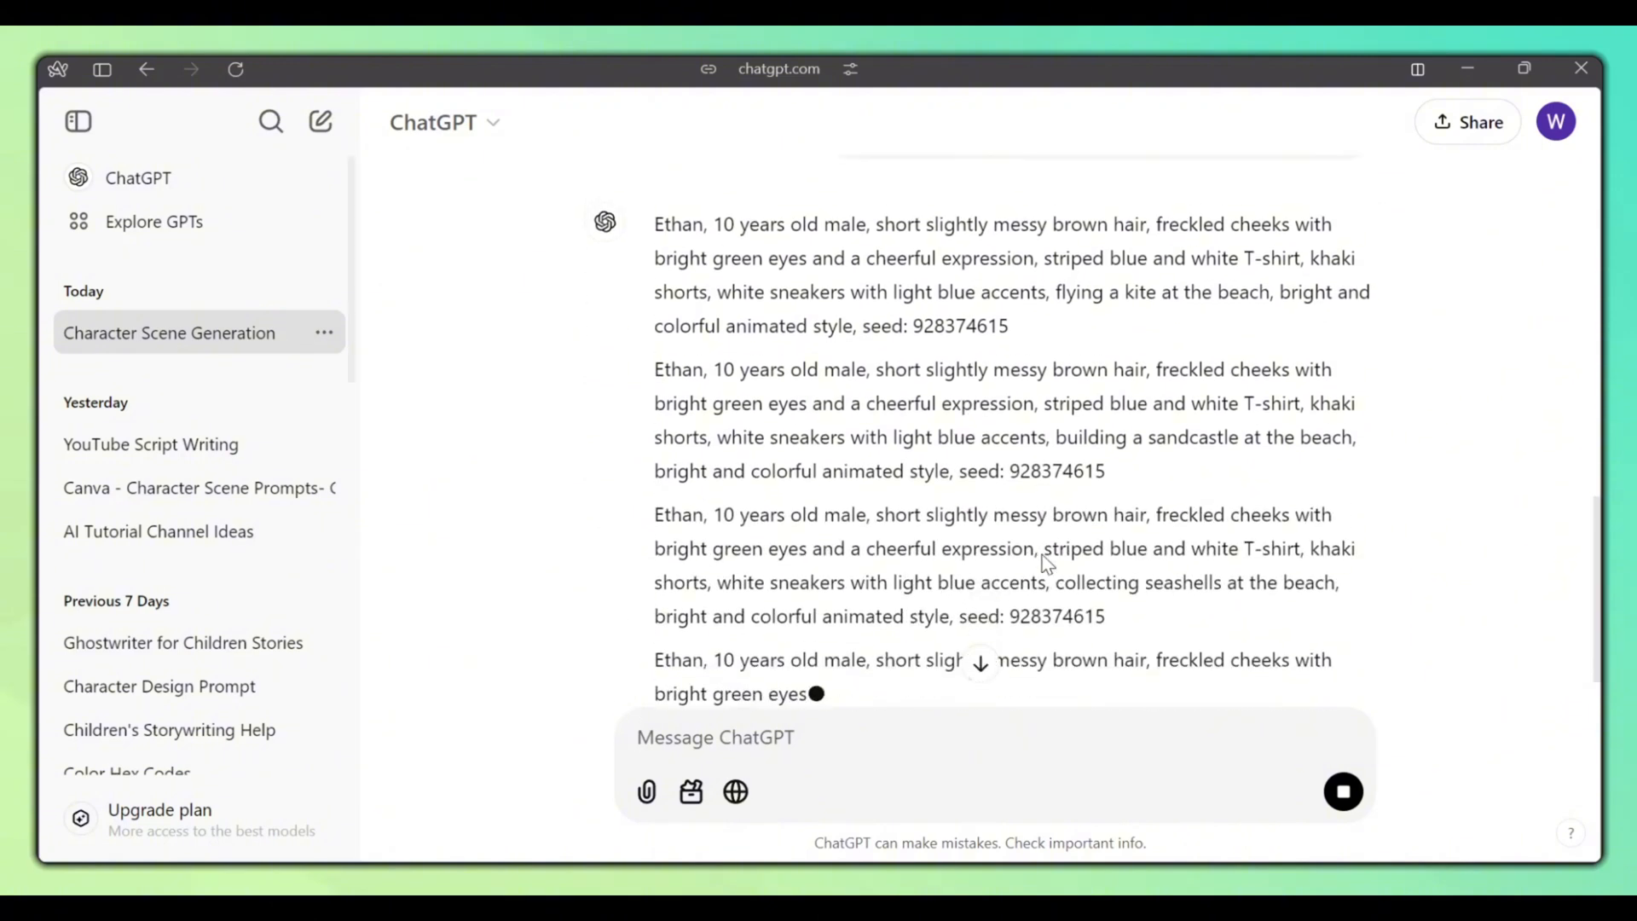
{"action": "scroll", "scroll_direction": "down", "scroll_amount": 3}
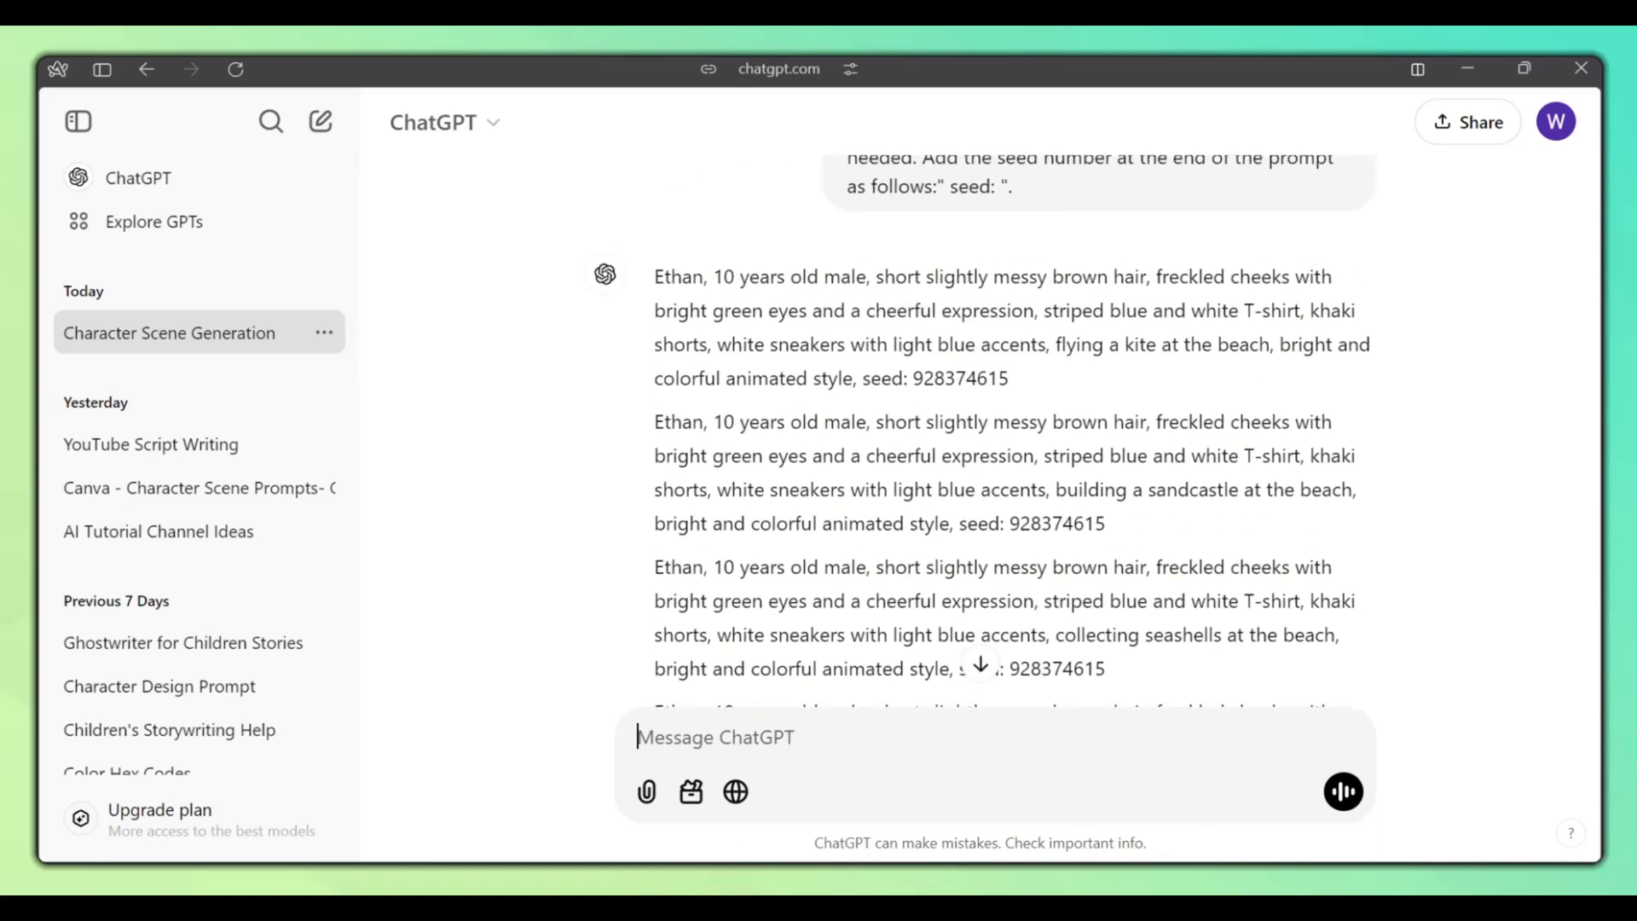
- Ask ChatGPT to condense each scene prompt to 280 characters, keeping important details
{"action": "type", "text": "condense each scene prompt to 280 characters while maintaining important details."}
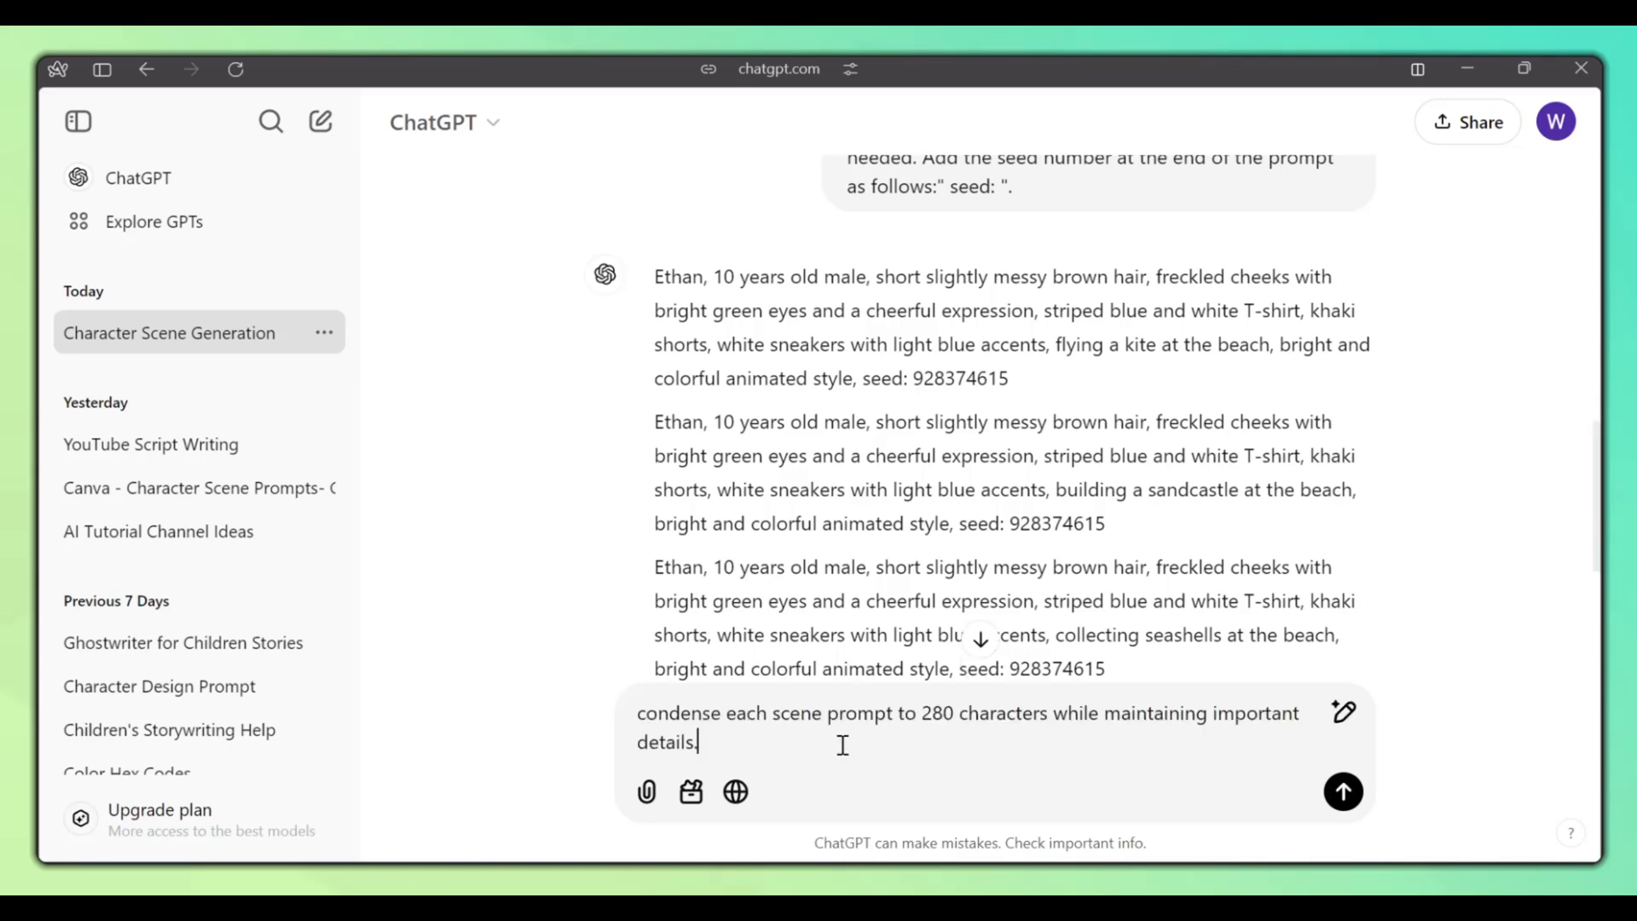
{"action": "left_click", "coordinate": [1342, 791]}
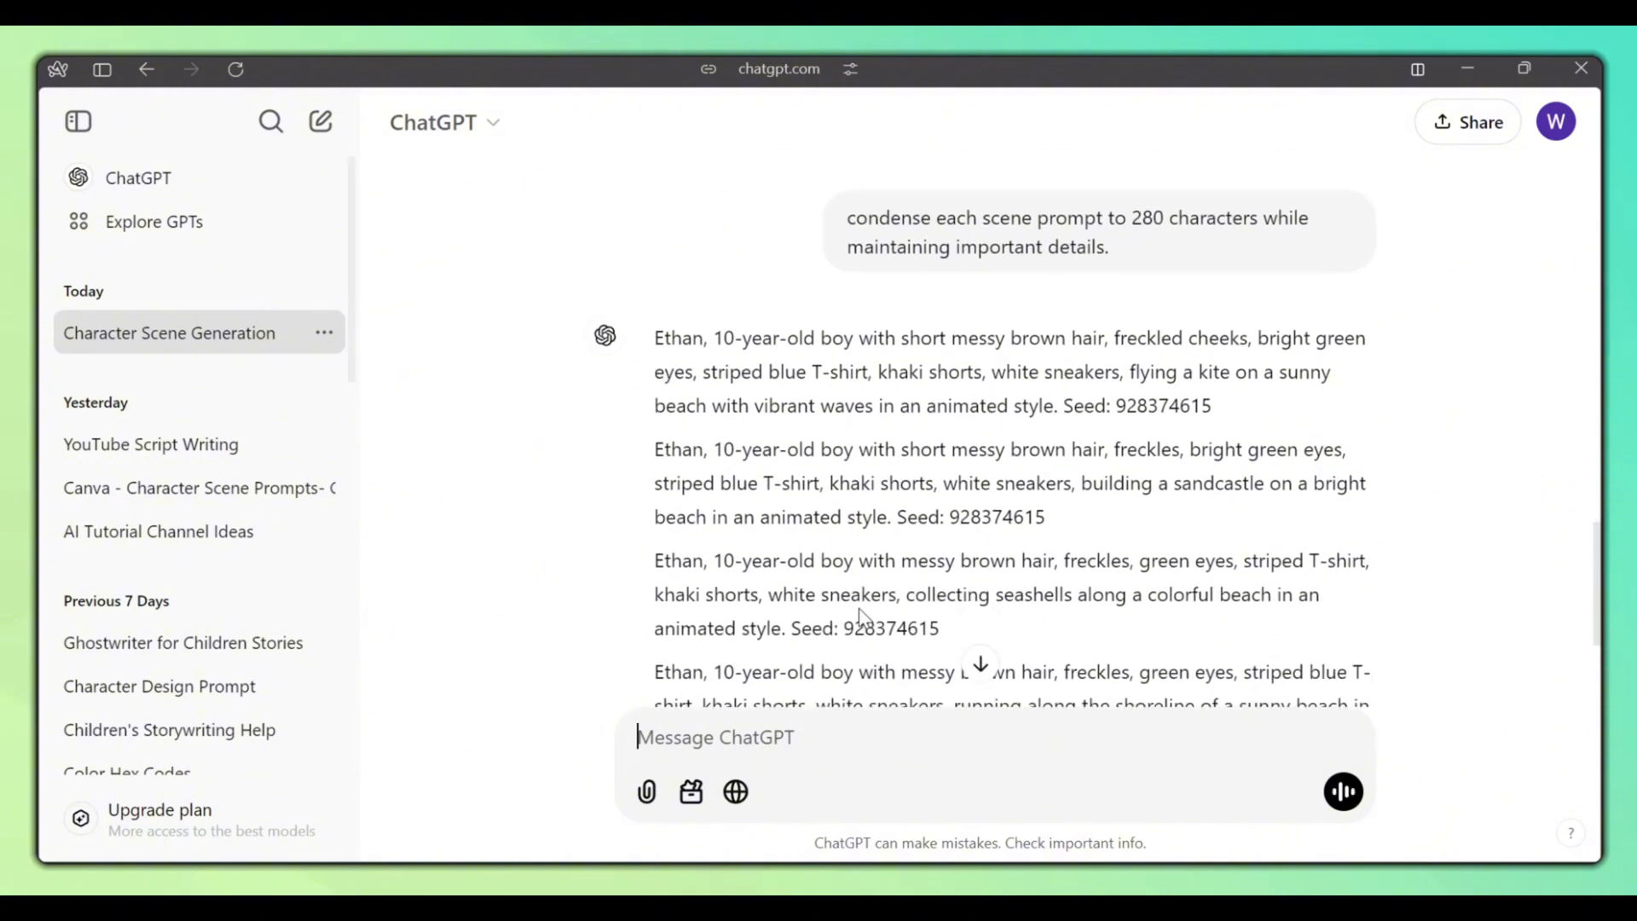
{"action": "scroll", "scroll_direction": "down", "scroll_amount": 3}
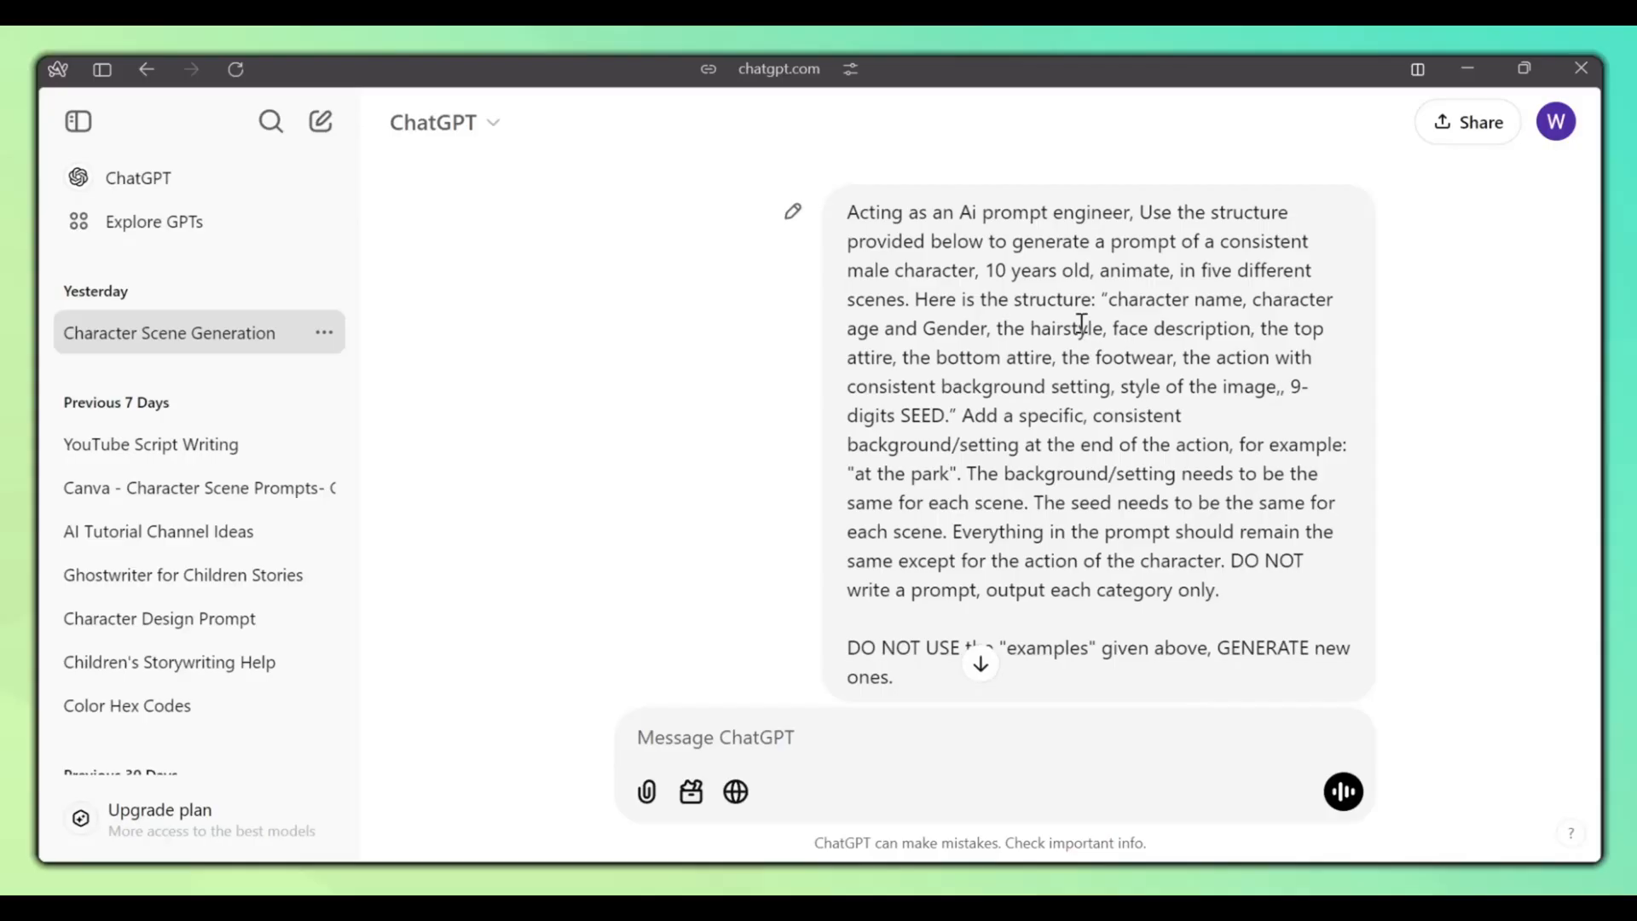
{"action": "mouse_move", "coordinate": [1085, 349]}
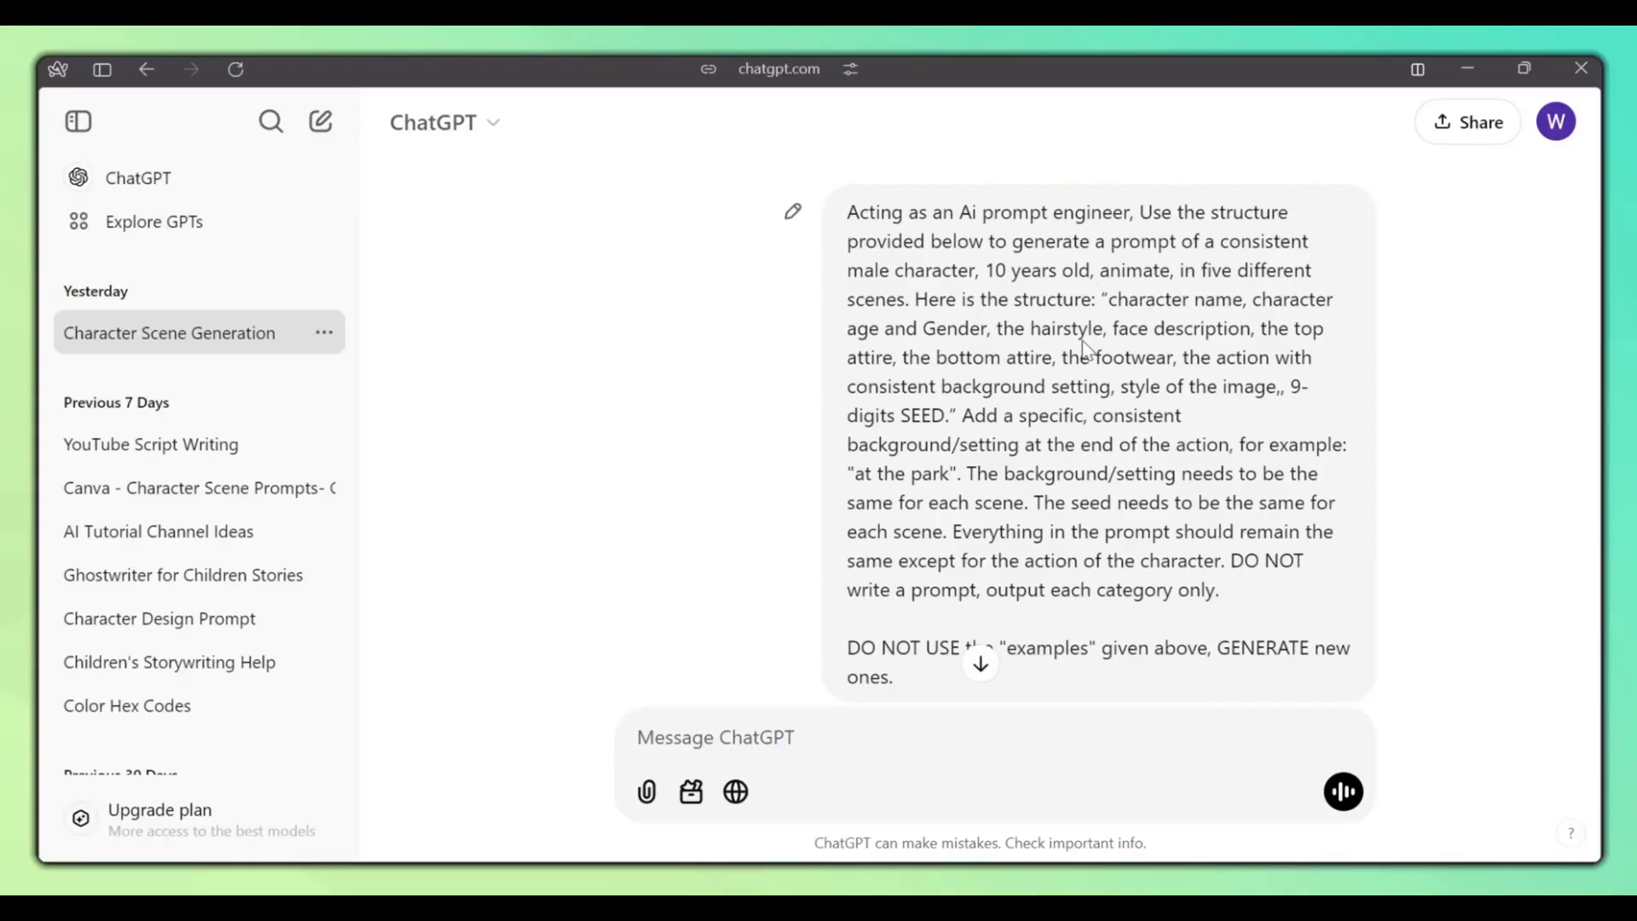
{"action": "double_click", "coordinate": [953, 327]}
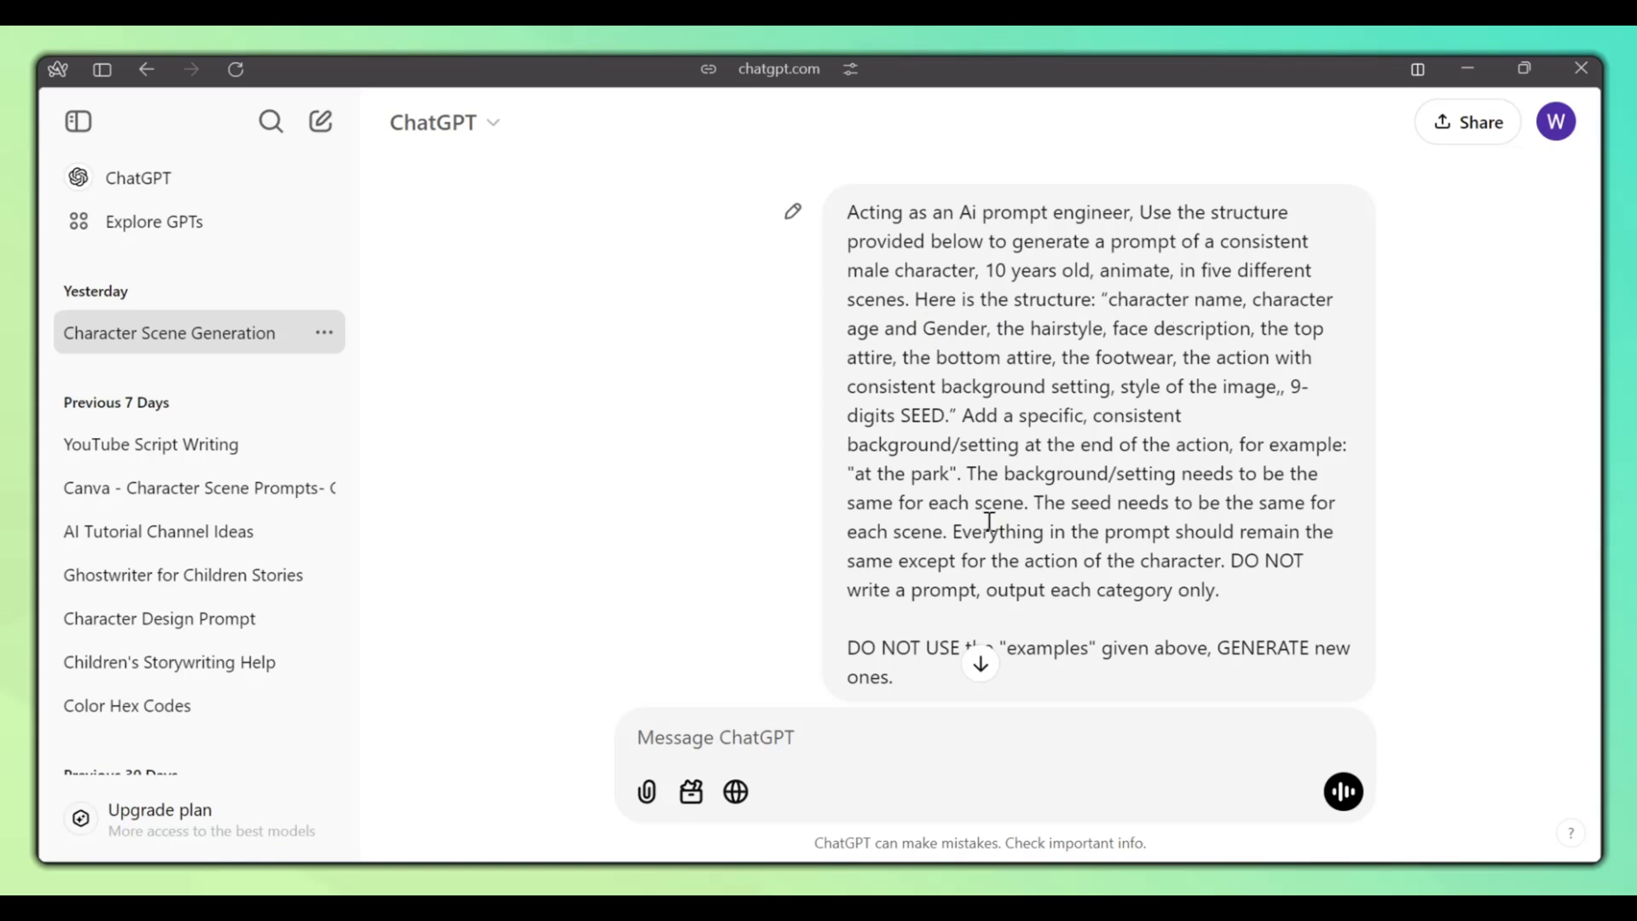
{"action": "scroll", "scroll_direction": "down", "scroll_amount": 3}
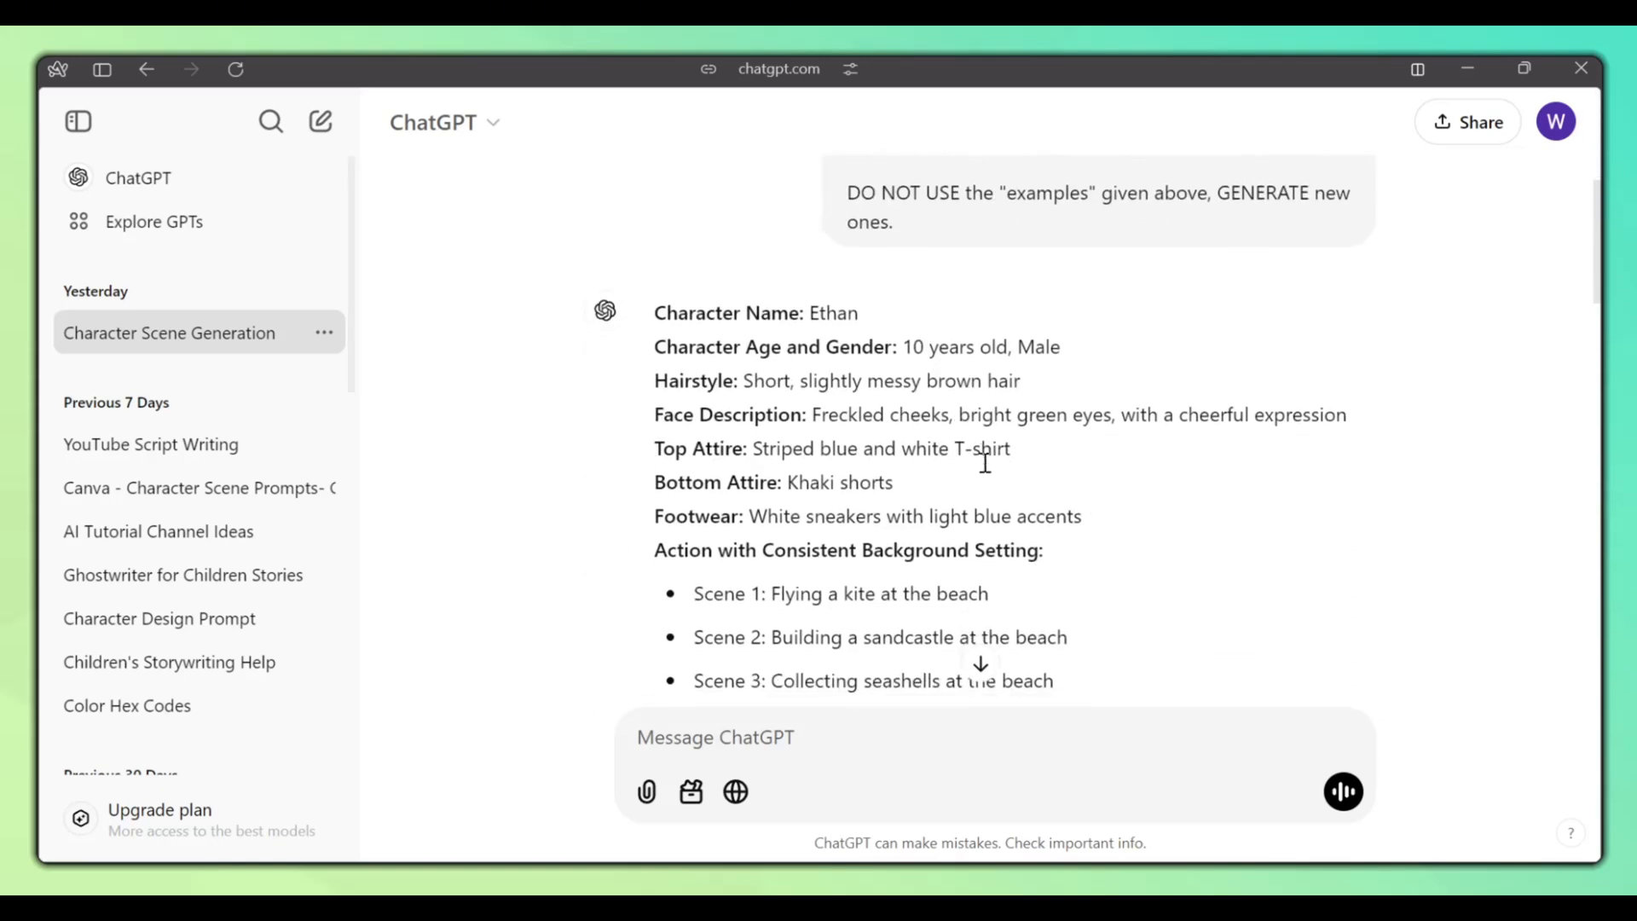
{"action": "scroll", "scroll_direction": "down", "scroll_amount": 3}
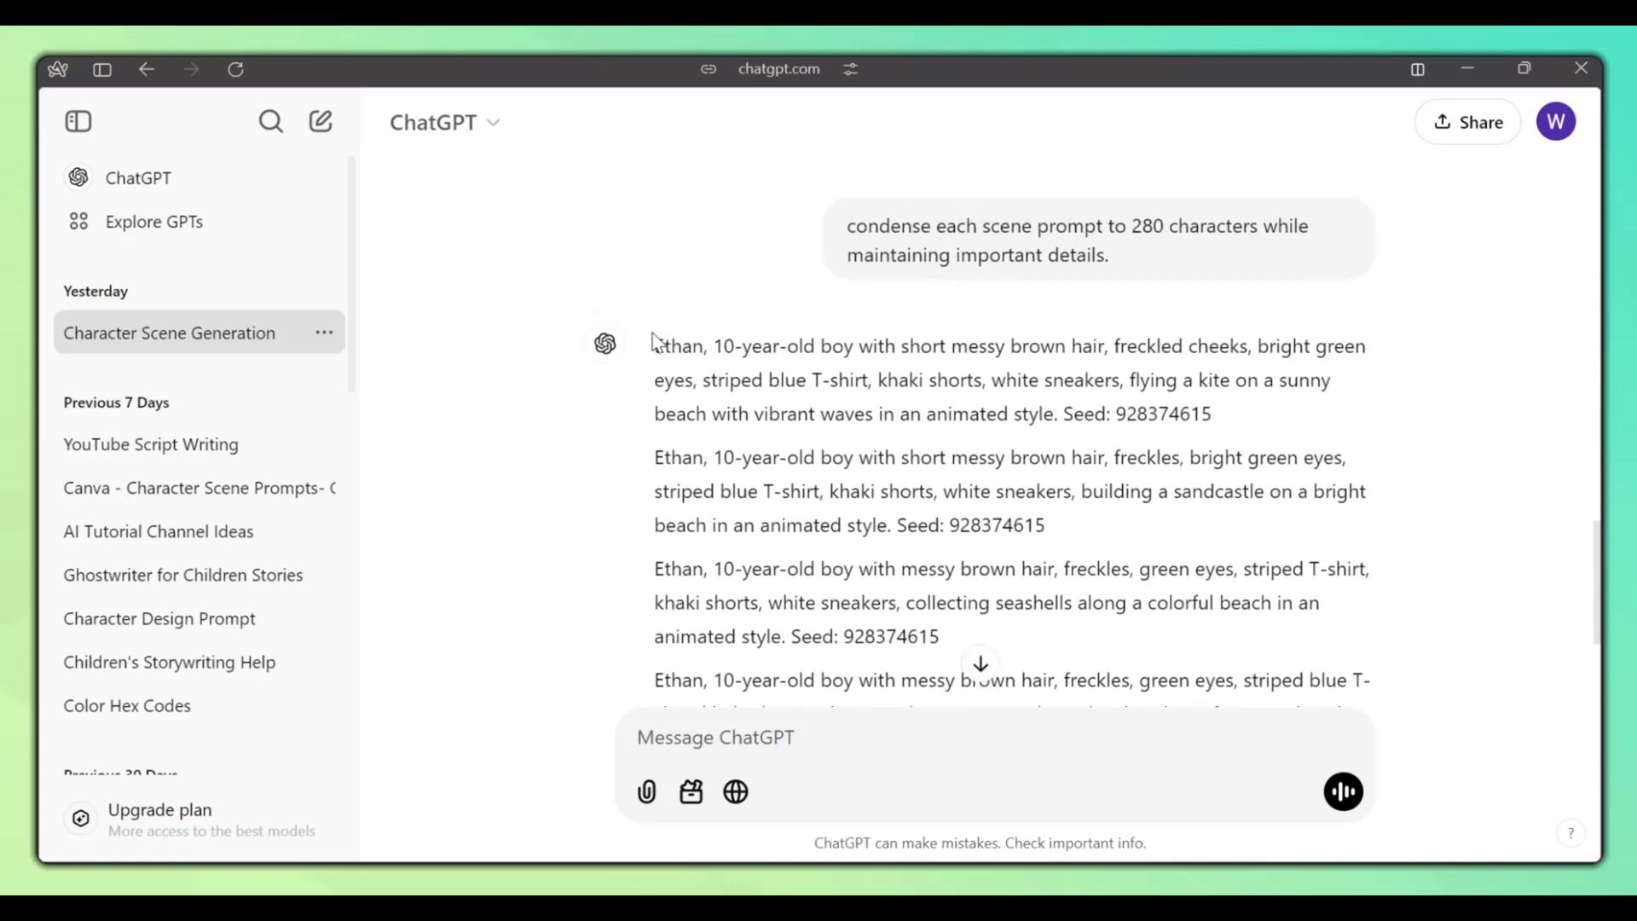
{"action": "left_click_drag", "start_coordinate": [654, 345], "coordinate": [1210, 413]}
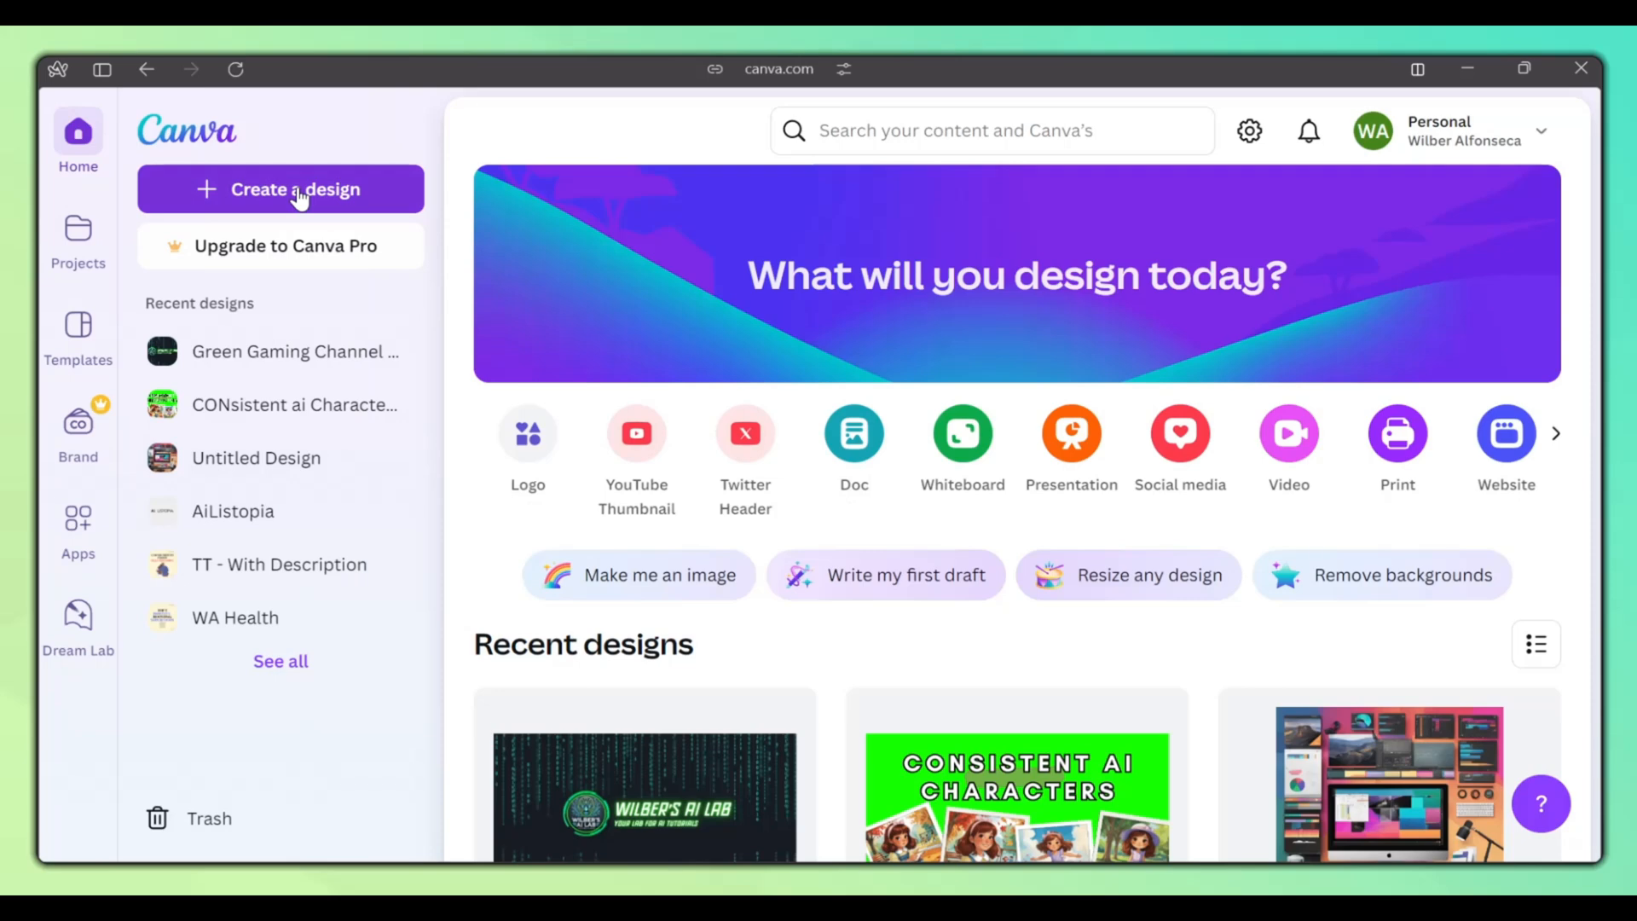
- Create a blank whiteboard from Create a design > Whiteboards
{"action": "left_click", "coordinate": [294, 189]}
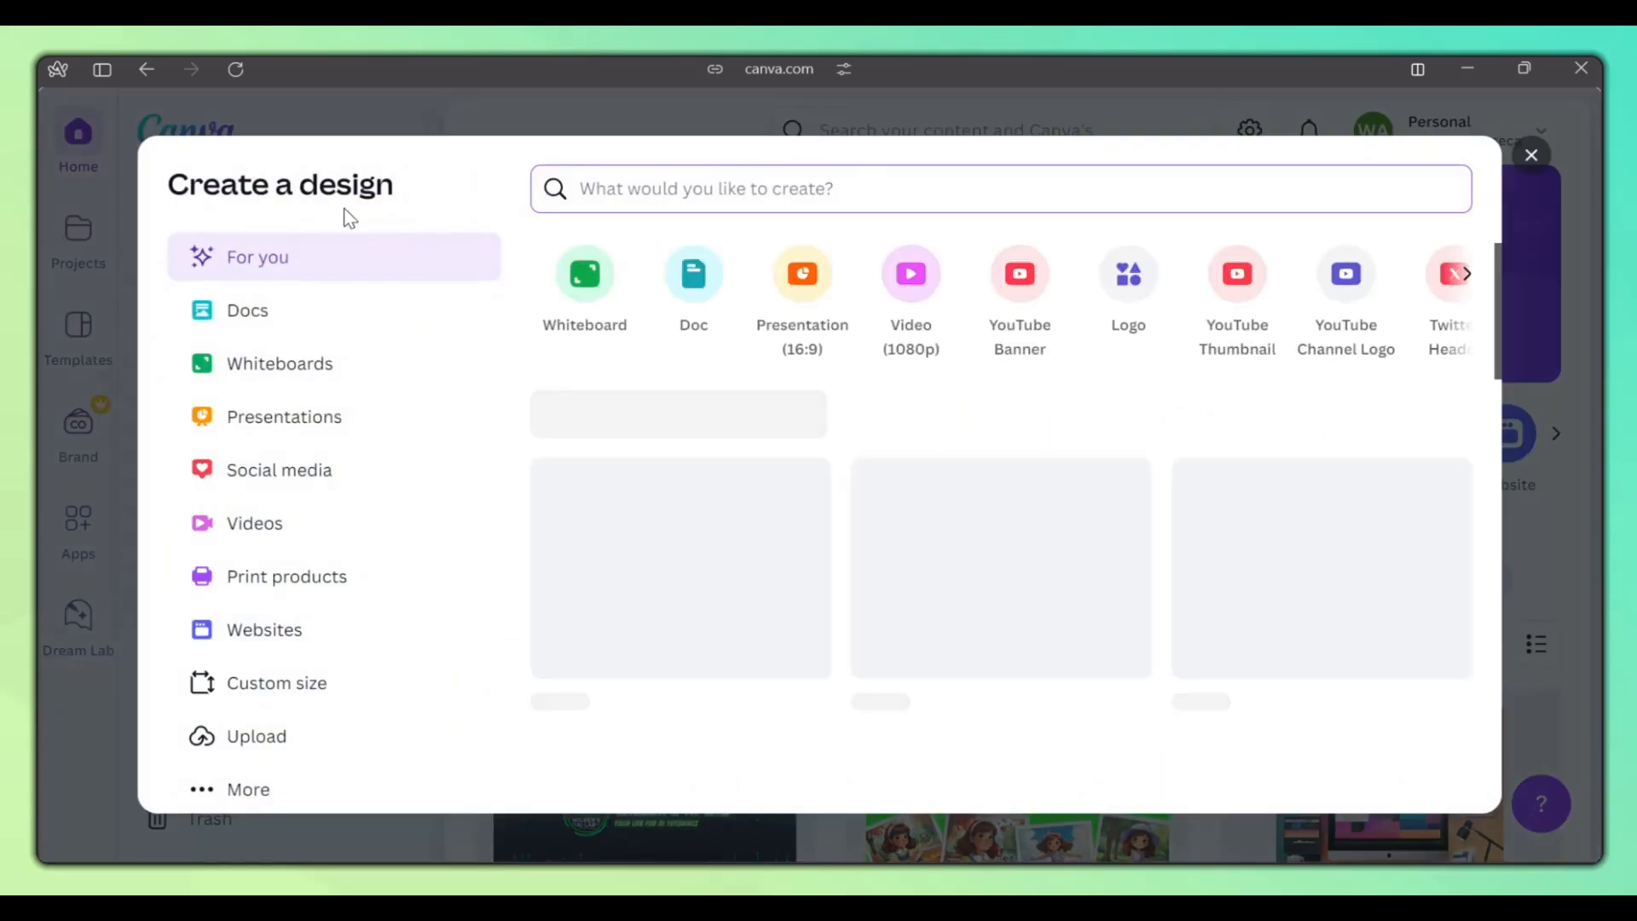
{"action": "left_click", "coordinate": [278, 363]}
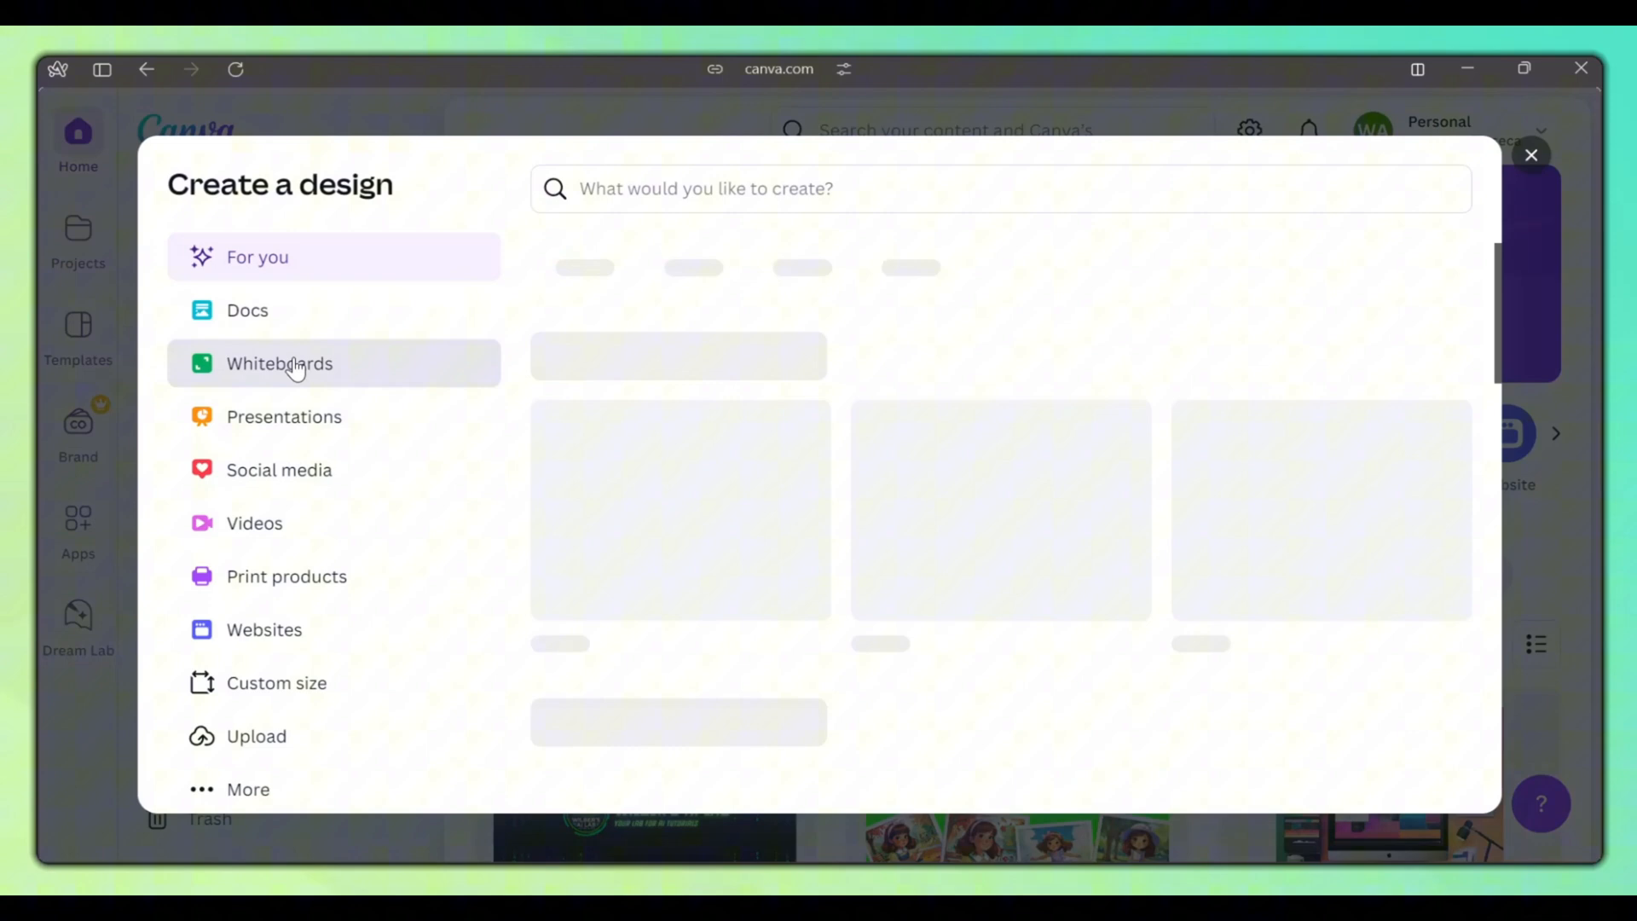
{"action": "left_click", "coordinate": [279, 363]}
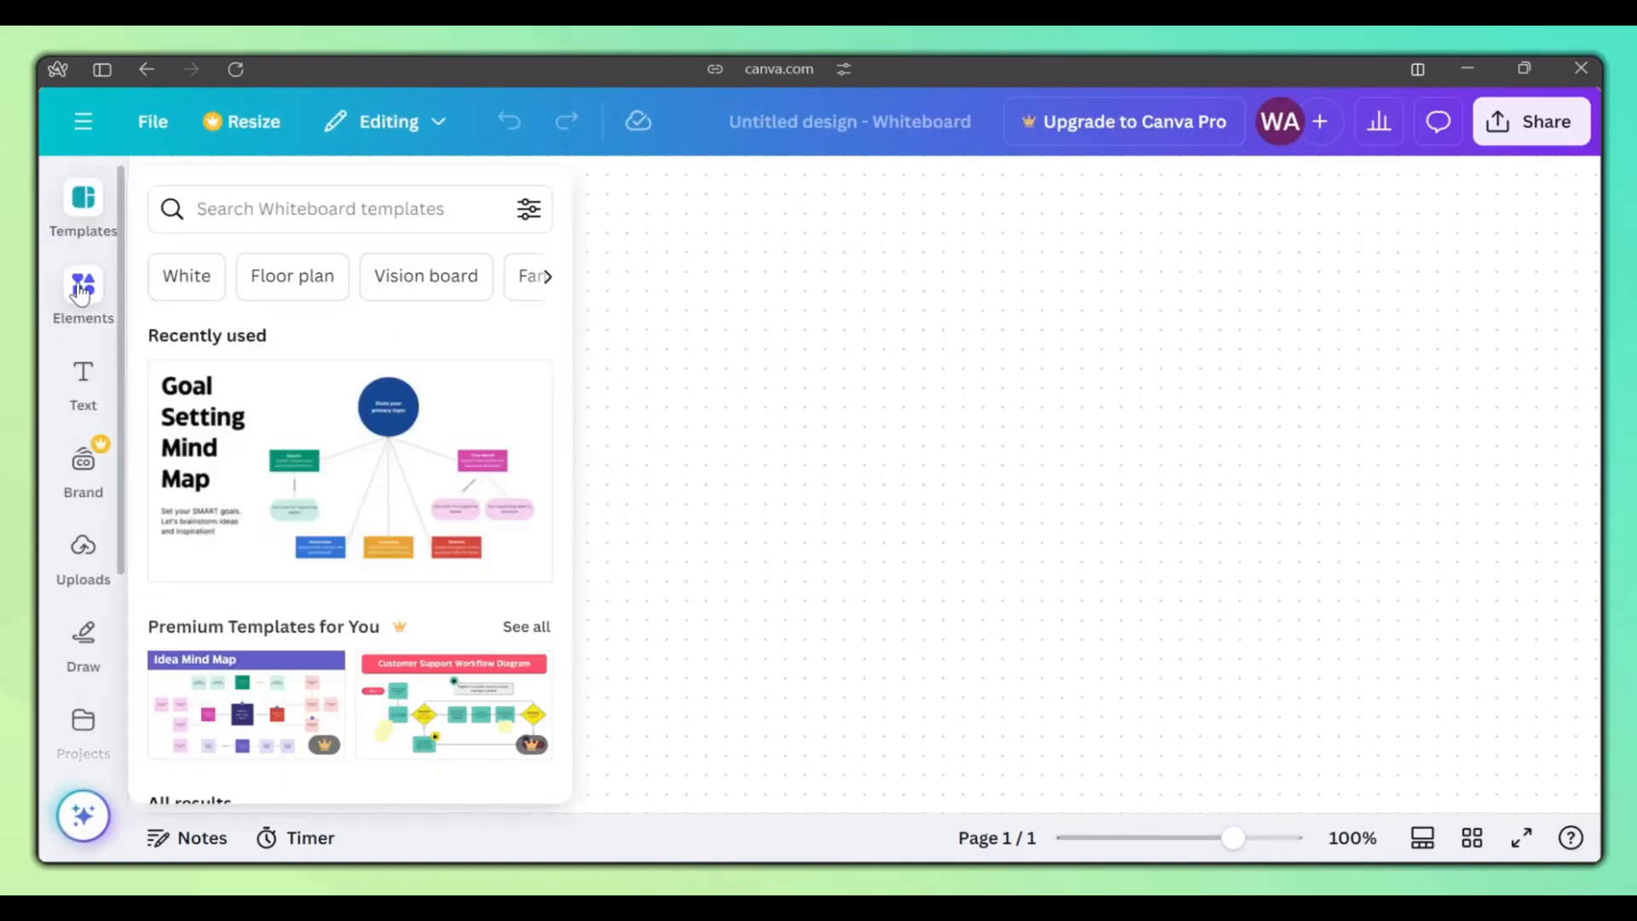
{"action": "mouse_move", "coordinate": [371, 408]}
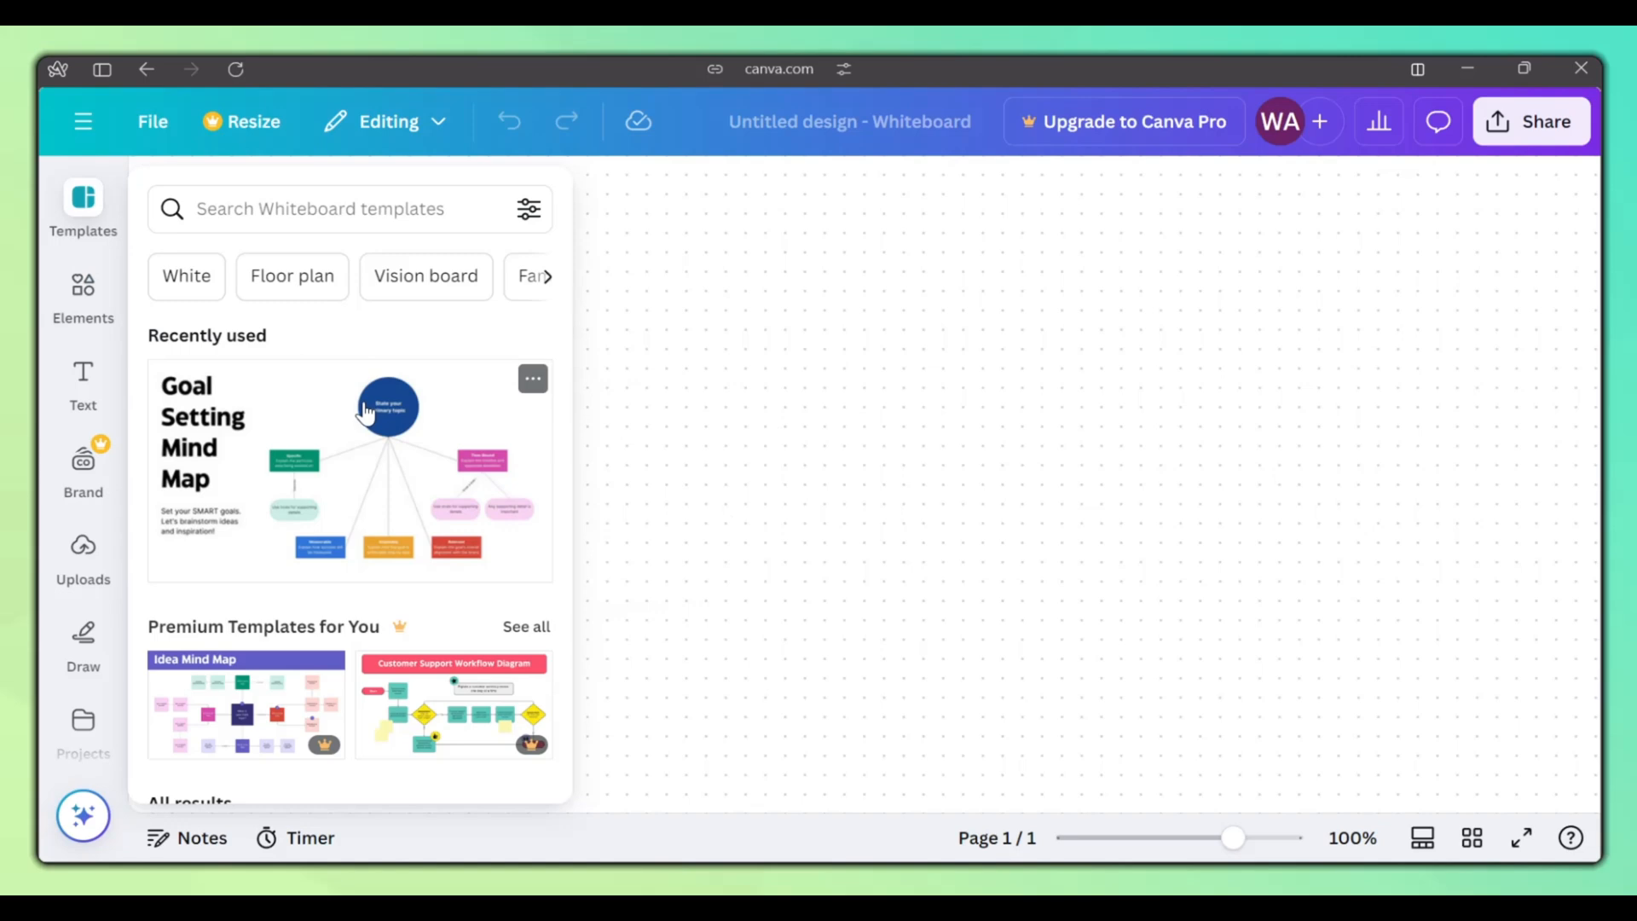
{"action": "mouse_move", "coordinate": [758, 434]}
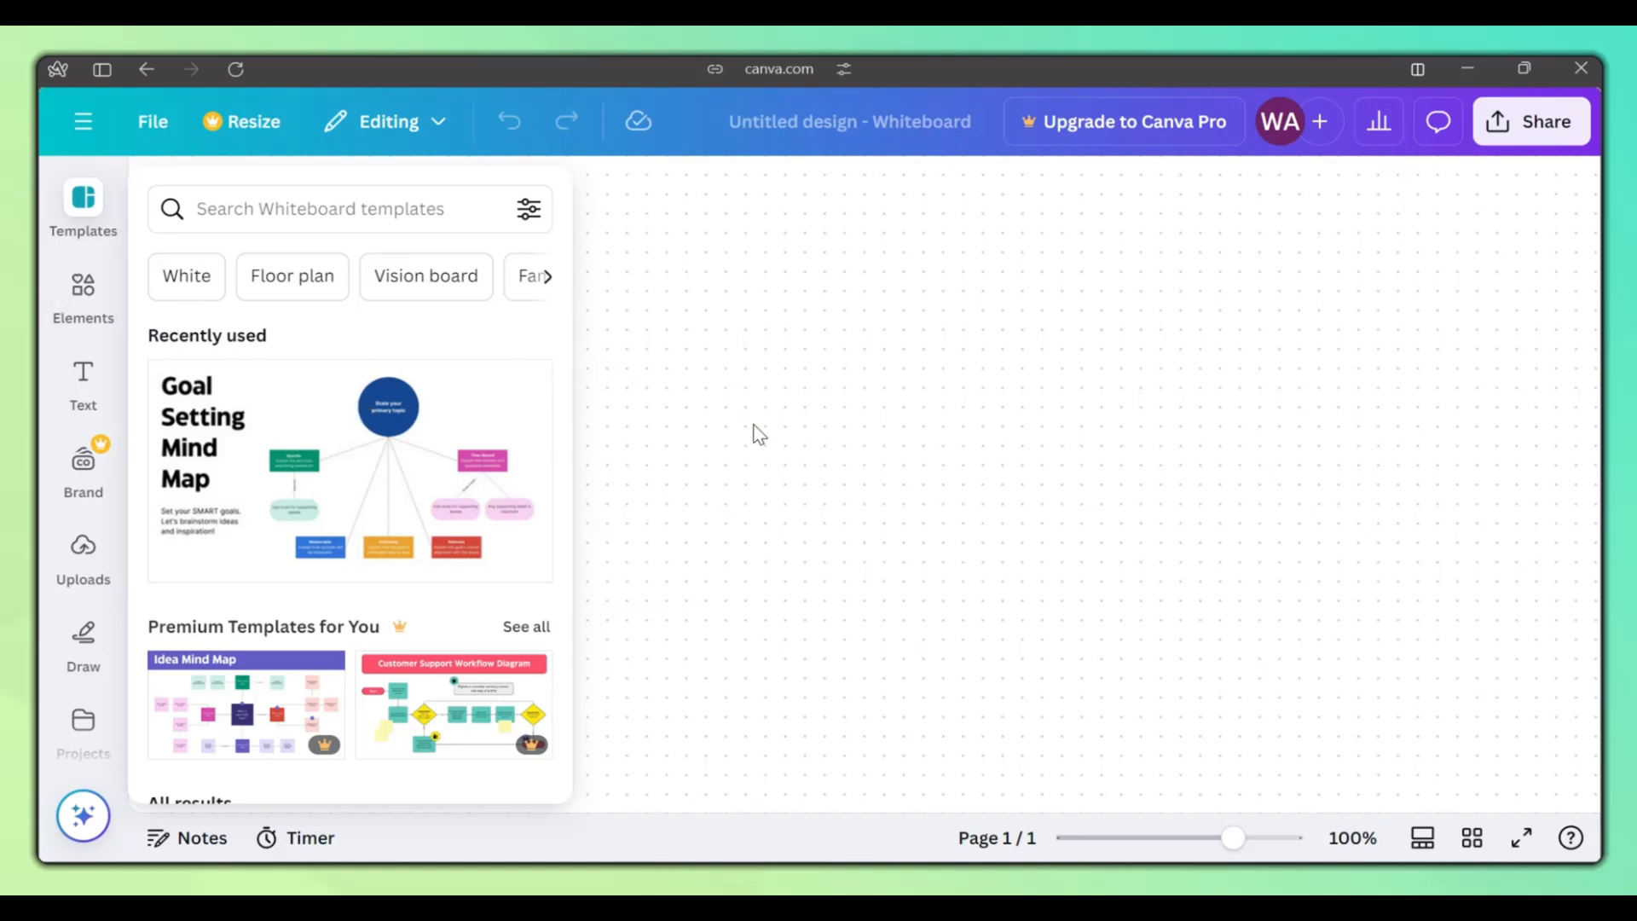
{"action": "scroll", "scroll_direction": "down", "scroll_amount": 3}
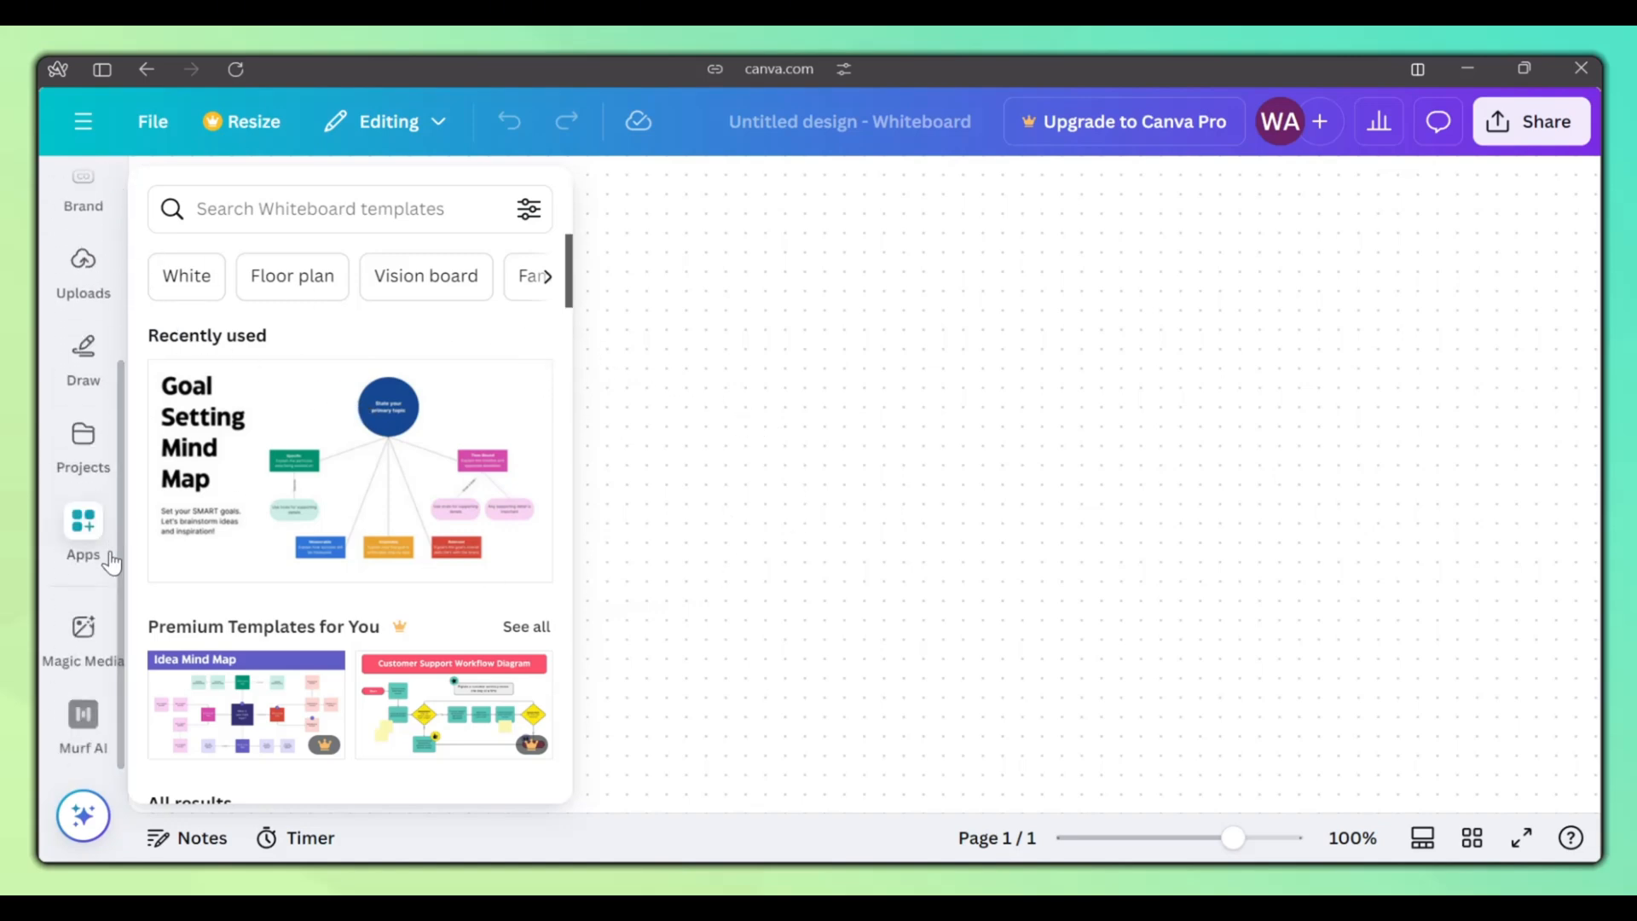
{"action": "left_click", "coordinate": [83, 627]}
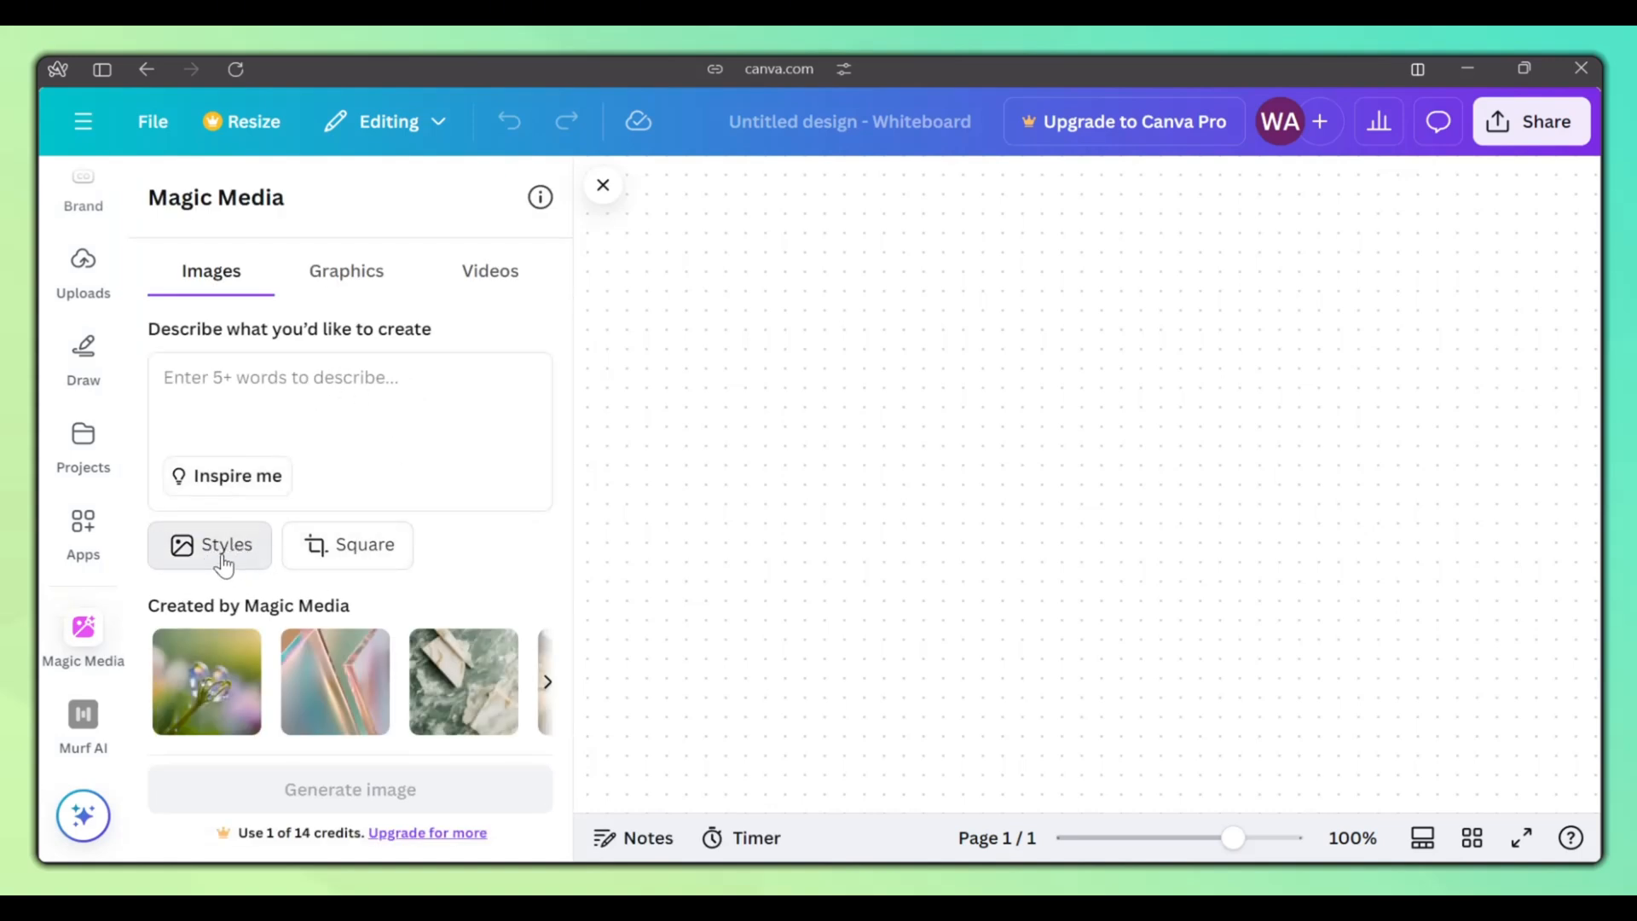
{"action": "left_click", "coordinate": [209, 544]}
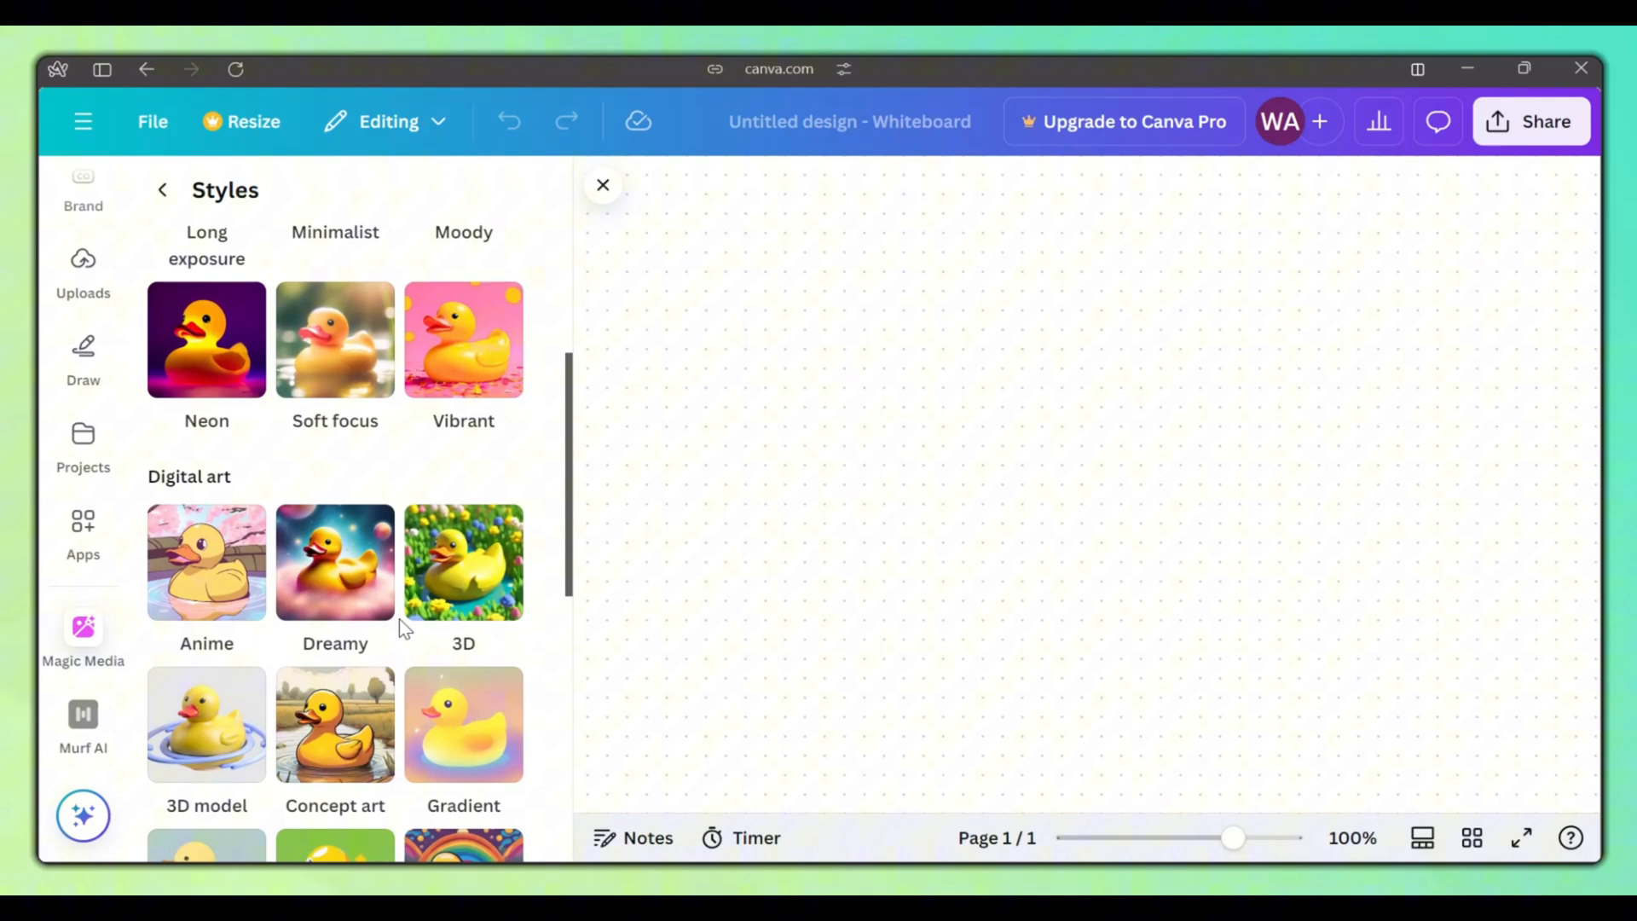
{"action": "left_click", "coordinate": [205, 562]}
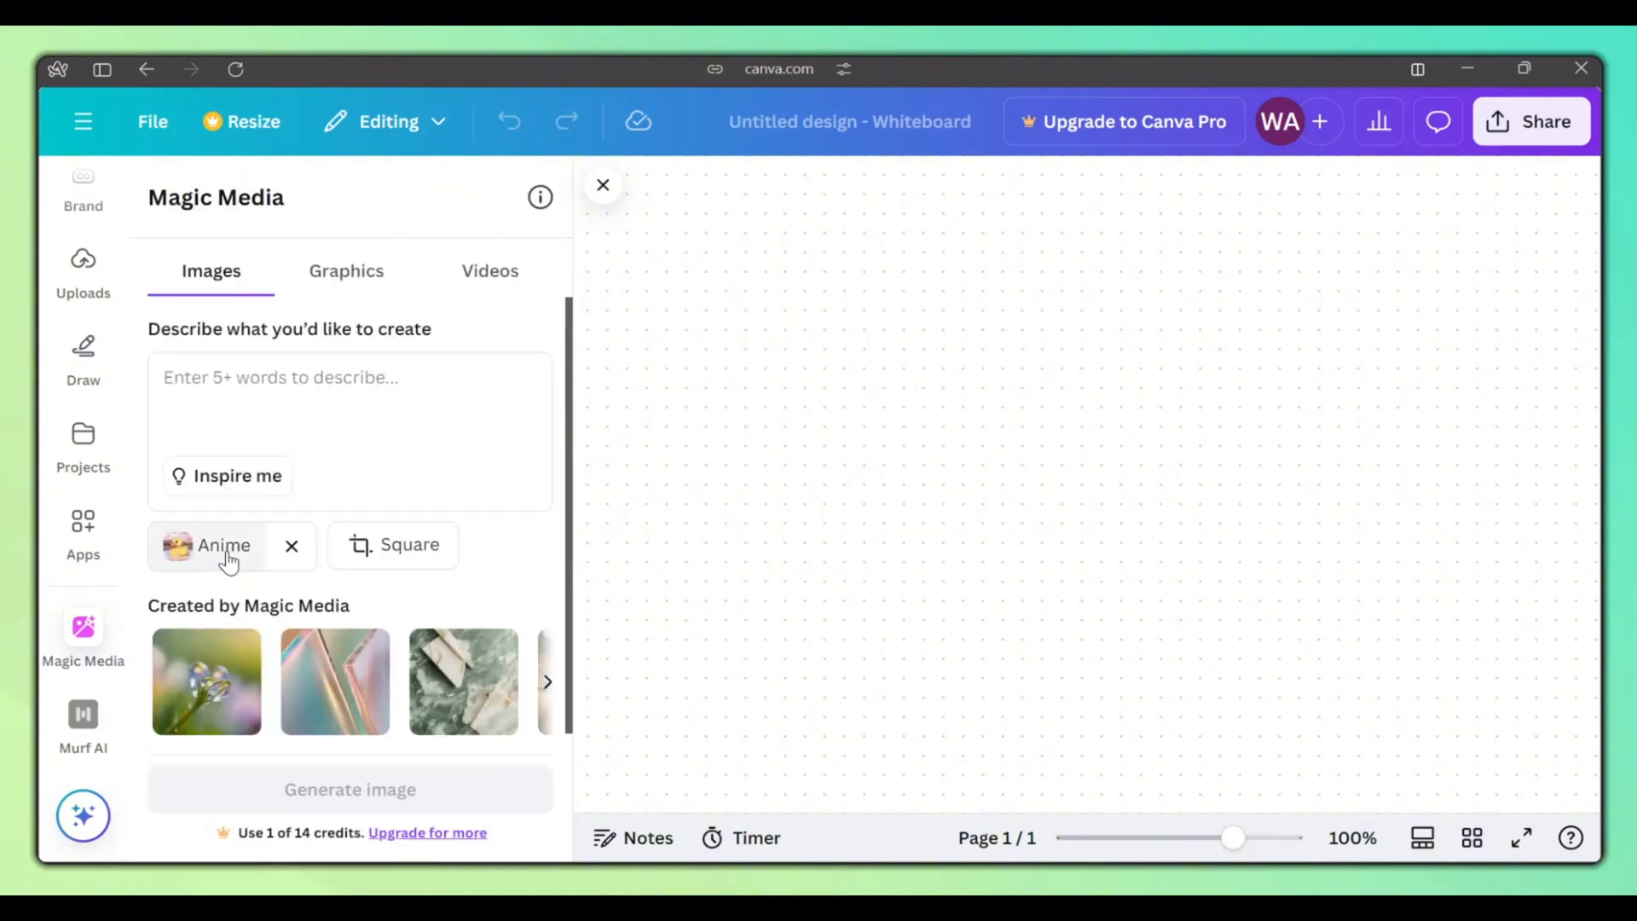
{"action": "left_click", "coordinate": [292, 545]}
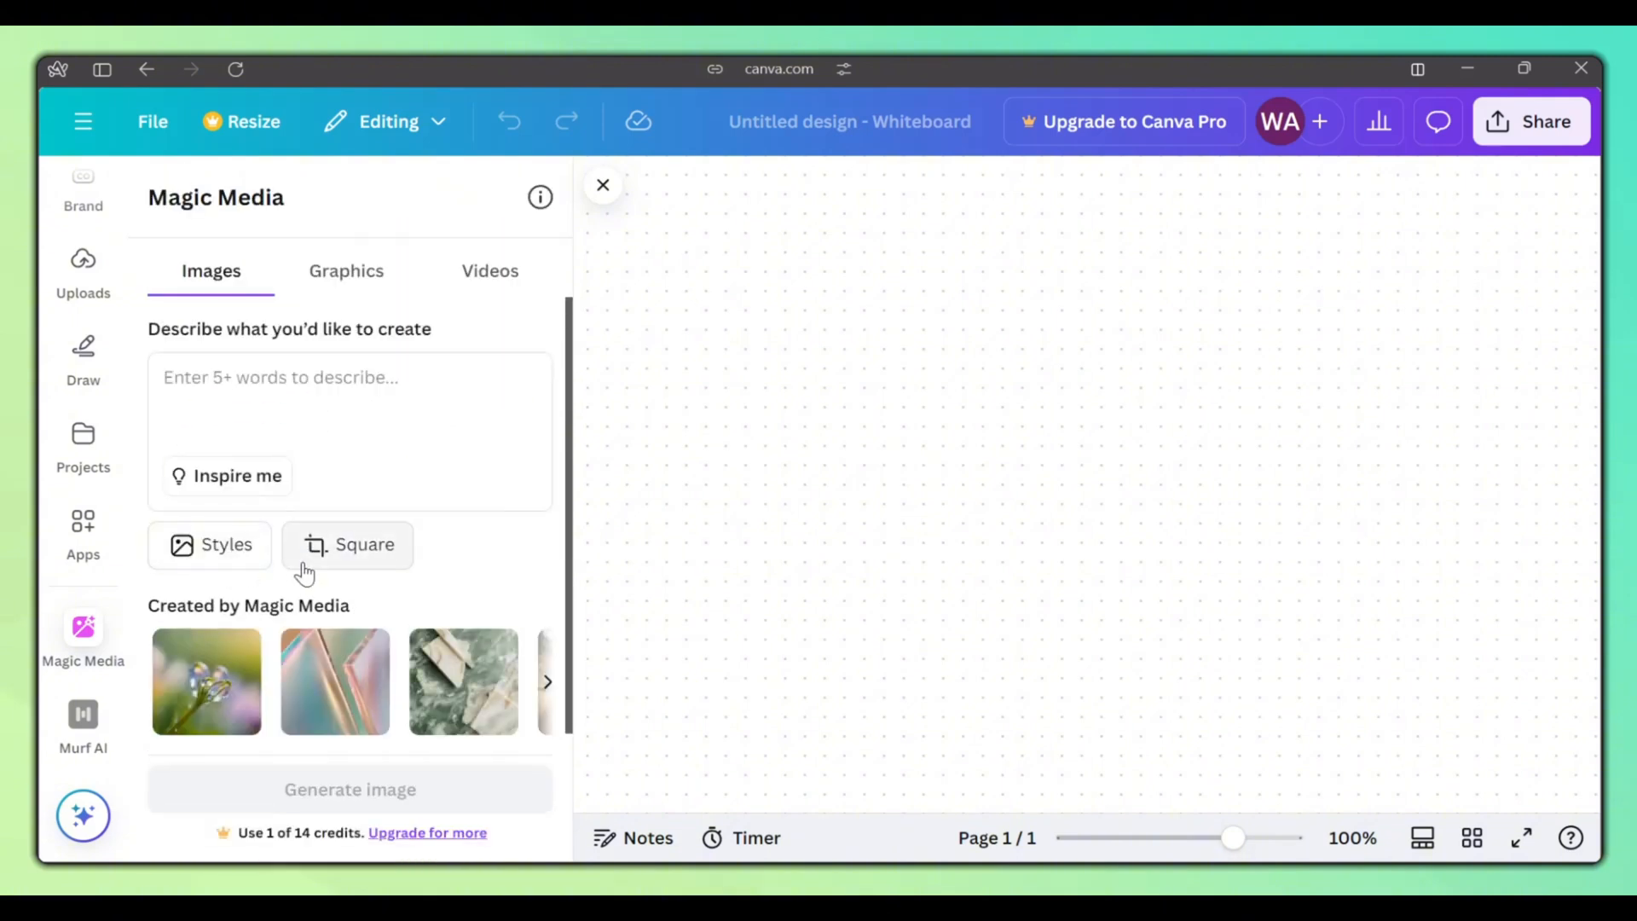
{"action": "left_click", "coordinate": [347, 543]}
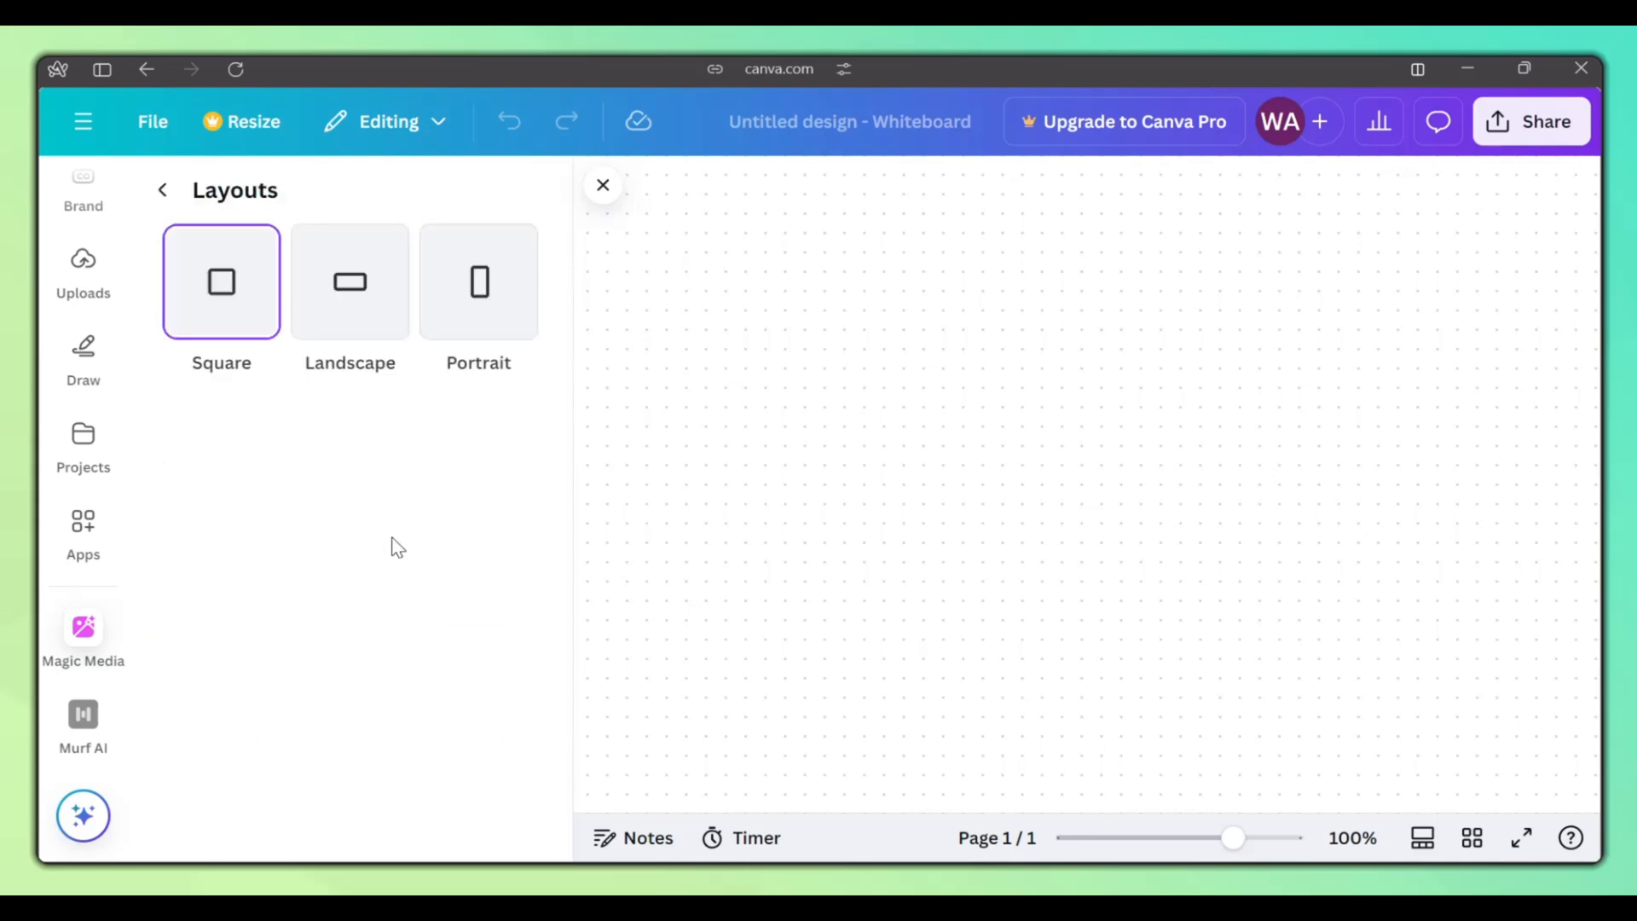
{"action": "mouse_move", "coordinate": [164, 194]}
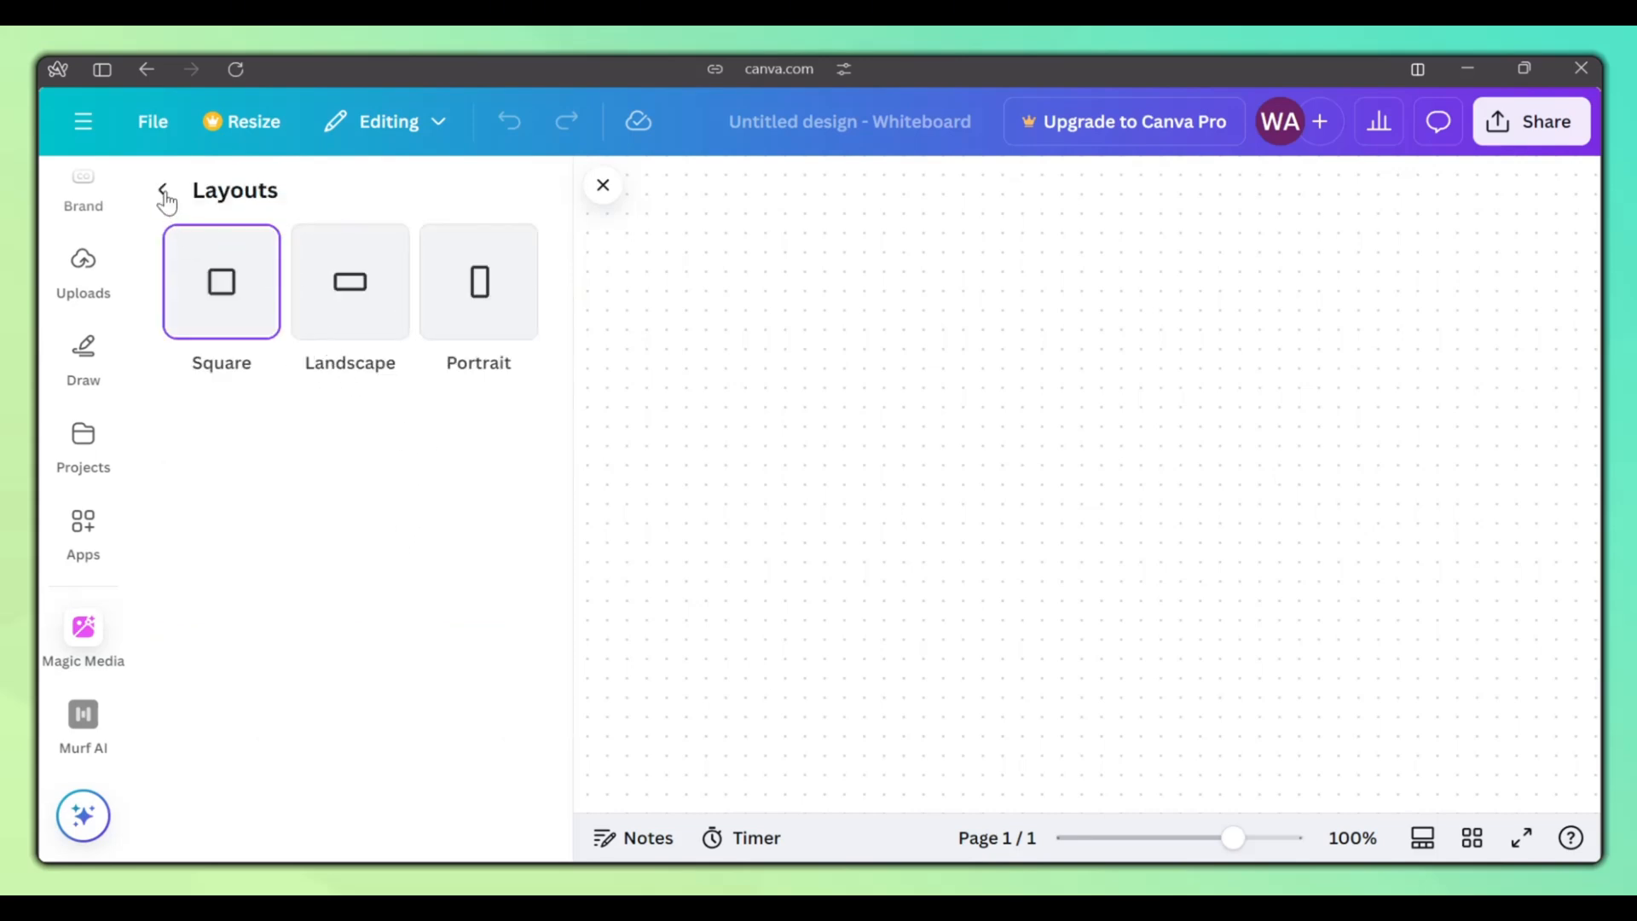
{"action": "left_click", "coordinate": [83, 627]}
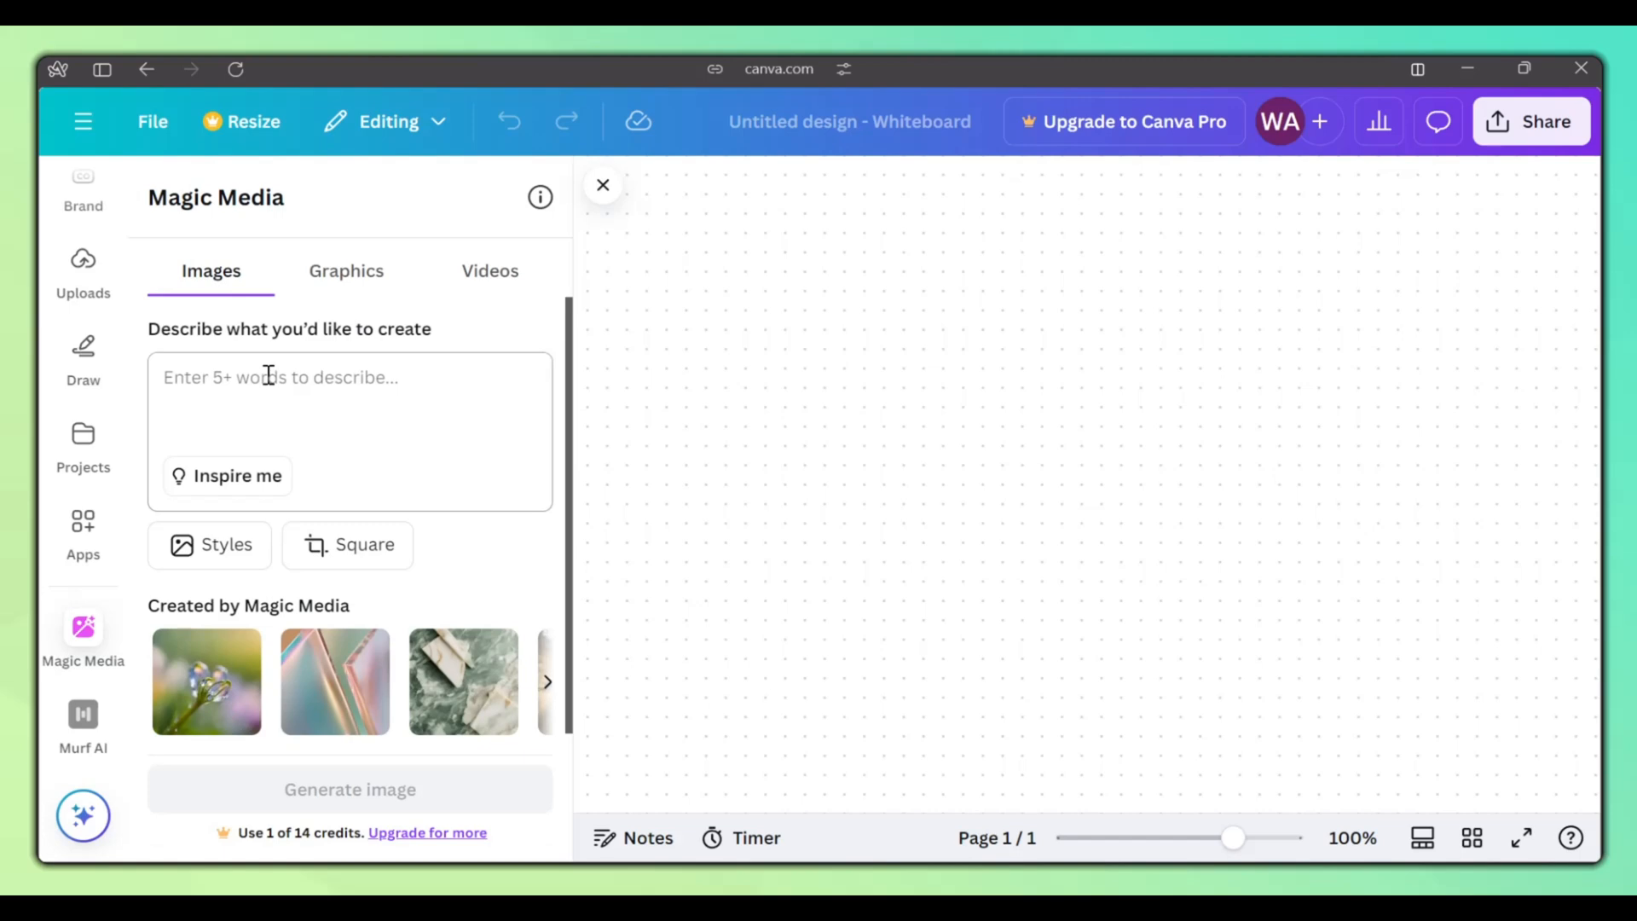
- Generate kite-flying Ethan images, add a second one, and resize it to match the first
{"action": "type", "text": "eyes, striped blue T-shirt, khaki shorts, white sneakers, flying a kite on a sunny beach with vibrant waves in an animated style. Seed: 928374615"}
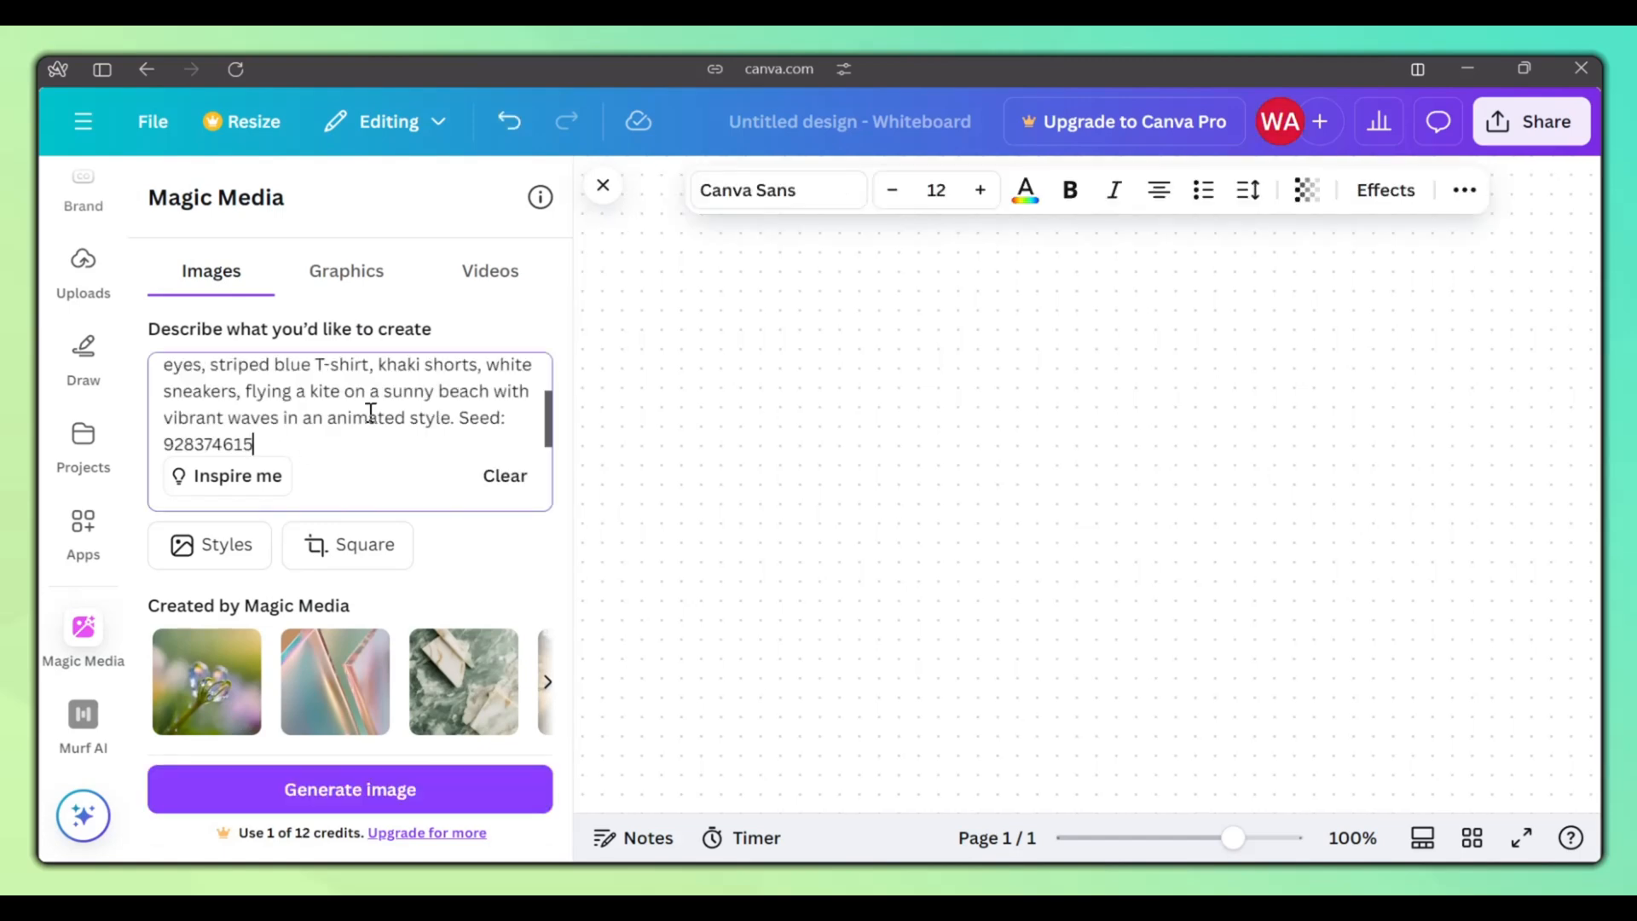
{"action": "left_click", "coordinate": [349, 788]}
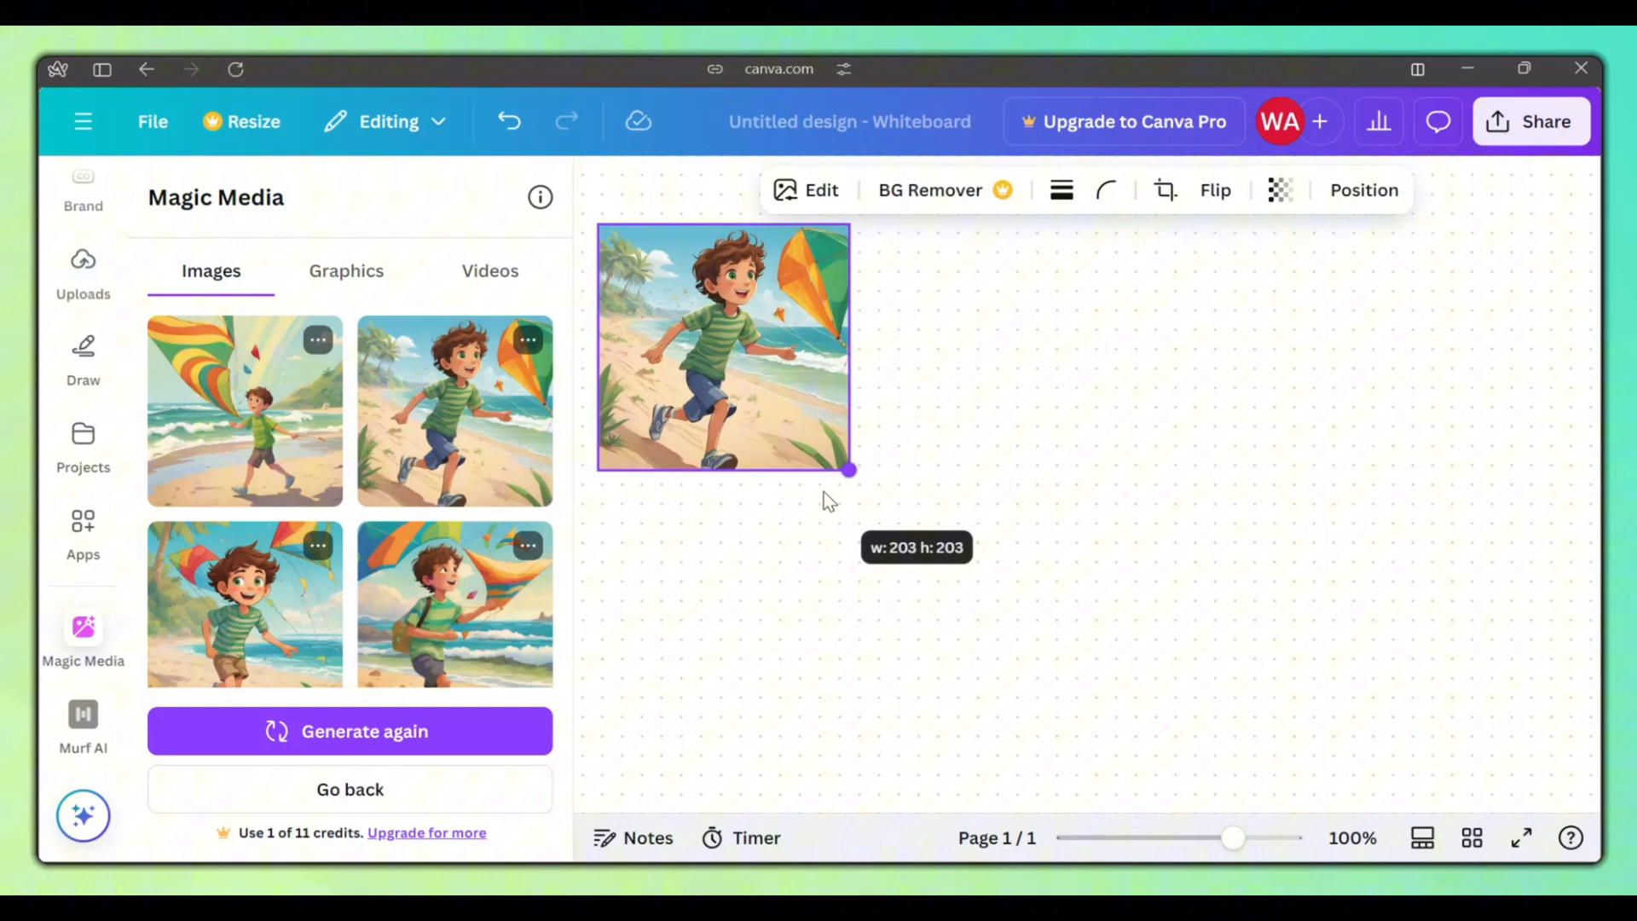
{"action": "left_click", "coordinate": [724, 348]}
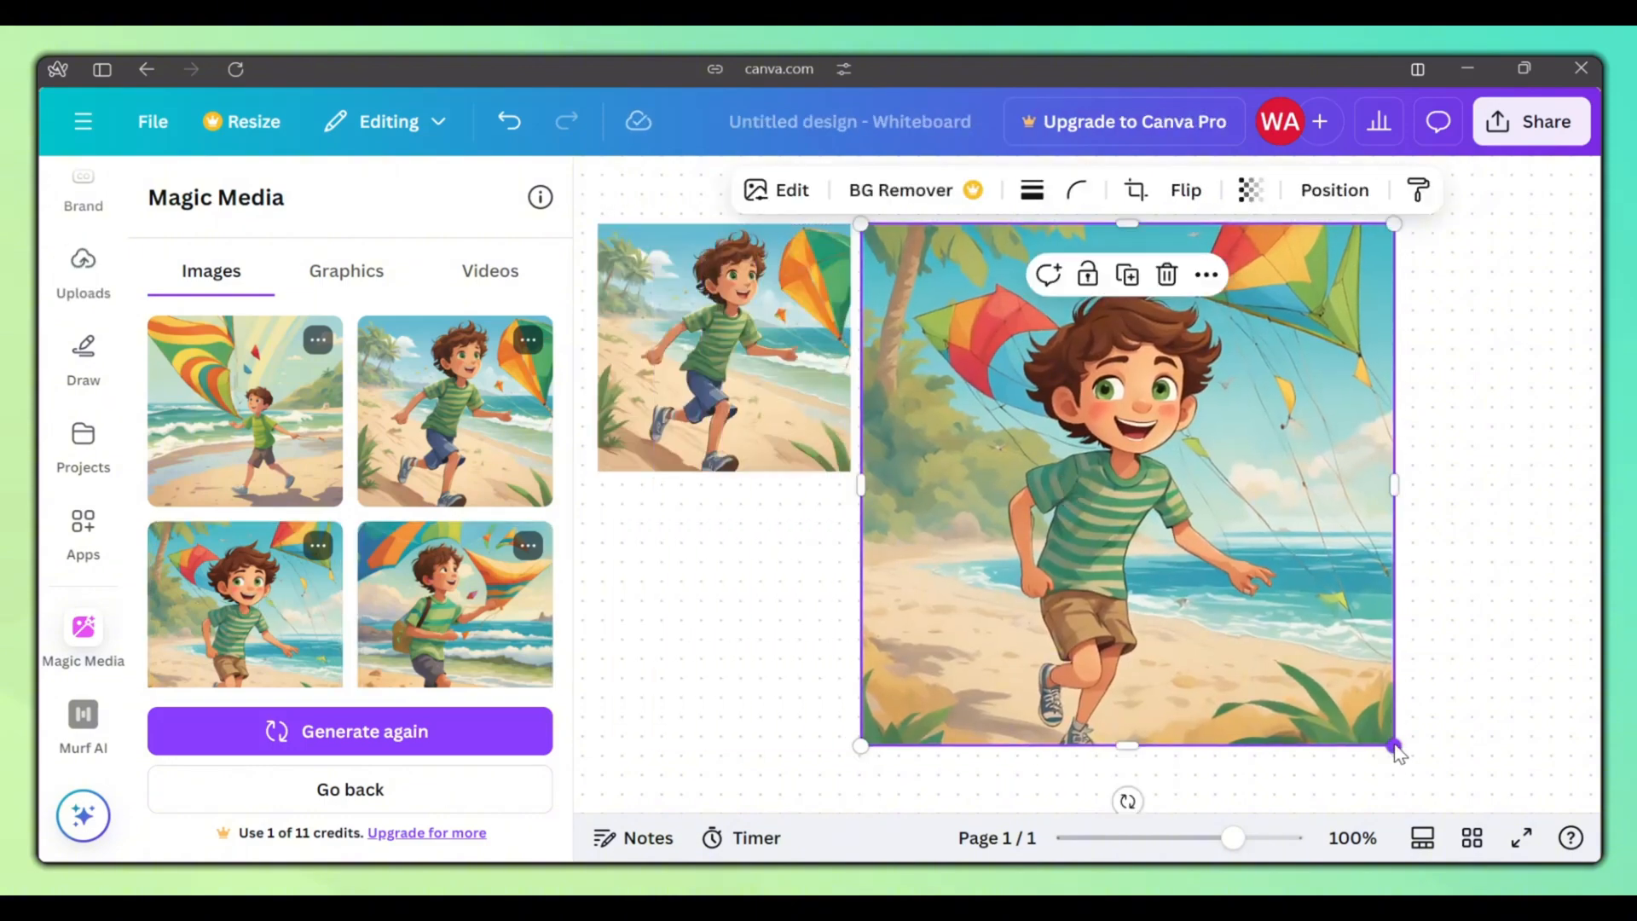
{"action": "left_click_drag", "start_coordinate": [1394, 747], "coordinate": [1111, 469]}
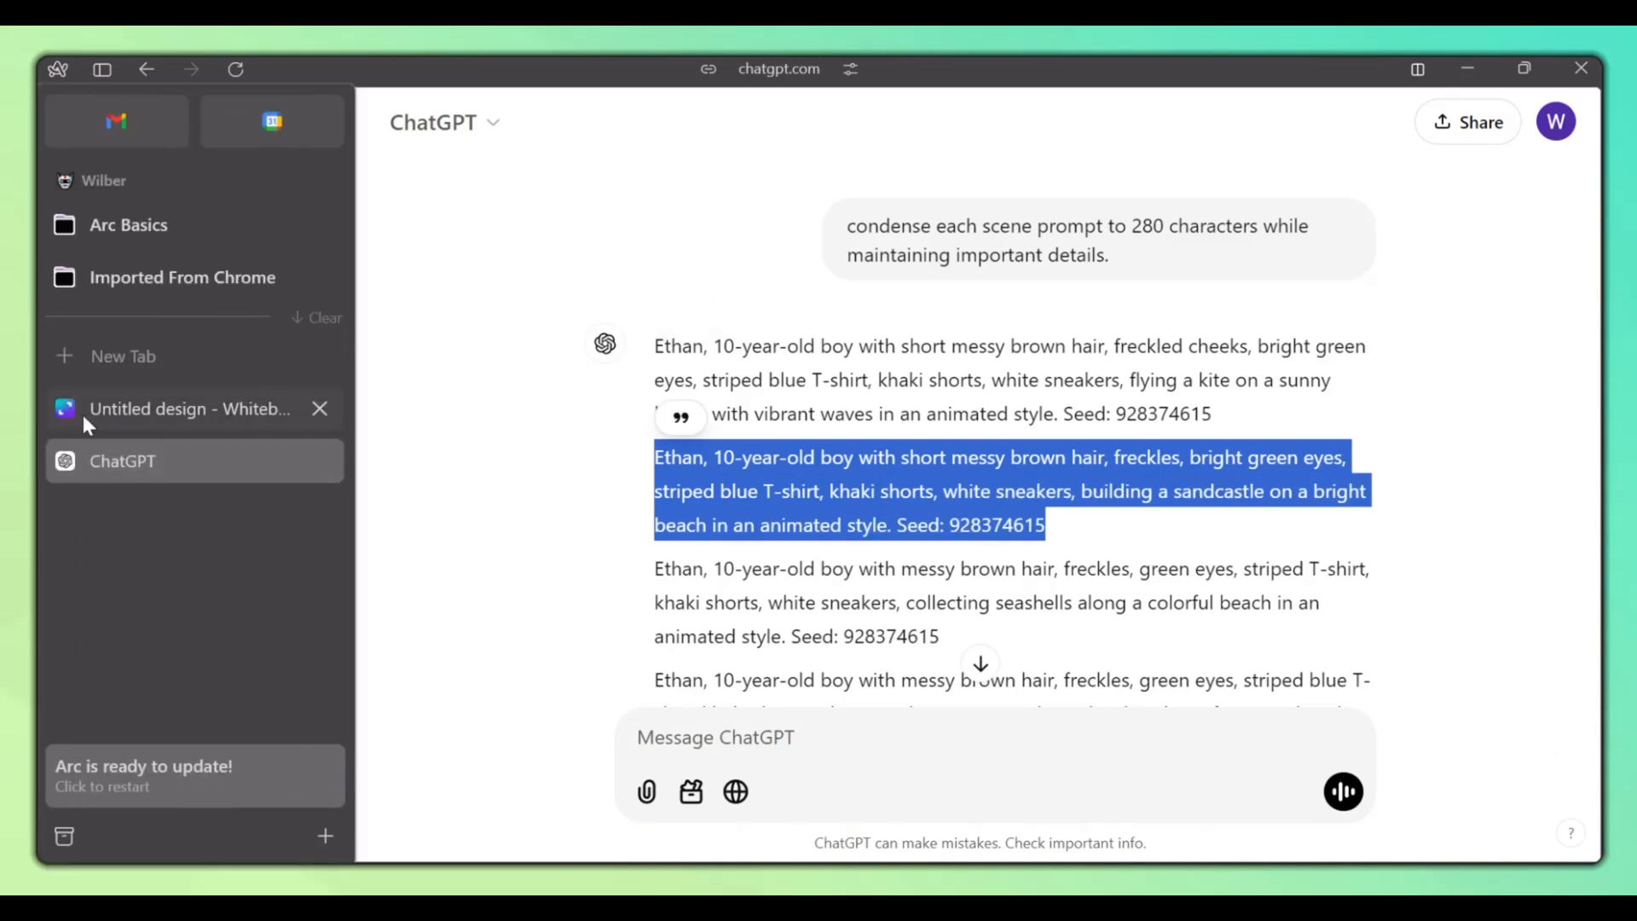
- Generate sandcastle scenes, add another to the whiteboard, and shrink it to thumbnail size
{"action": "left_click", "coordinate": [187, 409]}
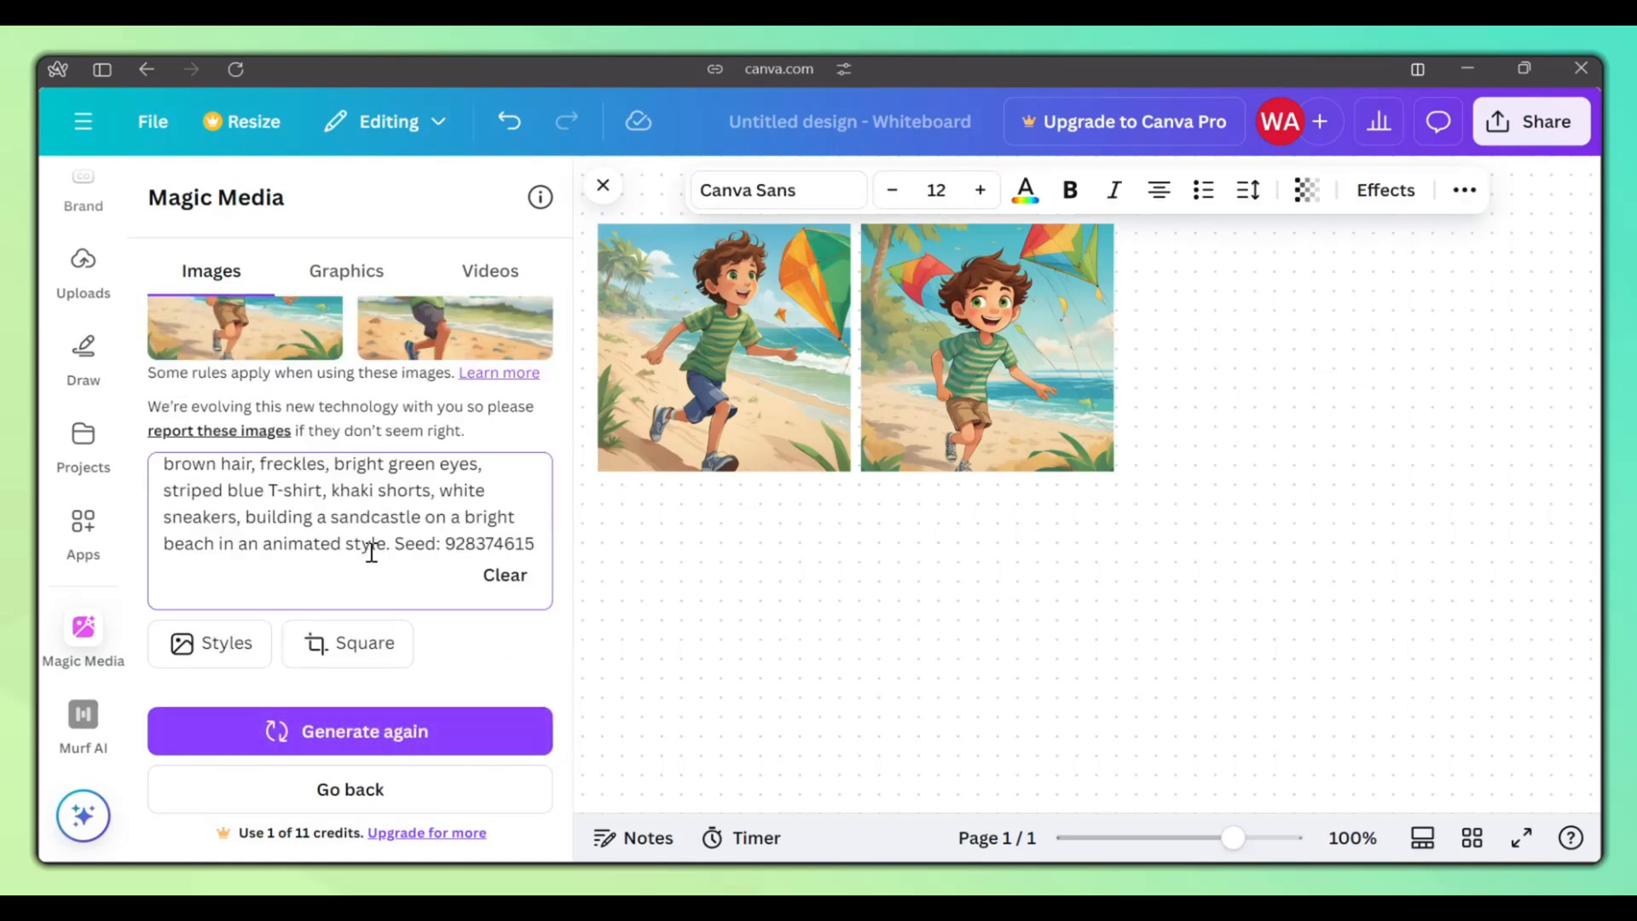
{"action": "left_click", "coordinate": [349, 730]}
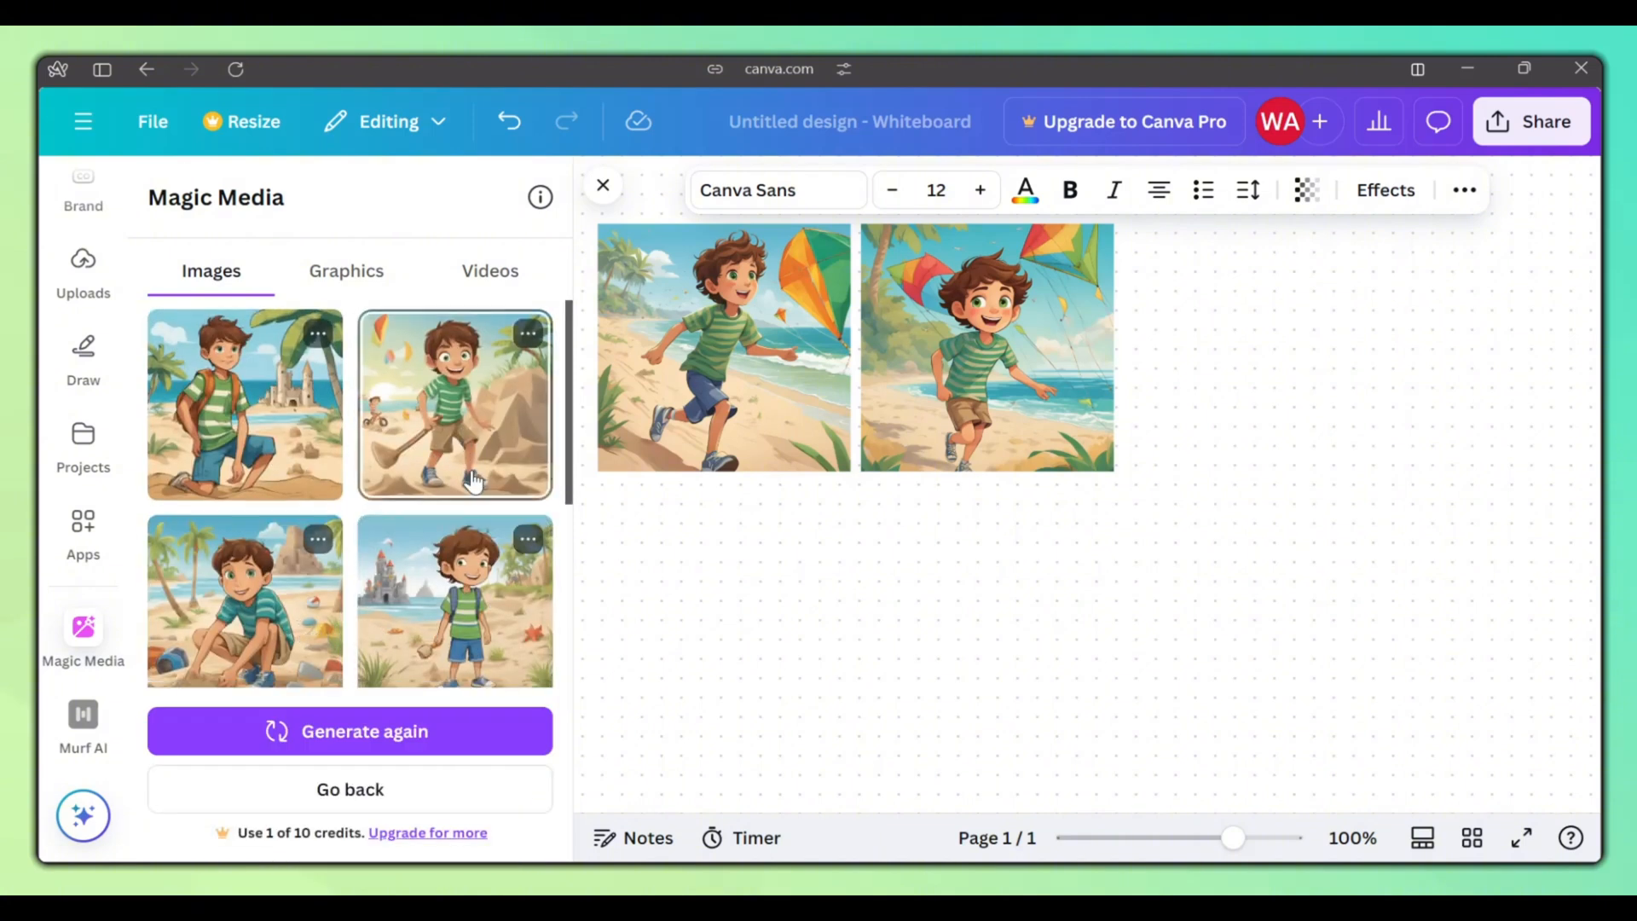
{"action": "scroll", "scroll_direction": "down", "scroll_amount": 3}
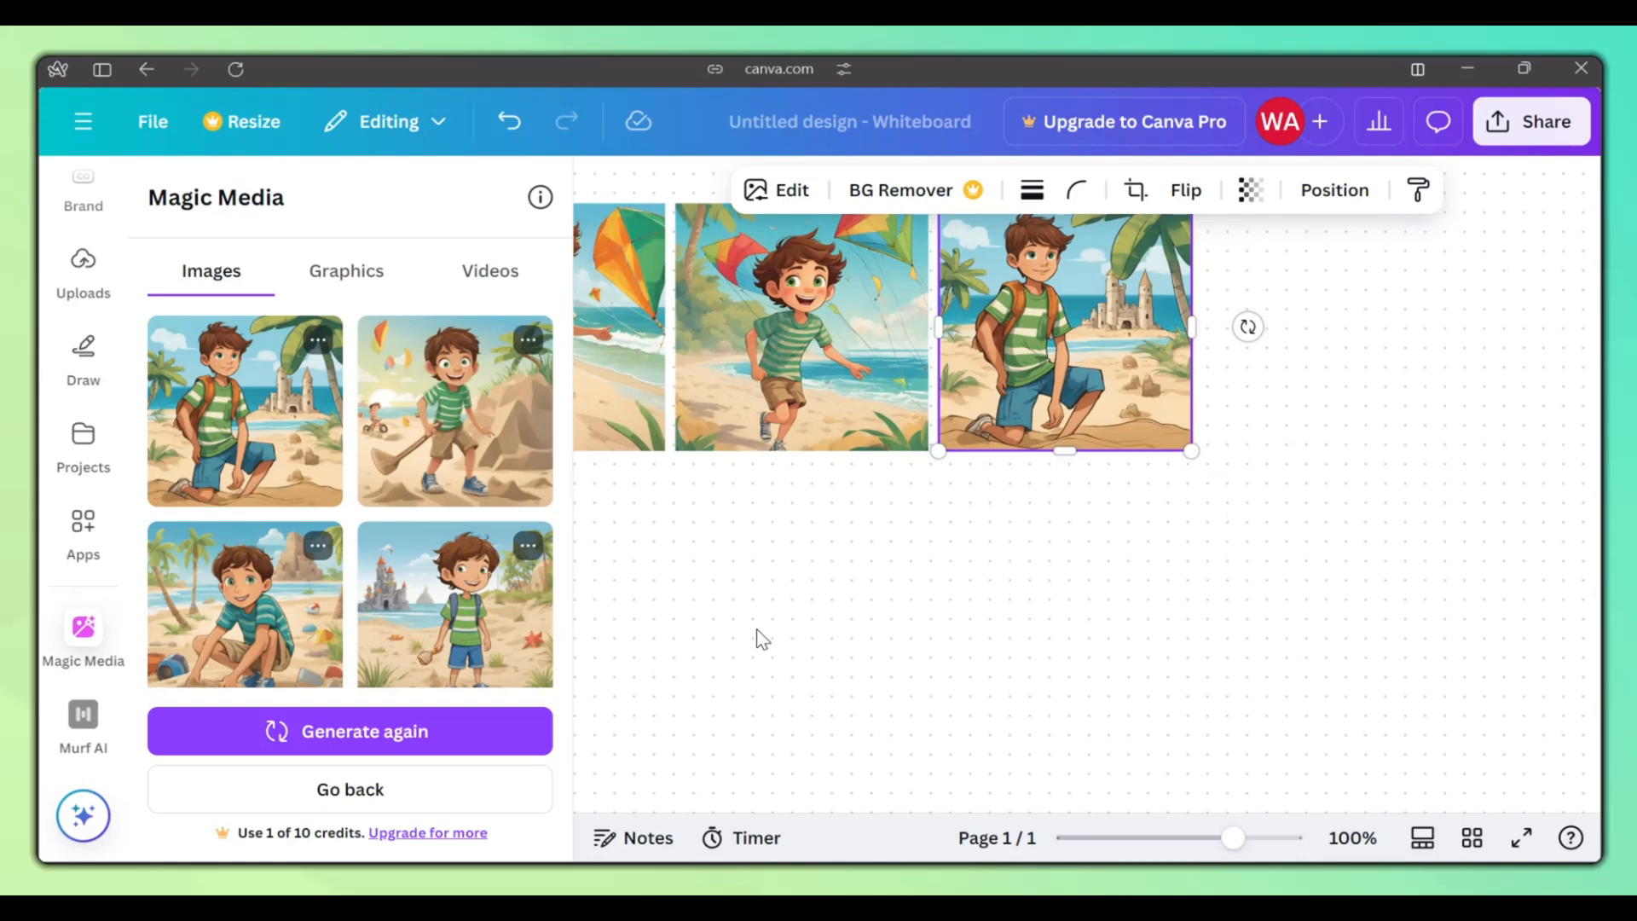
{"action": "left_click", "coordinate": [455, 605]}
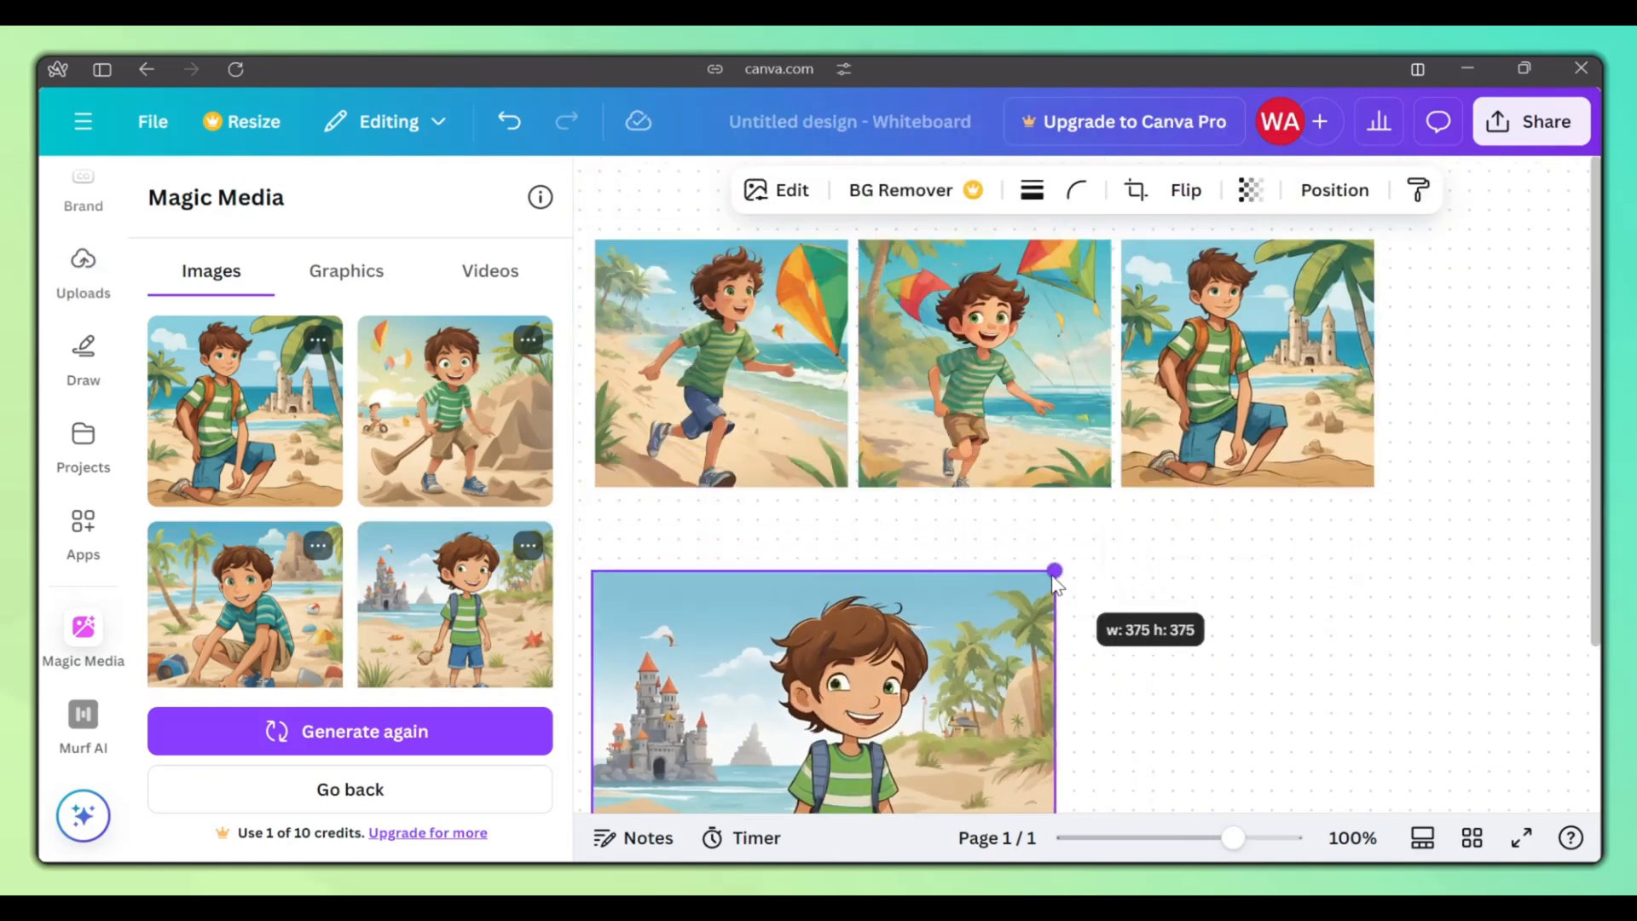
{"action": "left_click_drag", "start_coordinate": [1052, 572], "coordinate": [846, 670]}
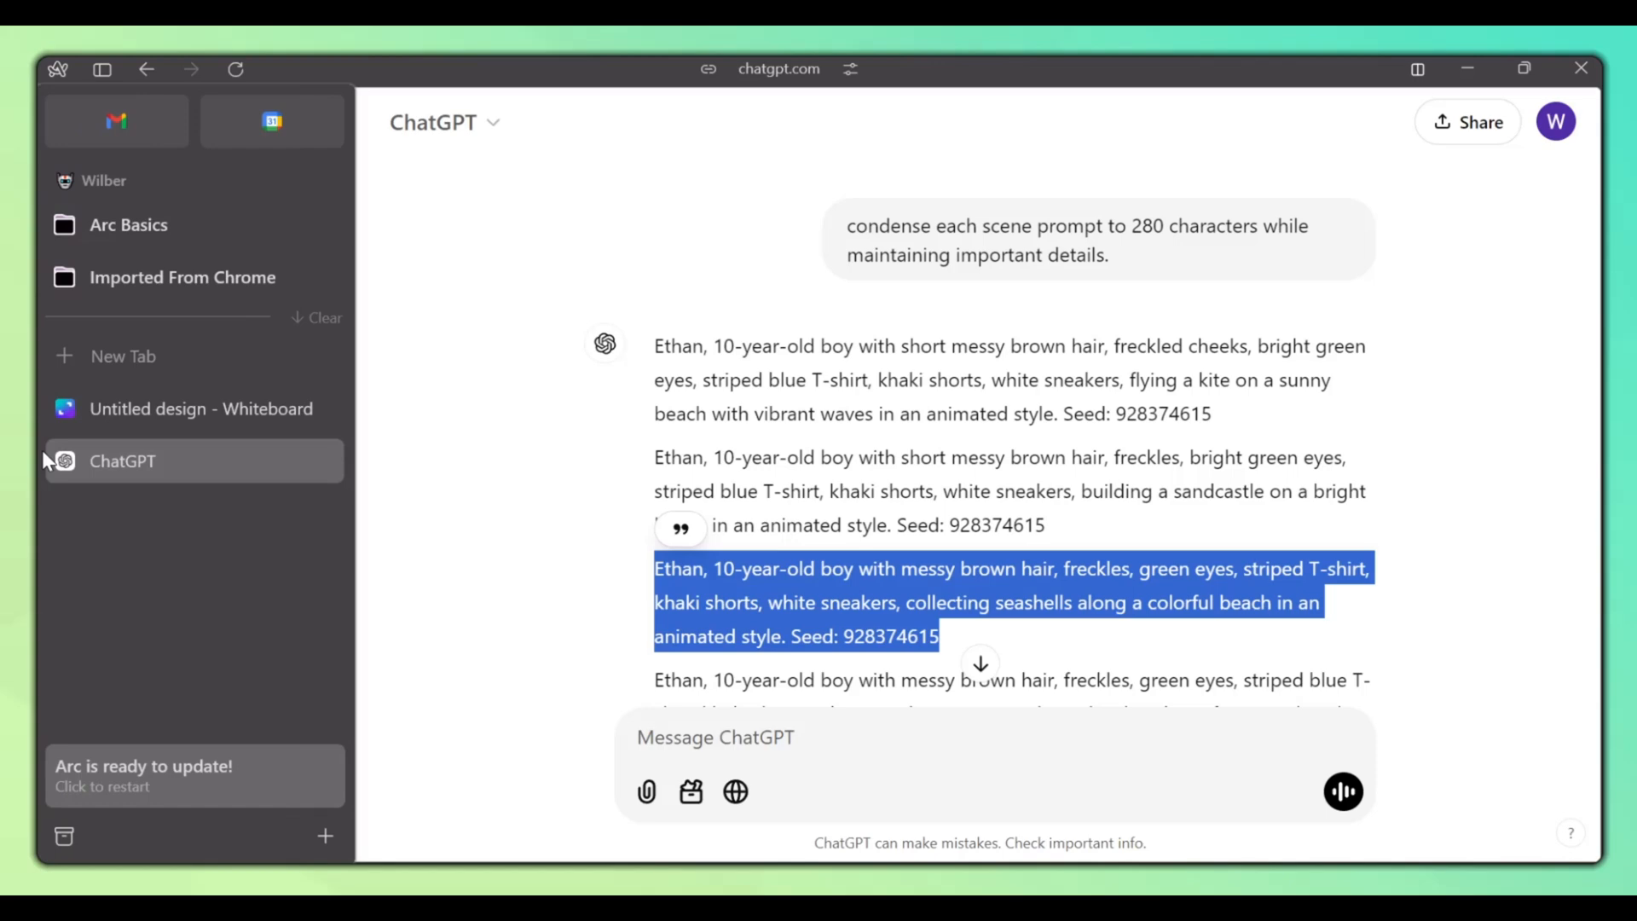
- Generate seashell-collecting images for the whiteboard grid and right-click an image to copy it
{"action": "left_click", "coordinate": [200, 409]}
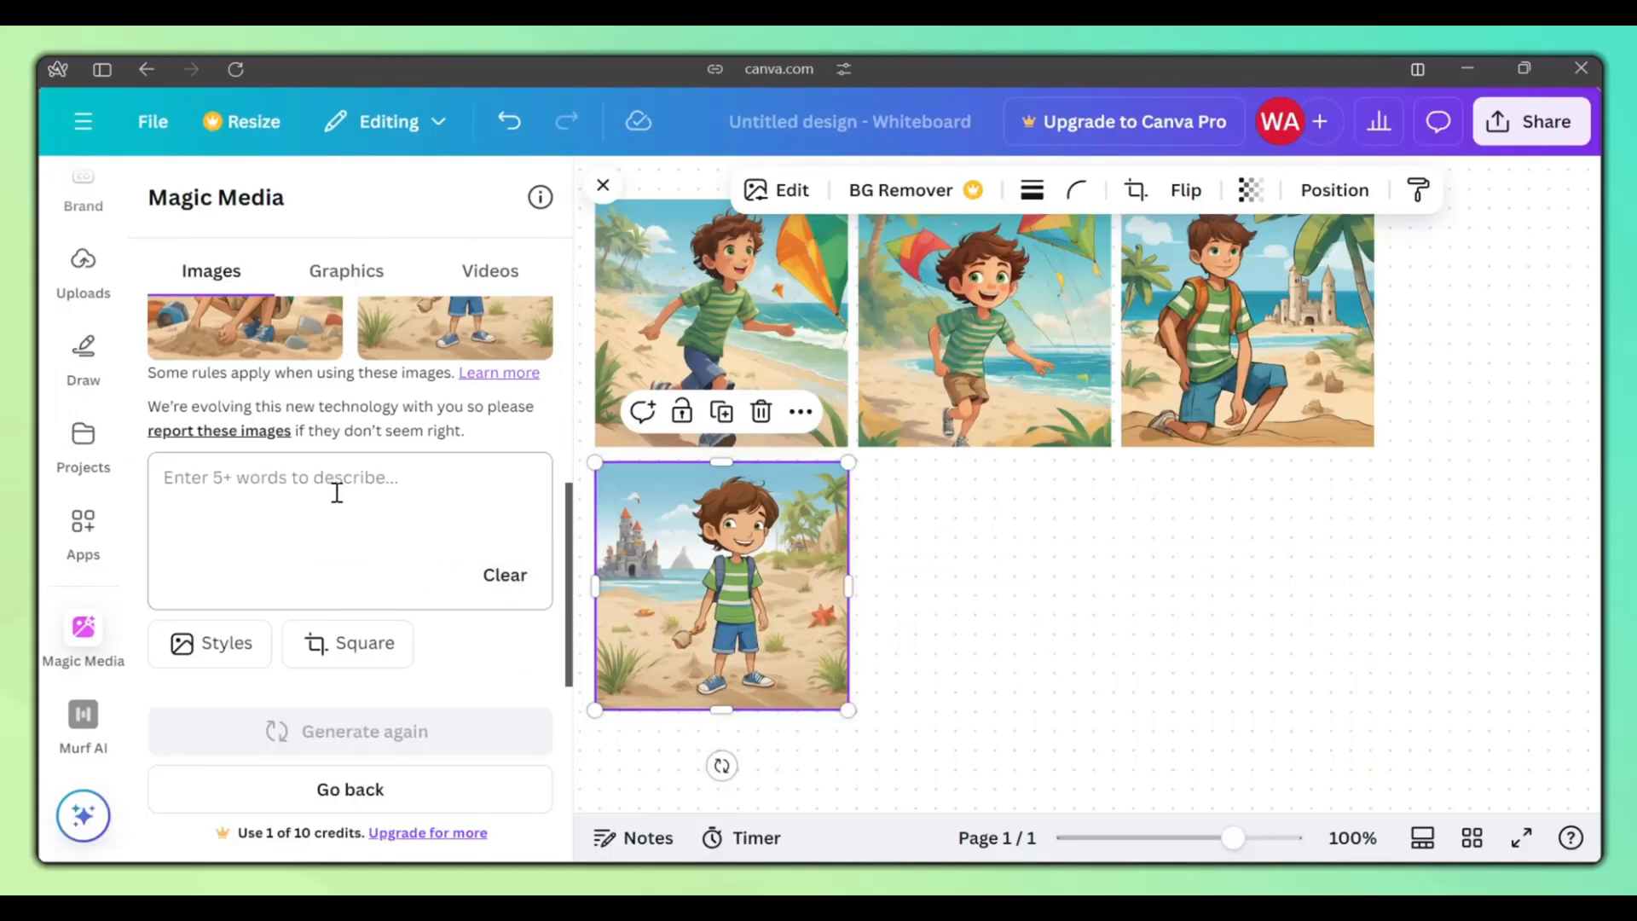
{"action": "left_click", "coordinate": [348, 730]}
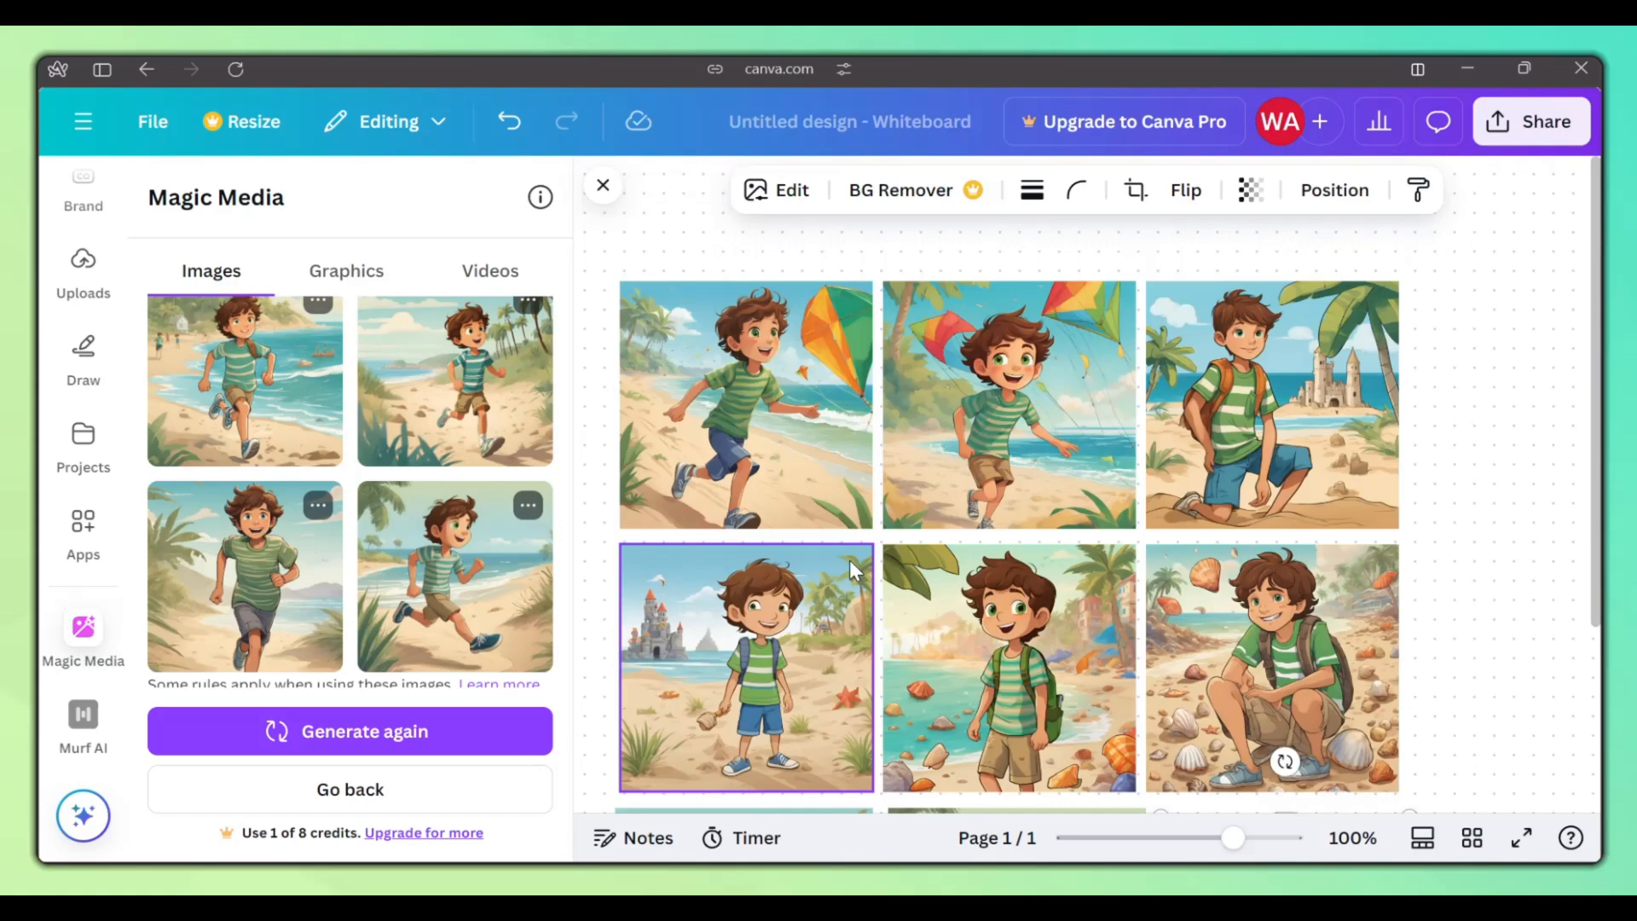
{"action": "right_click", "coordinate": [745, 669]}
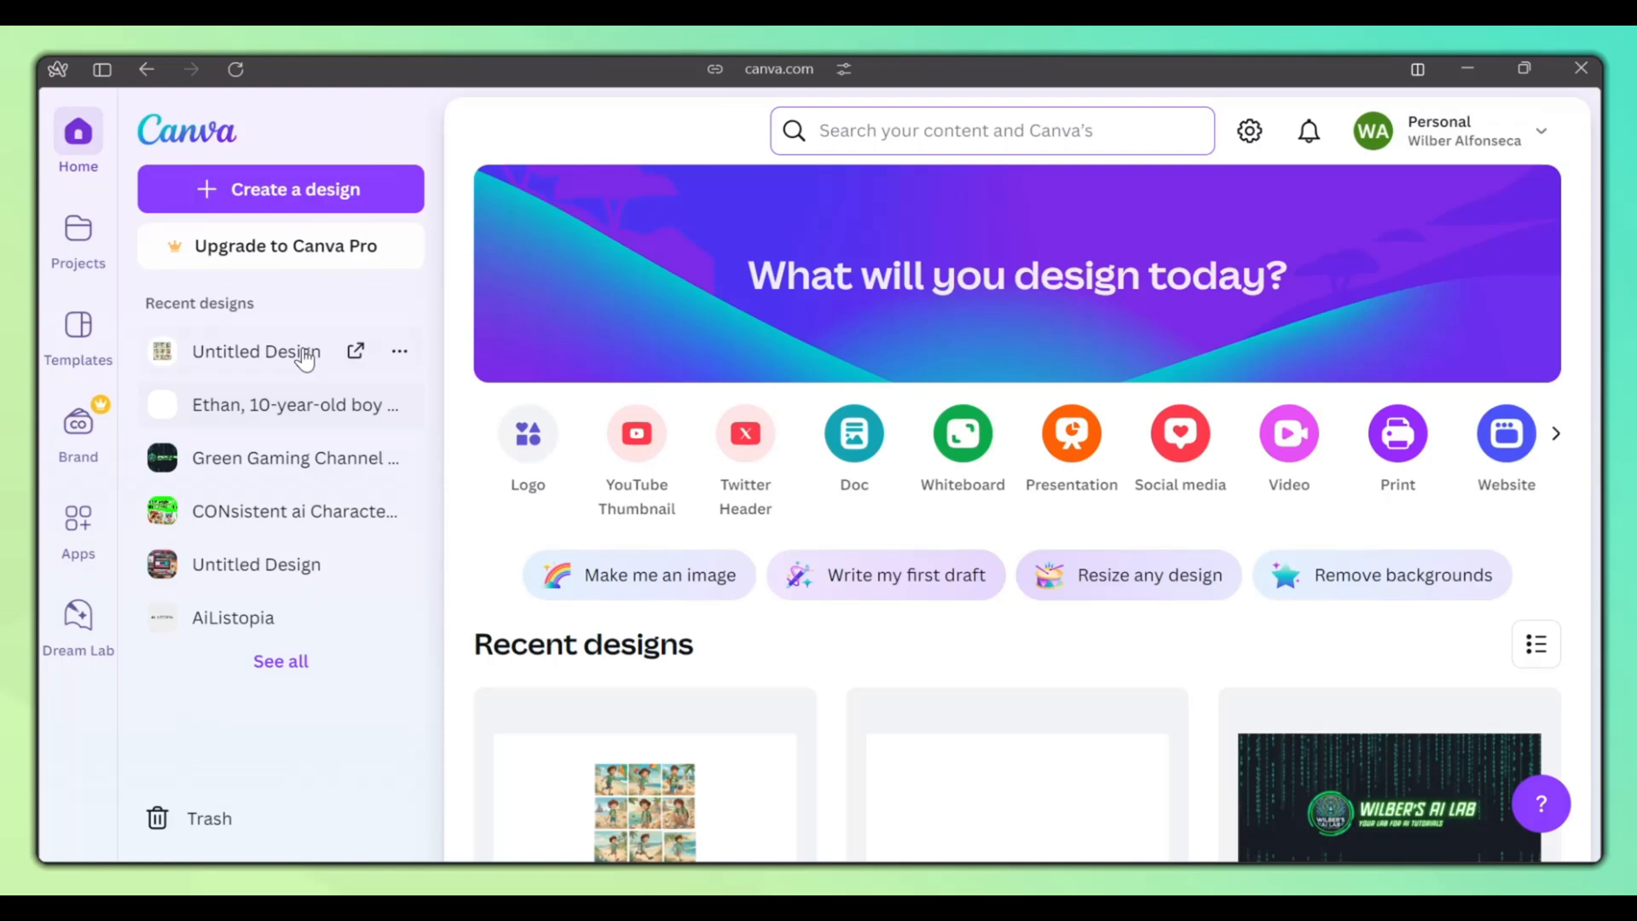
- Create a custom 1000 × 1000 px design
{"action": "left_click", "coordinate": [280, 189]}
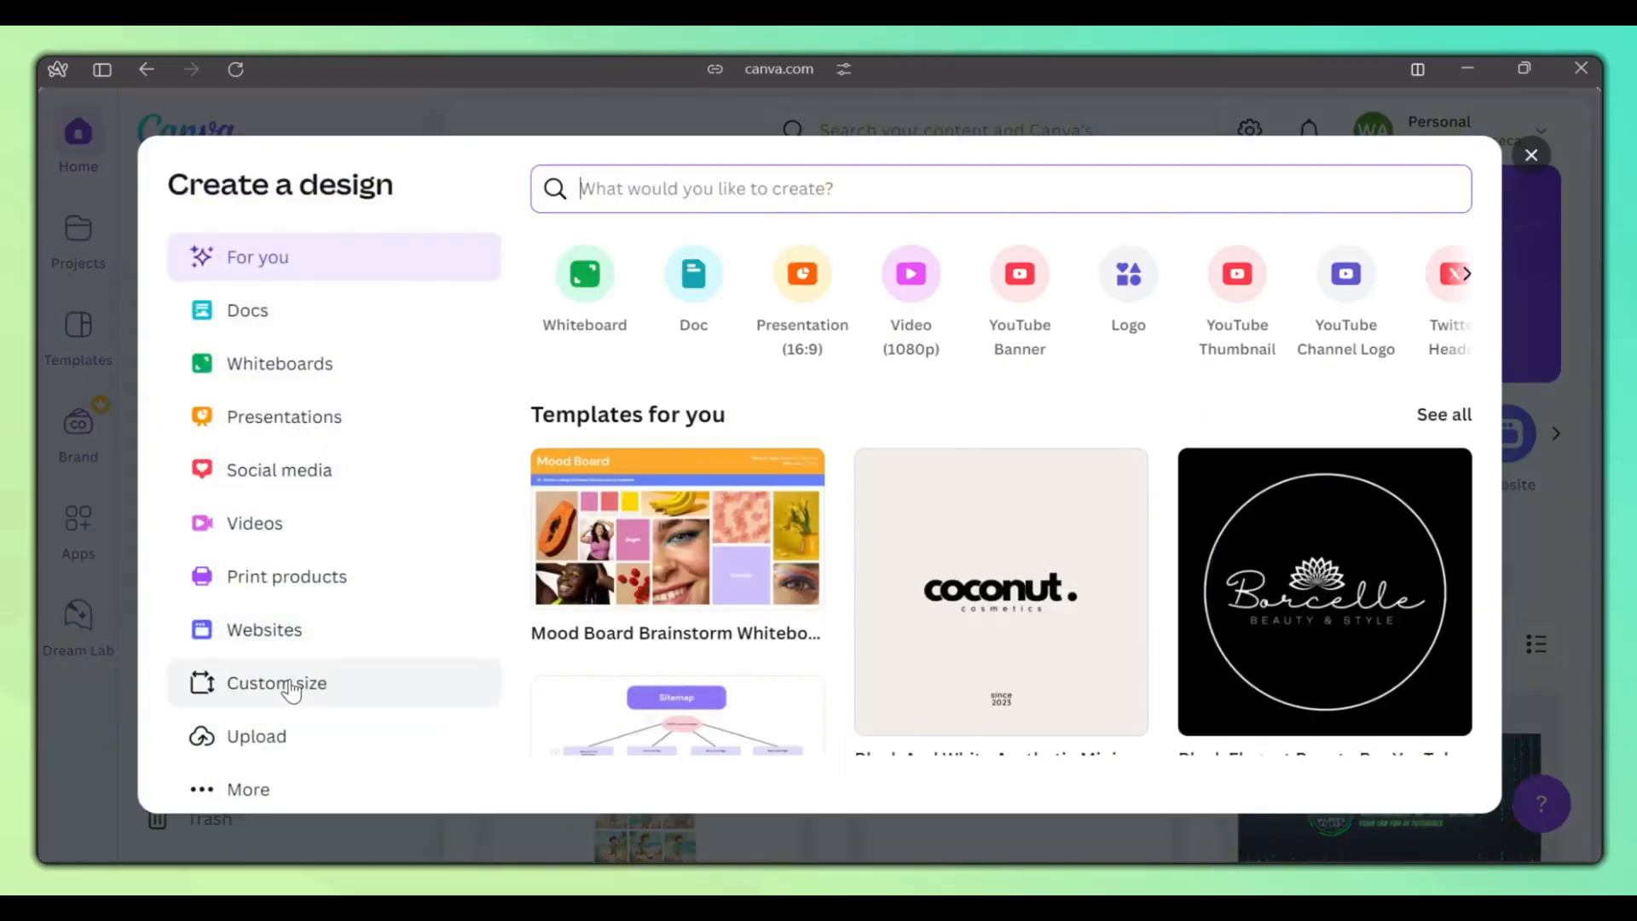
{"action": "left_click", "coordinate": [275, 683]}
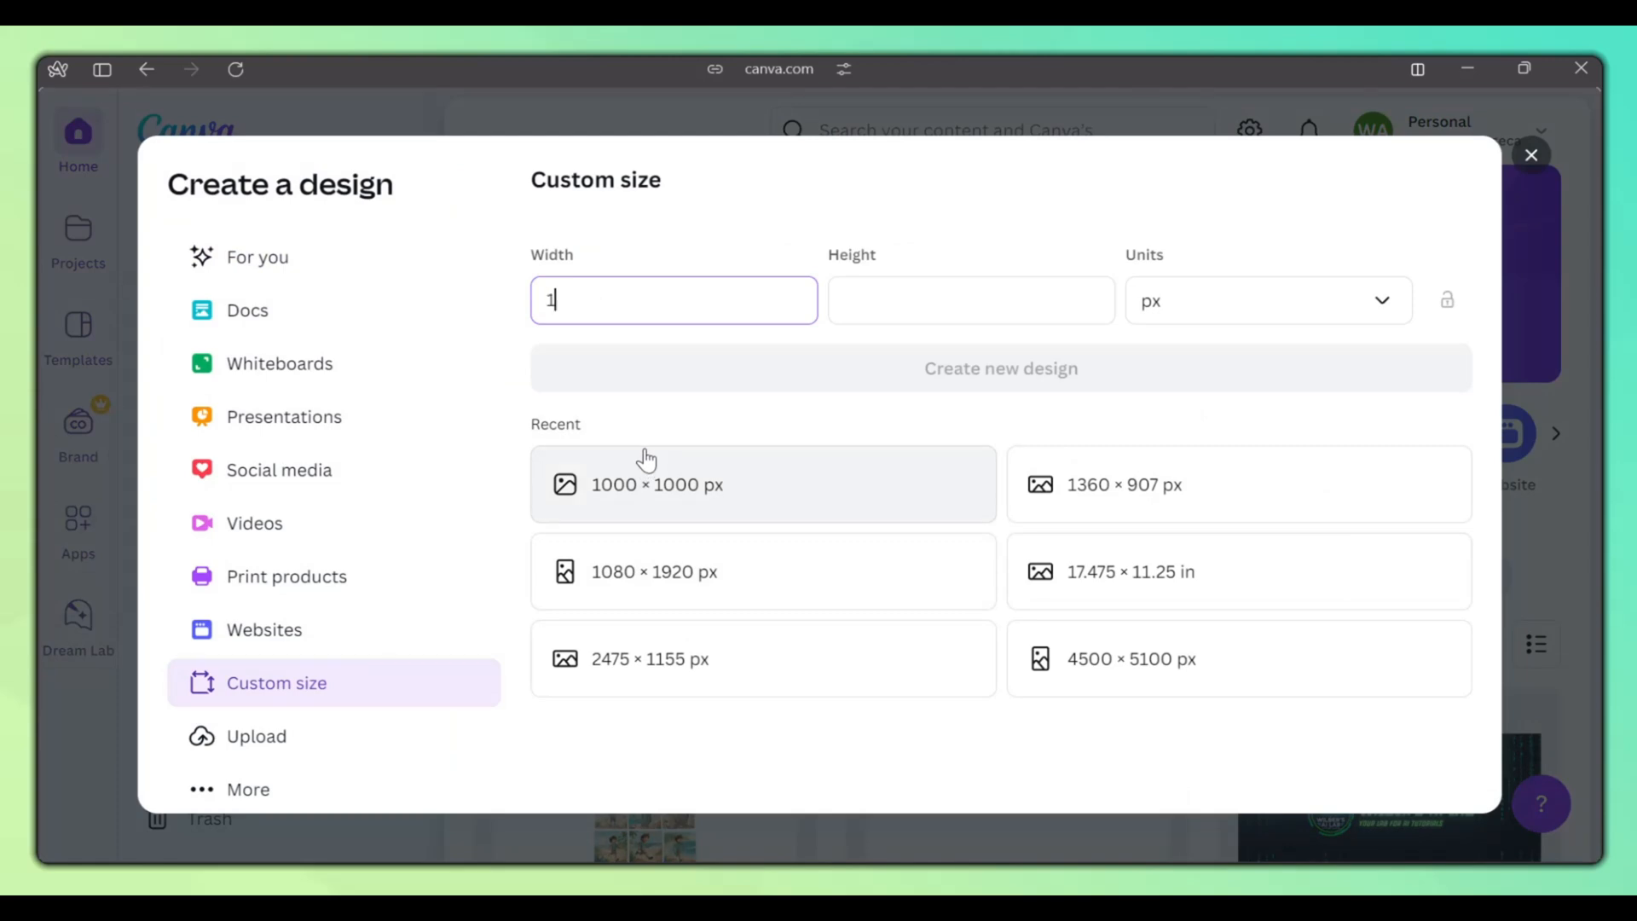
{"action": "left_click", "coordinate": [969, 300]}
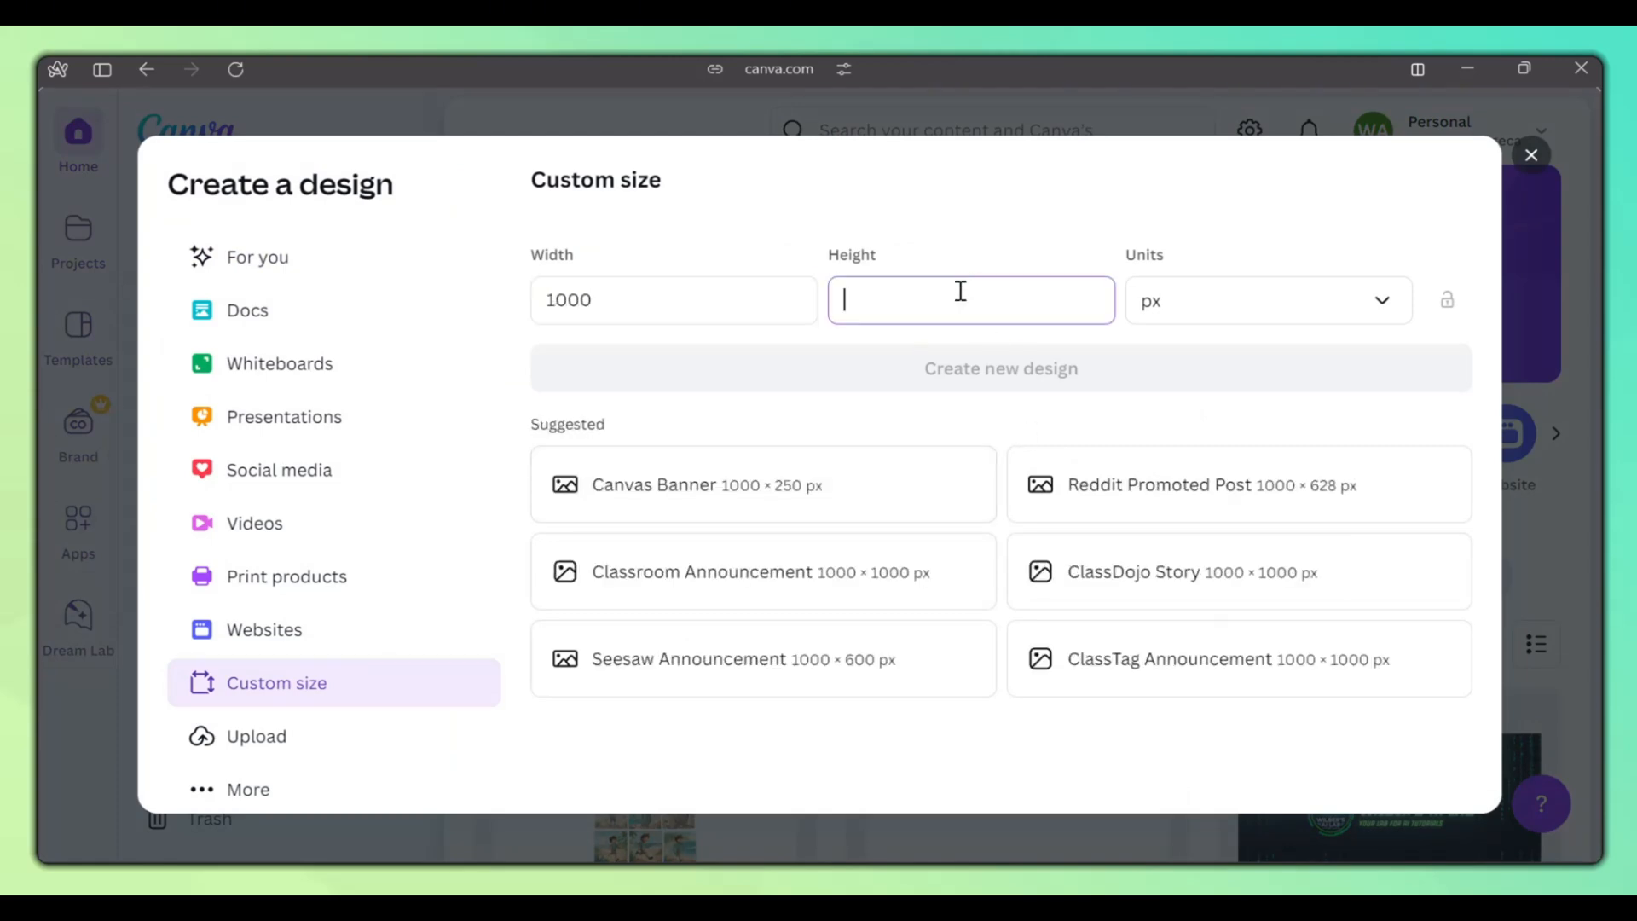
{"action": "type", "text": "1000"}
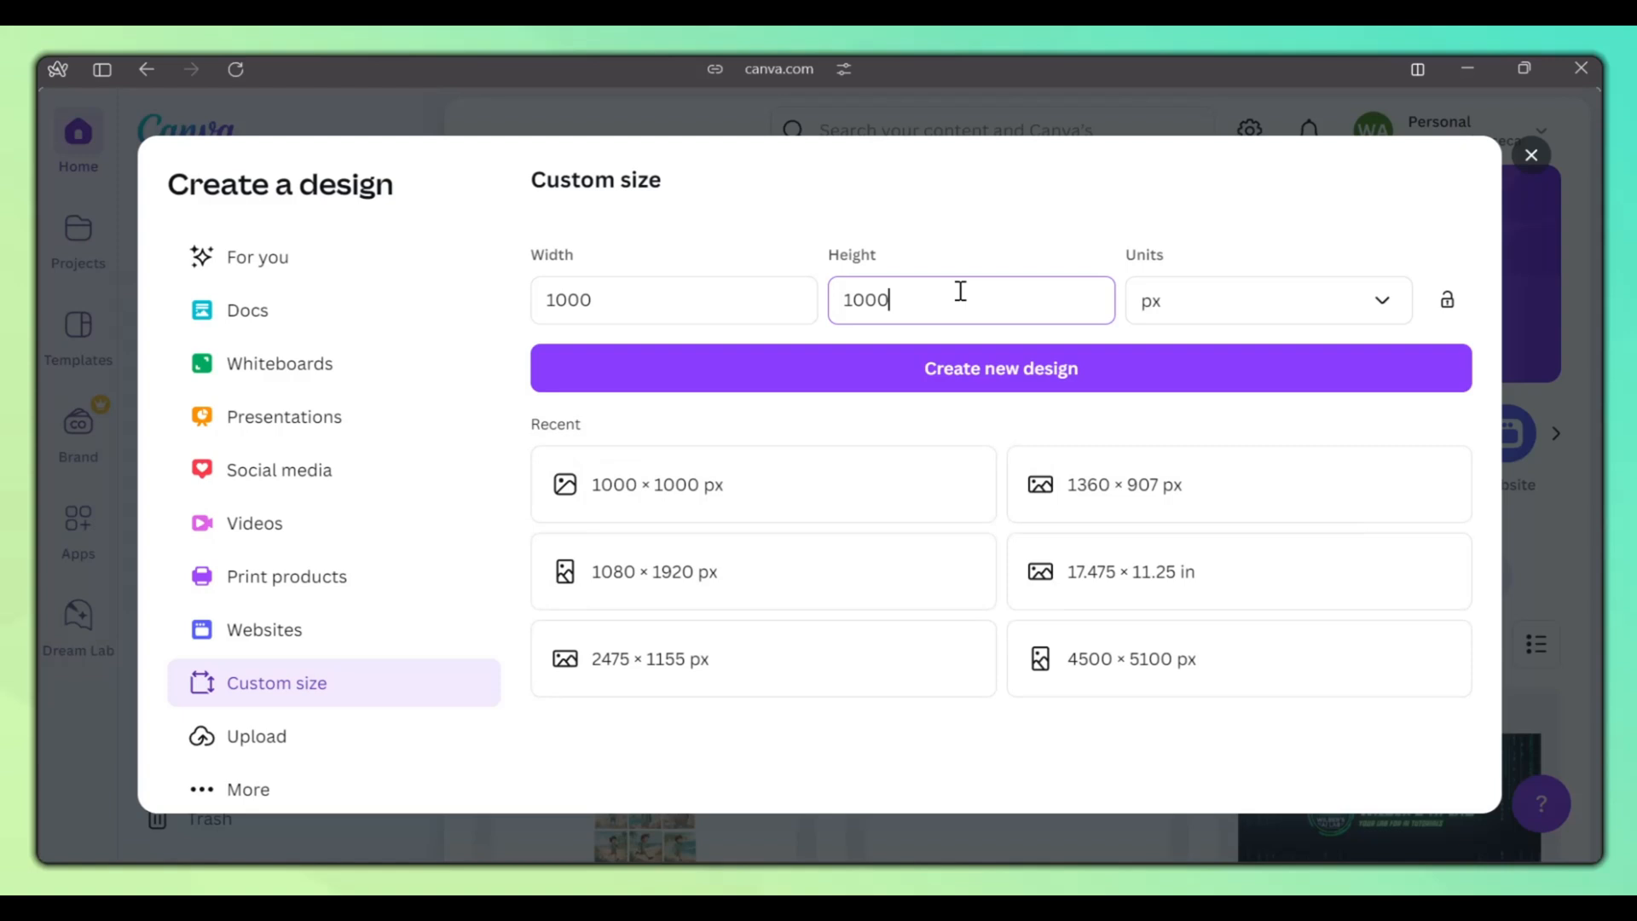
{"action": "left_click", "coordinate": [999, 368]}
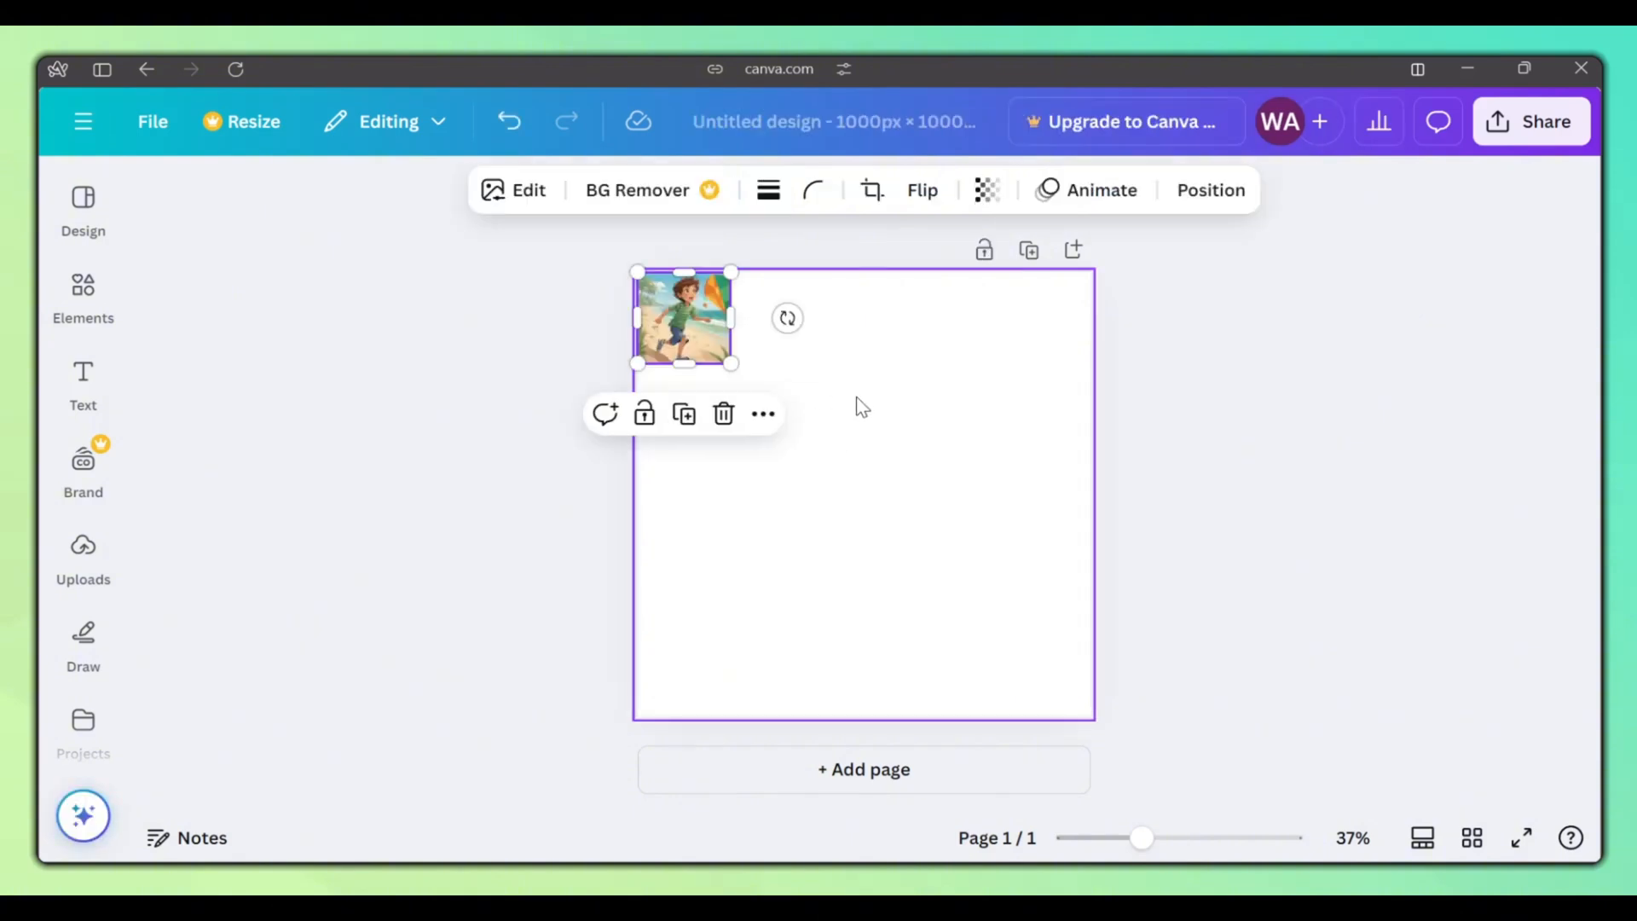
- Enlarge the kite image to fill the page, then add a new page
{"action": "left_click_drag", "start_coordinate": [731, 363], "coordinate": [1092, 717]}
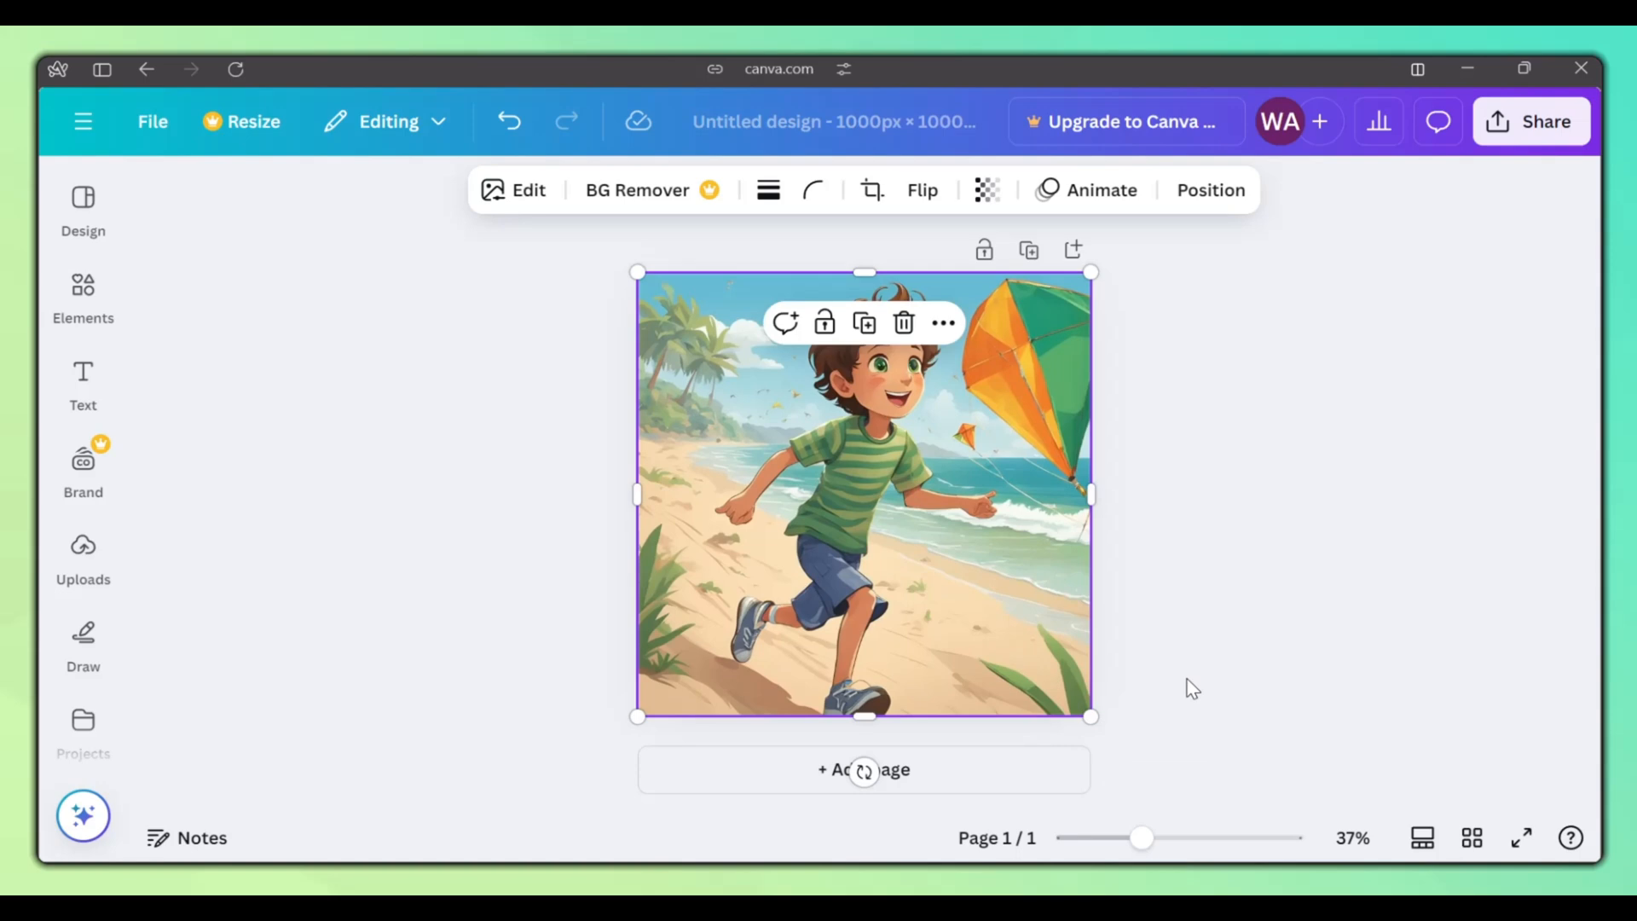
{"action": "left_click", "coordinate": [864, 769]}
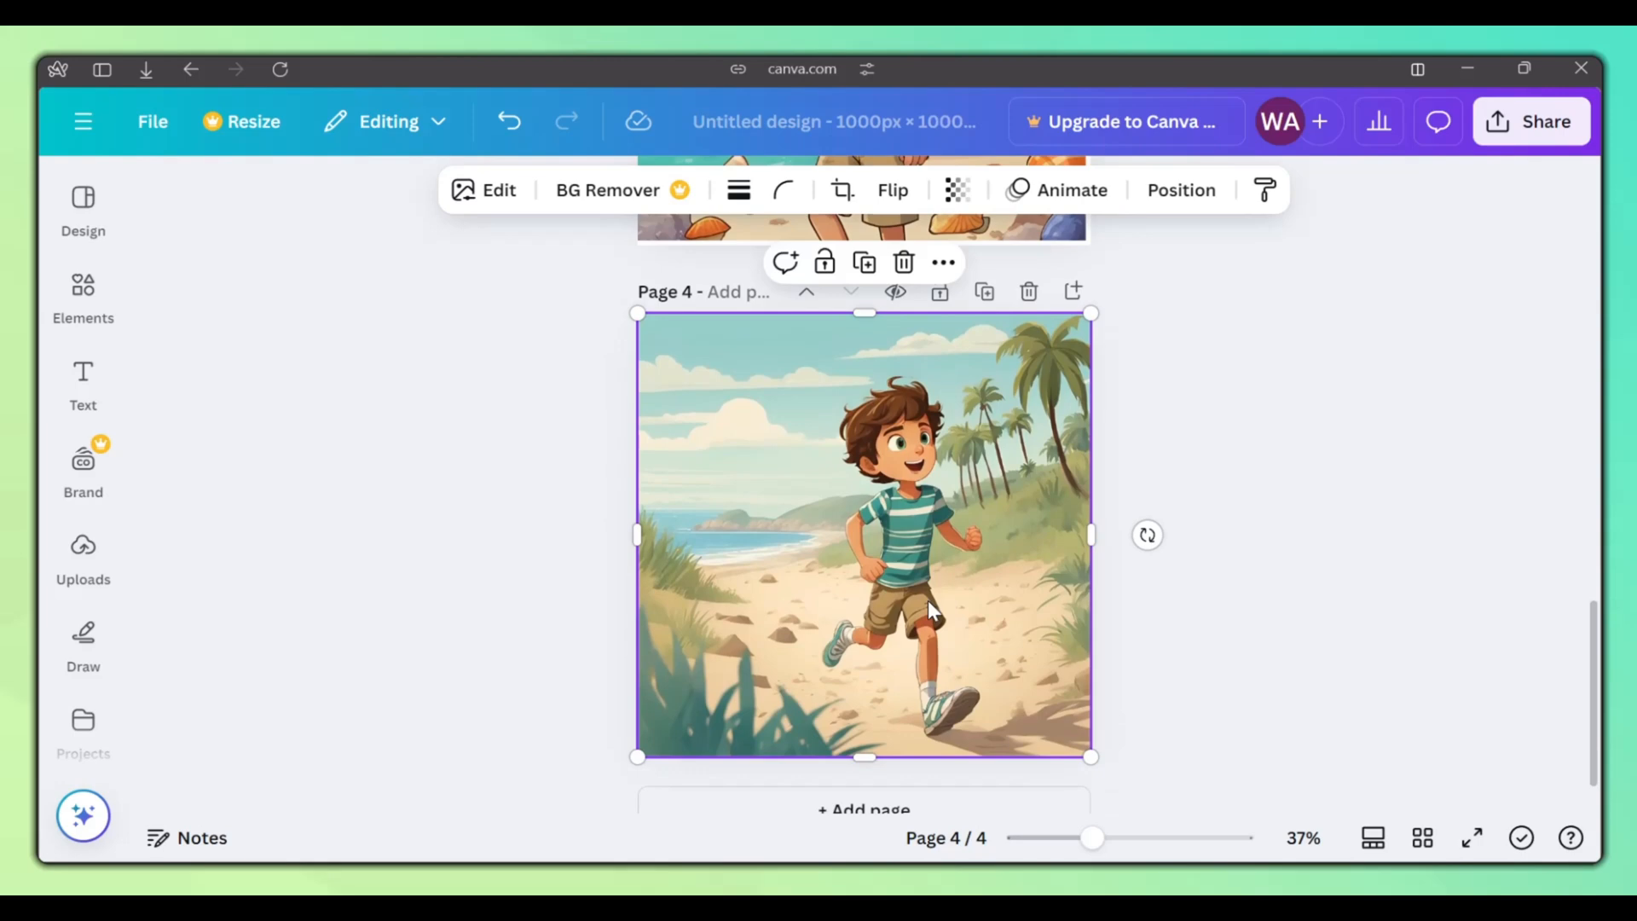
- Download all four 1000×1000 pages of the design as PNG files
{"action": "left_click", "coordinate": [1530, 121]}
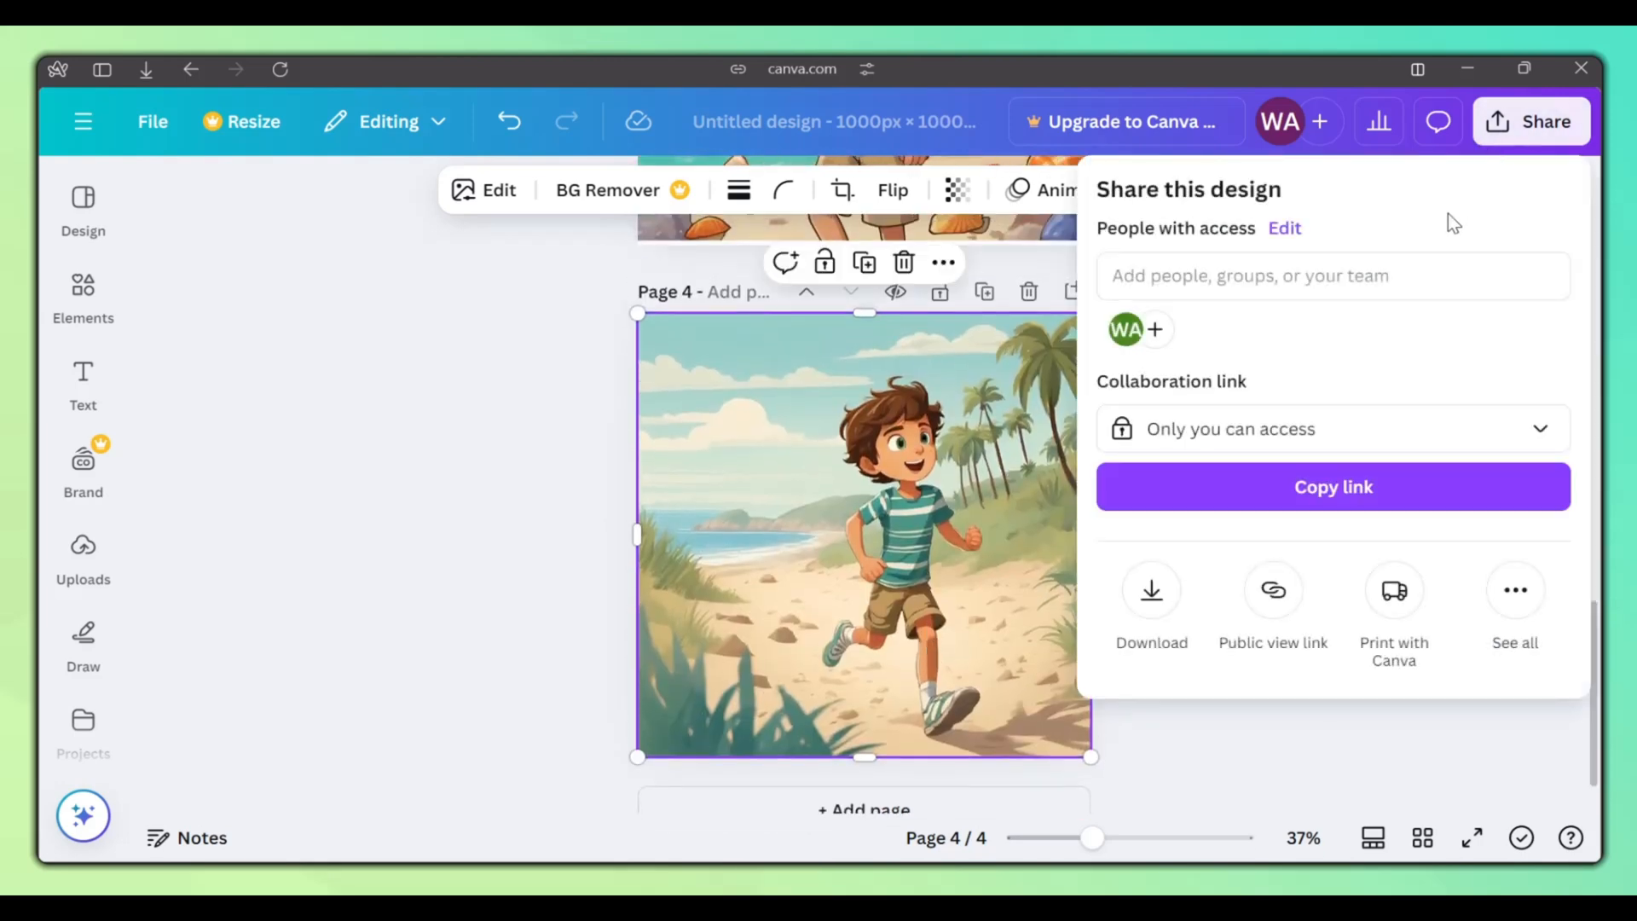
{"action": "left_click", "coordinate": [1152, 600]}
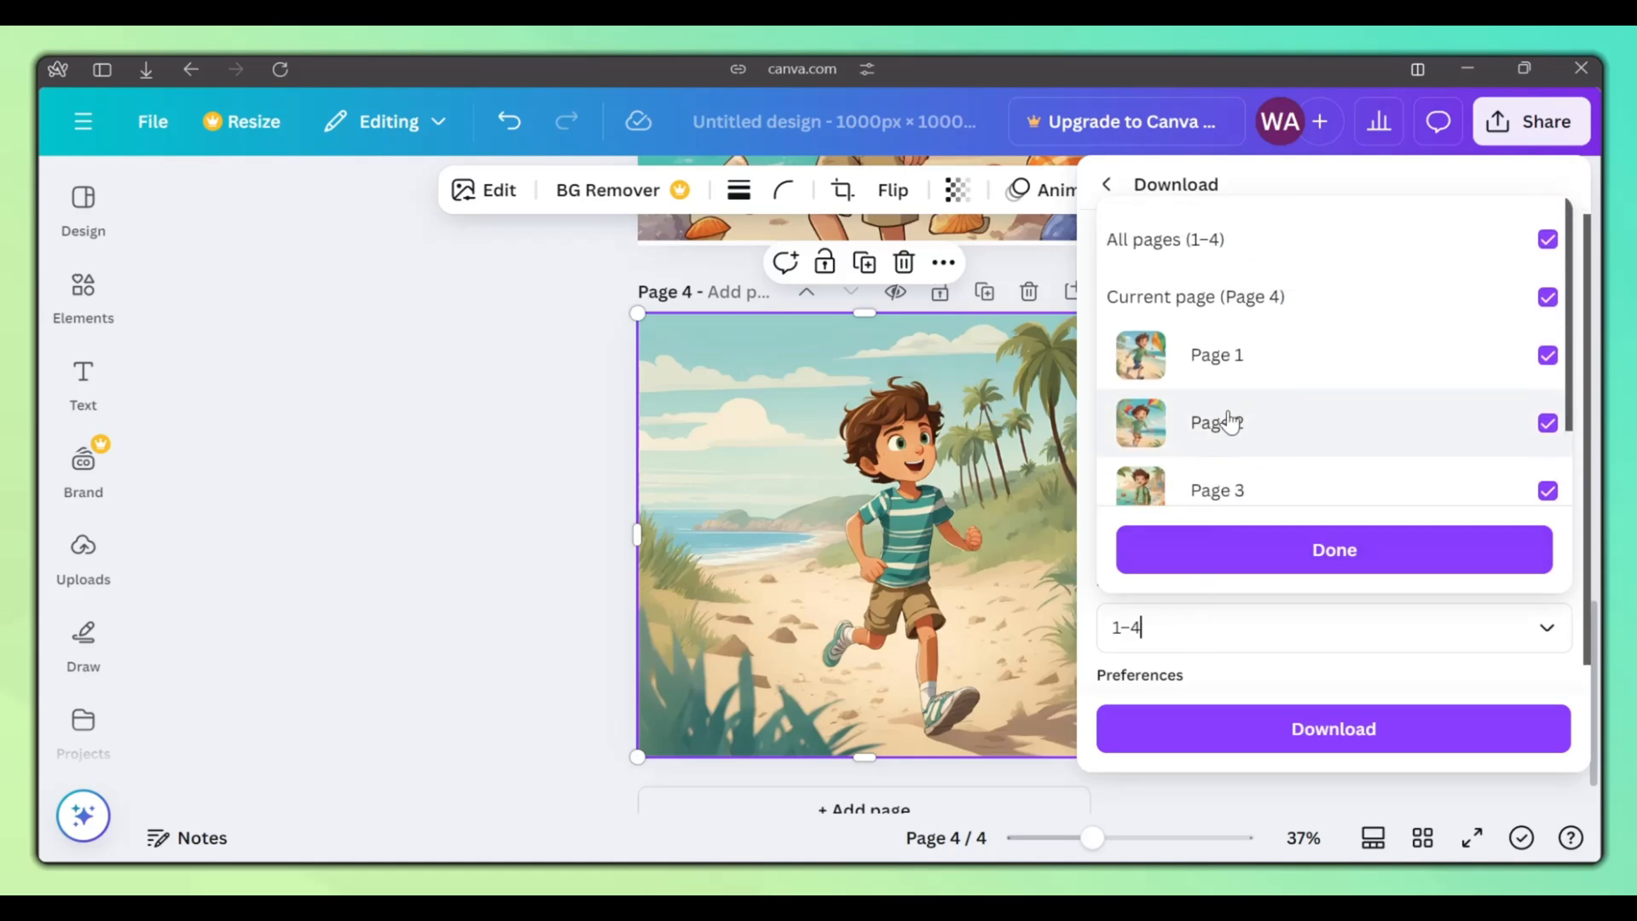
{"action": "left_click", "coordinate": [1334, 549]}
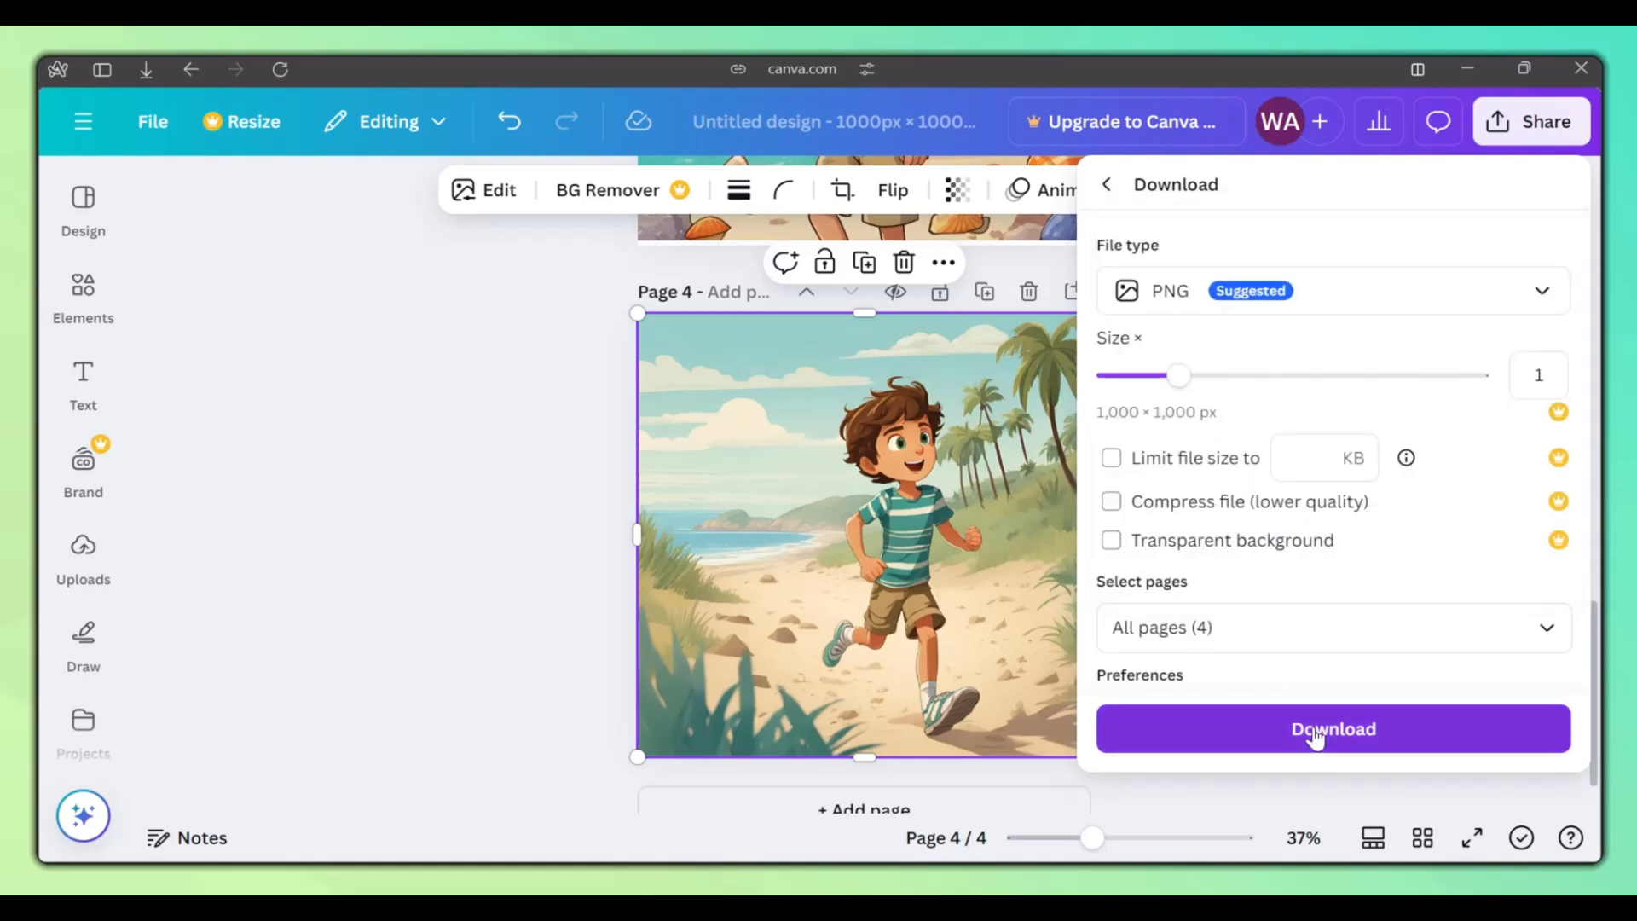
{"action": "left_click", "coordinate": [1334, 729]}
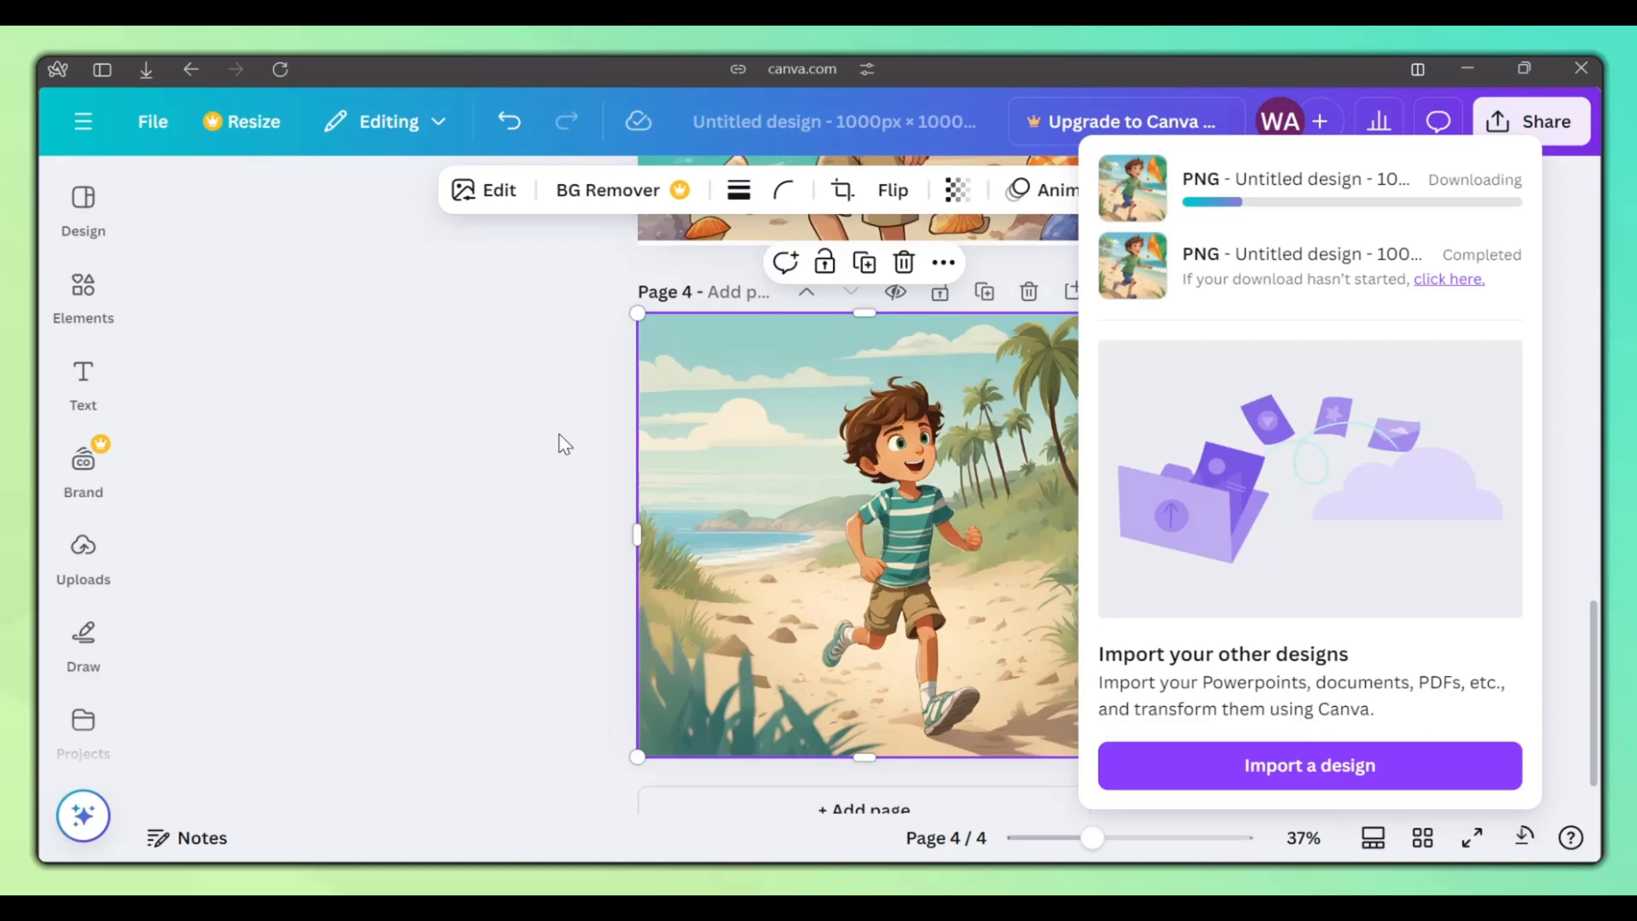